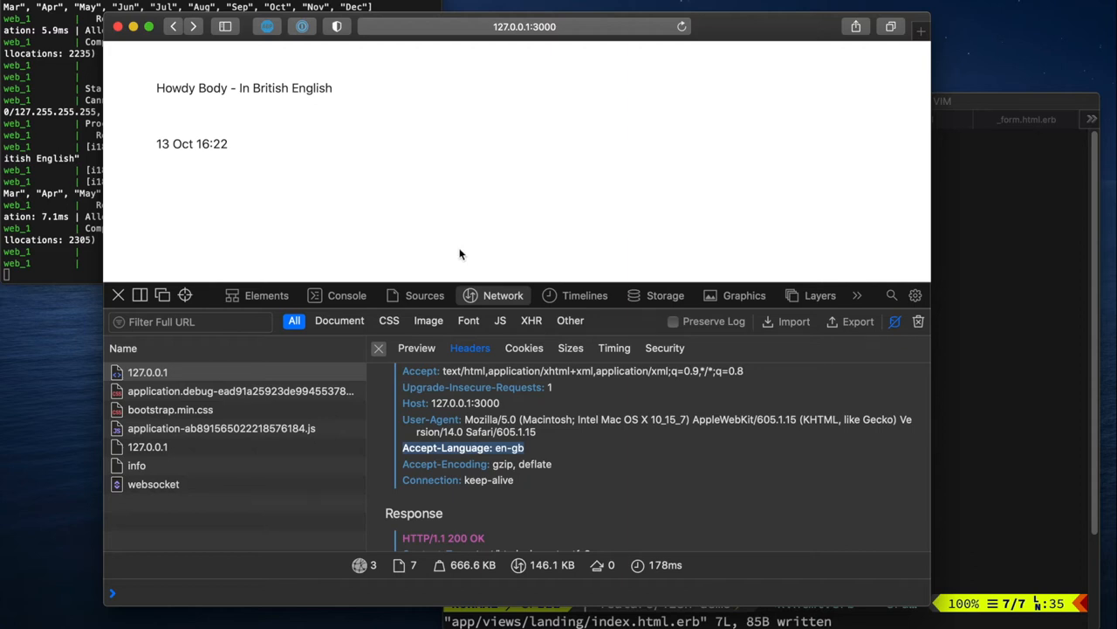
pyautogui.moveTo(469, 447)
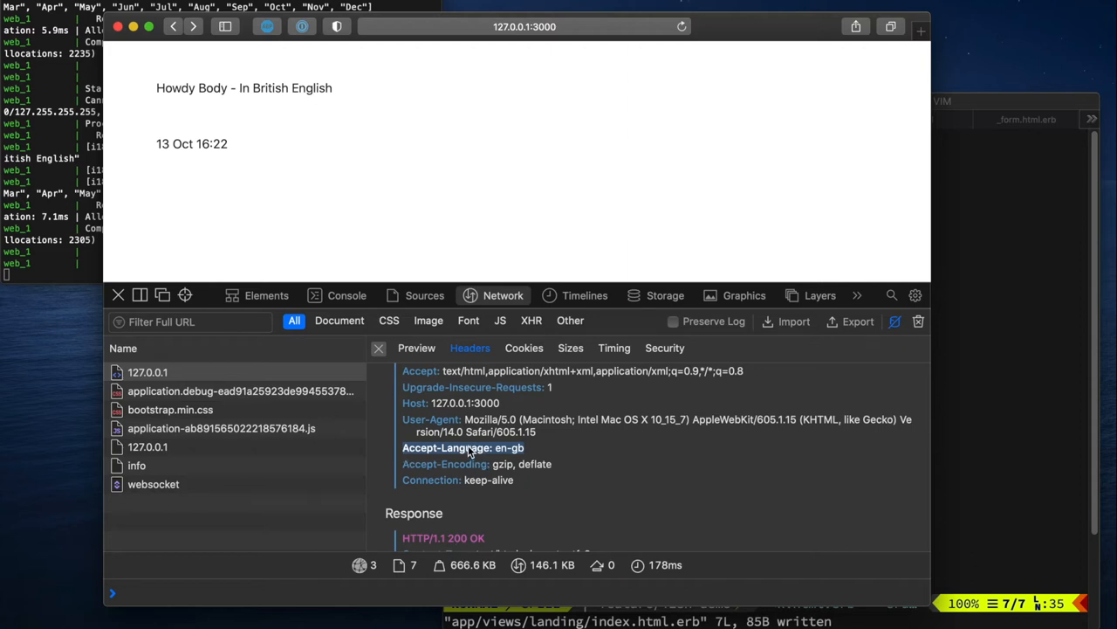
pyautogui.moveTo(498, 454)
pyautogui.write('/de')
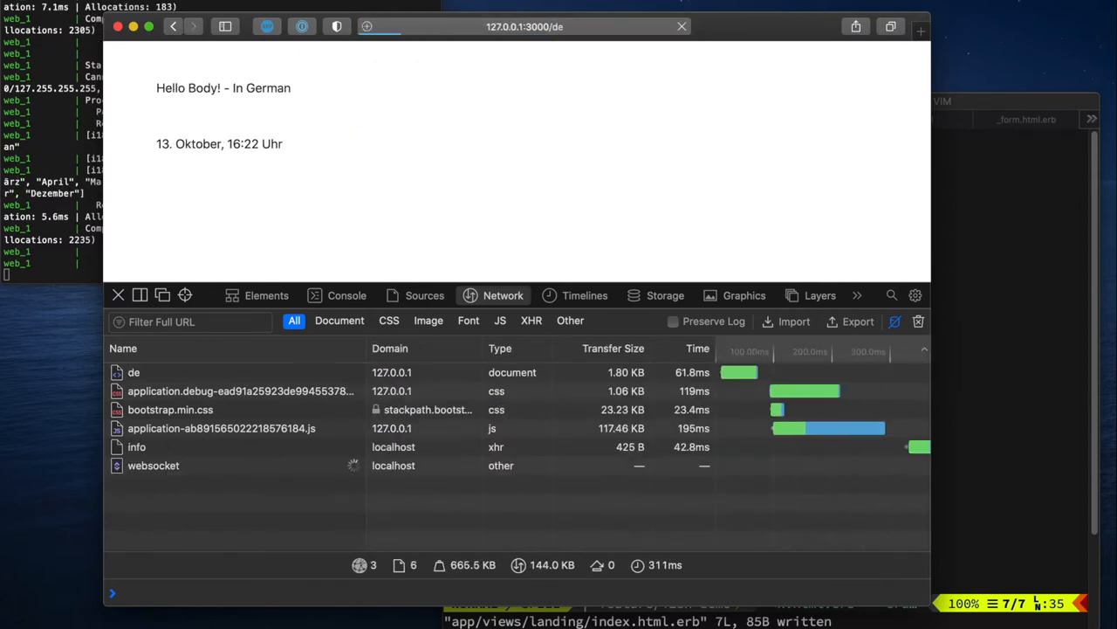
# - Go to 127.0.0.1:3000/de in Safari to view the German landing page
pyautogui.click(682, 26)
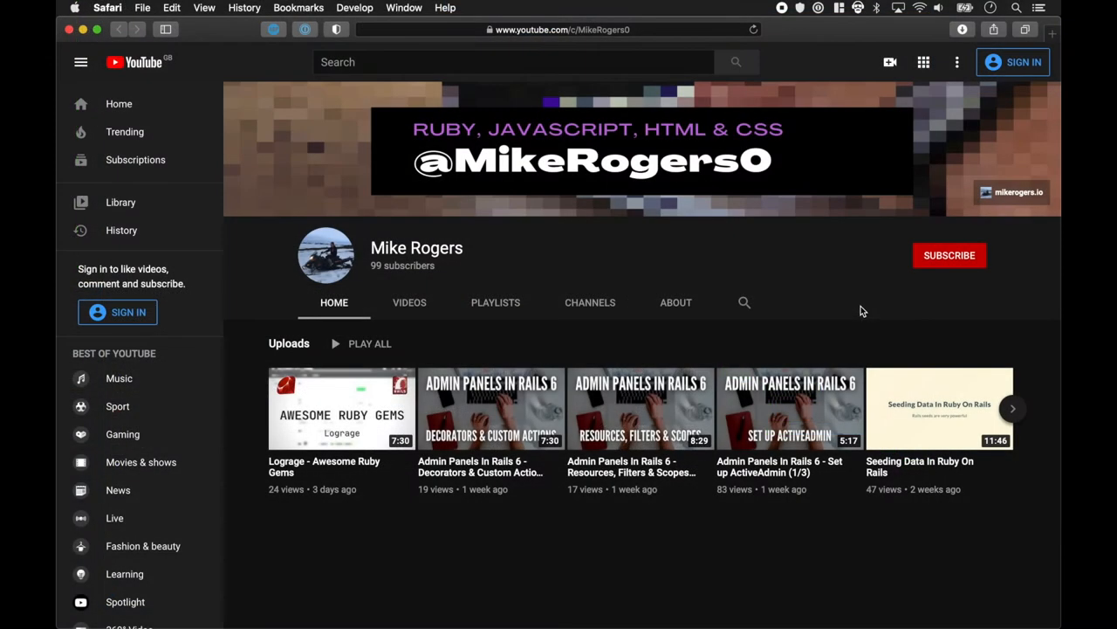
pyautogui.moveTo(943, 267)
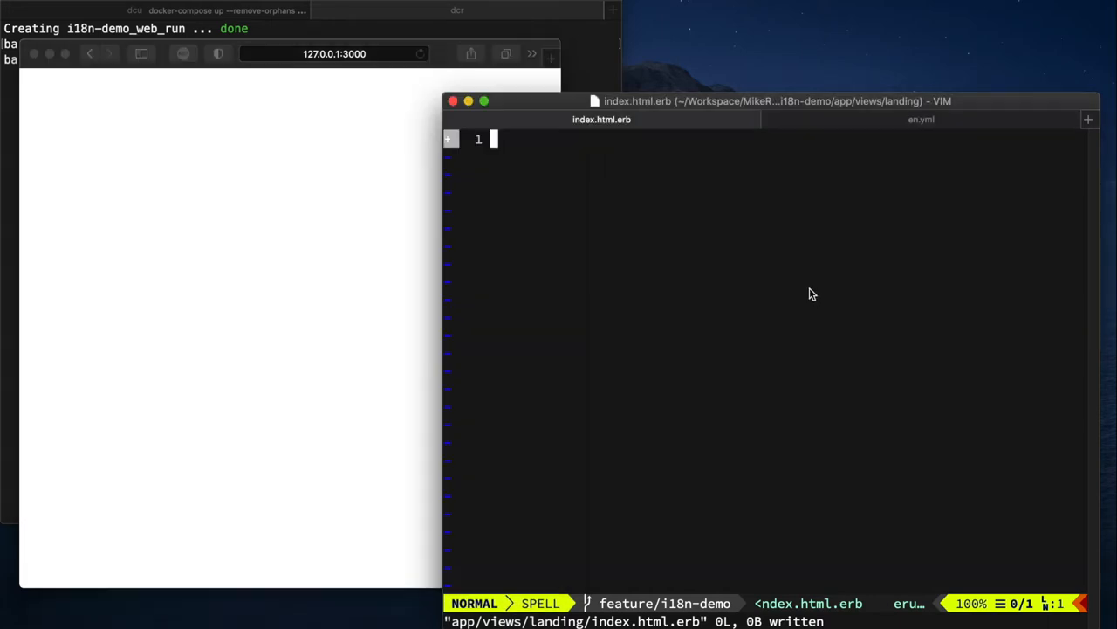
# - Insert <%= t('.body_text') %> on line 1 of index.html.erb
pyautogui.write("<%= t('.body_text")
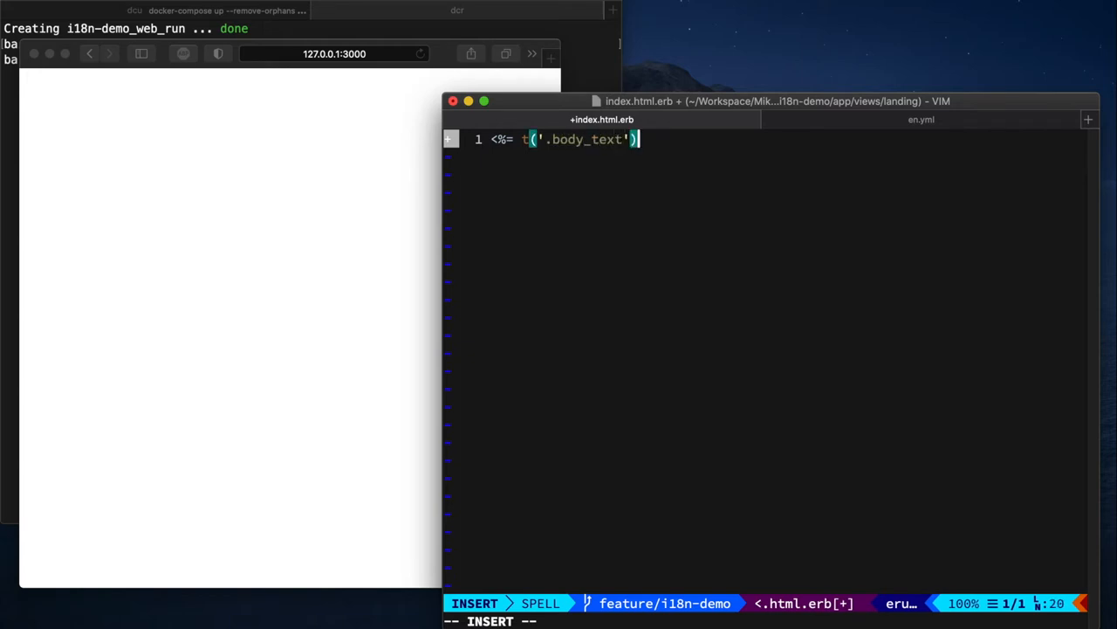
pyautogui.write('%>')
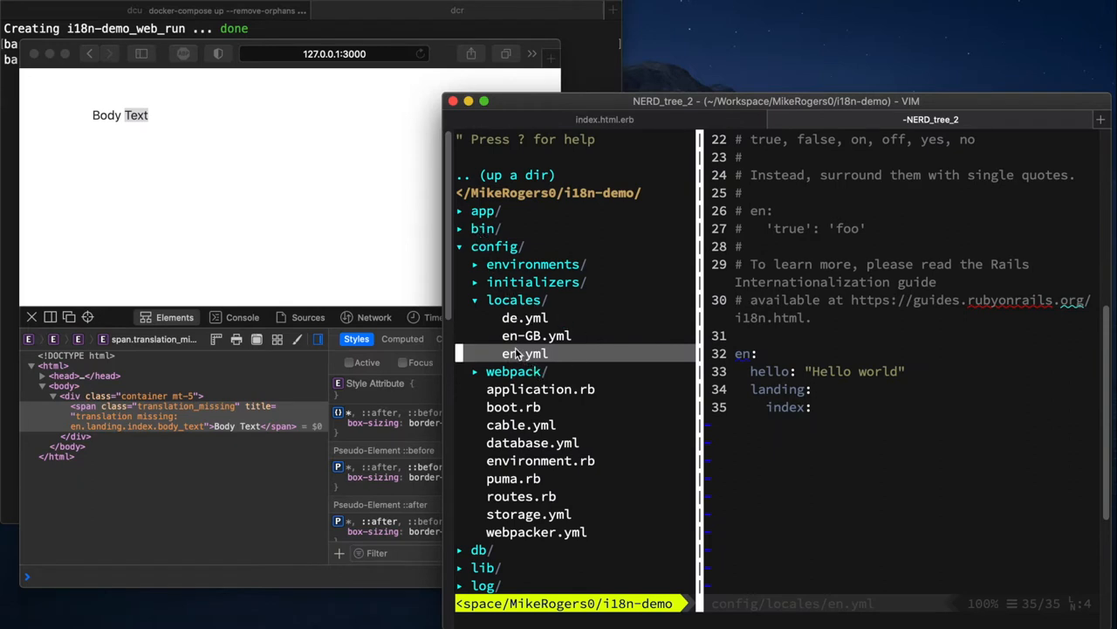
pyautogui.moveTo(585, 365)
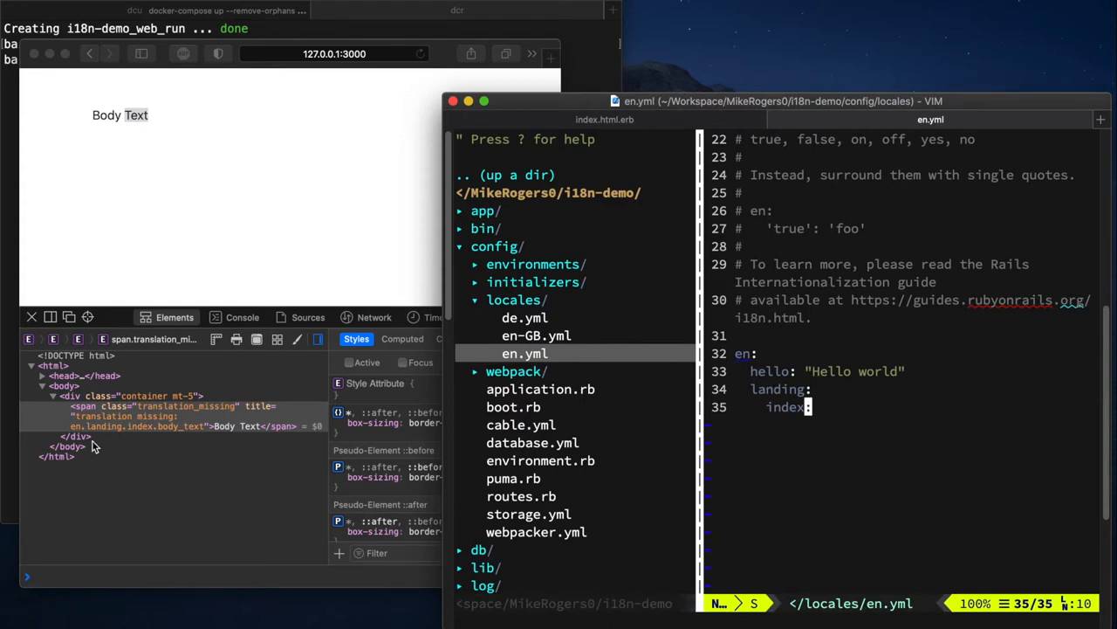
pyautogui.moveTo(101, 435)
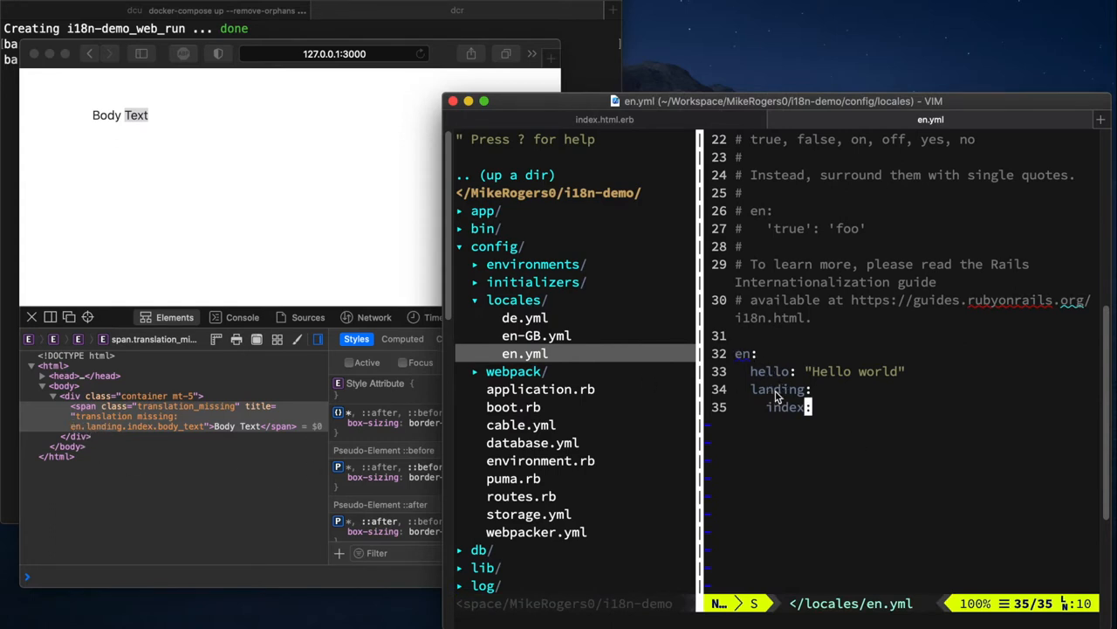
# - Add body_text: 'Hello Body!' under landing: index: in config/locales/en.yml
pyautogui.write('bo')
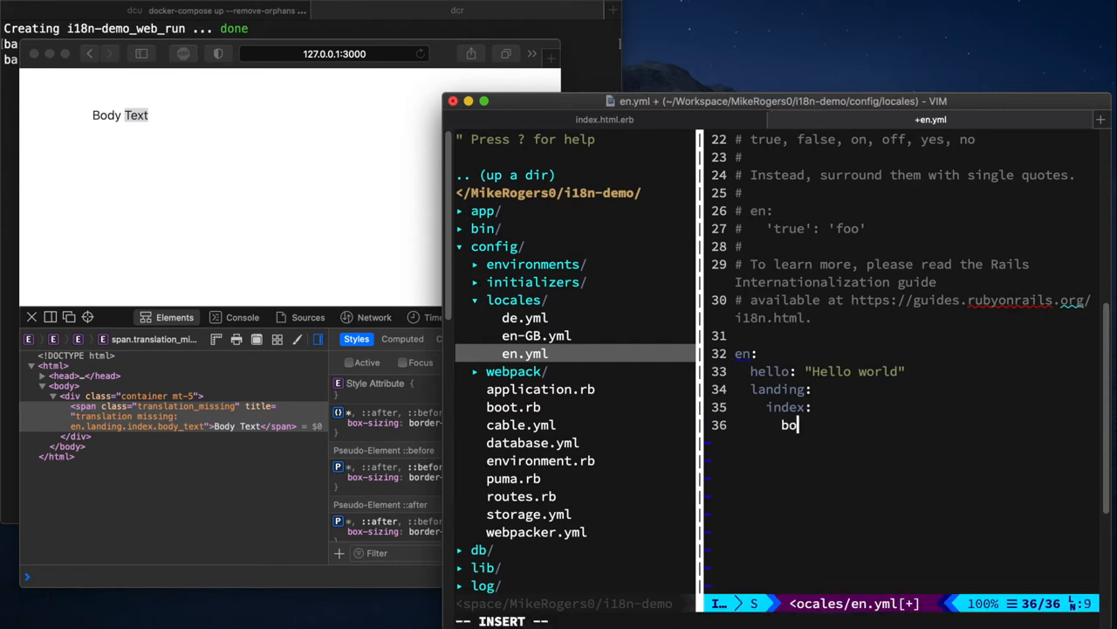
pyautogui.write('dy_text')
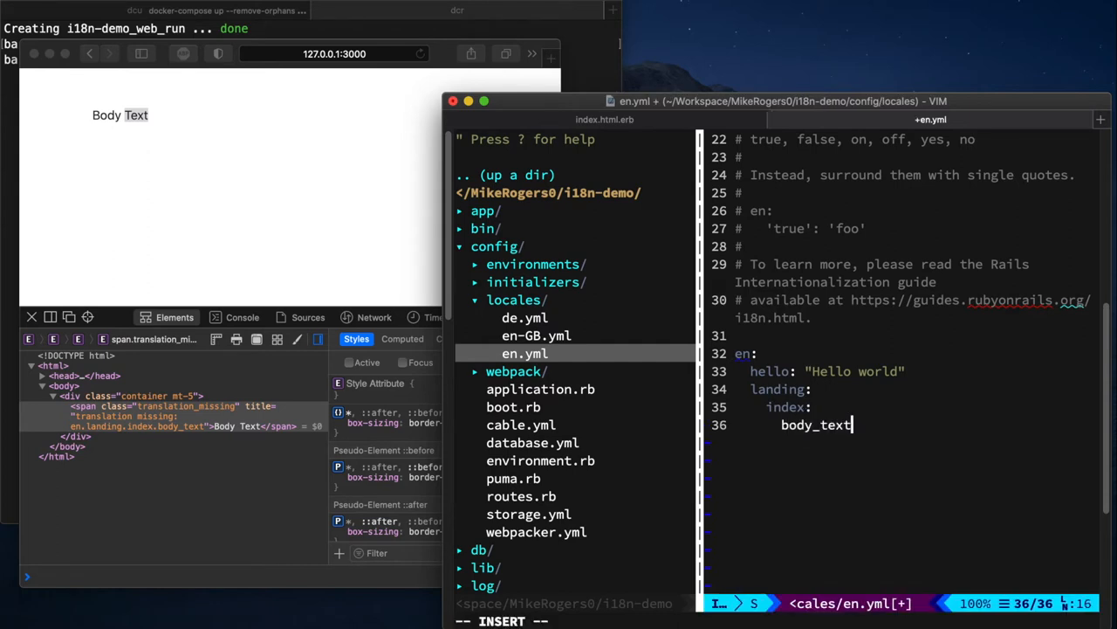
pyautogui.write(": '")
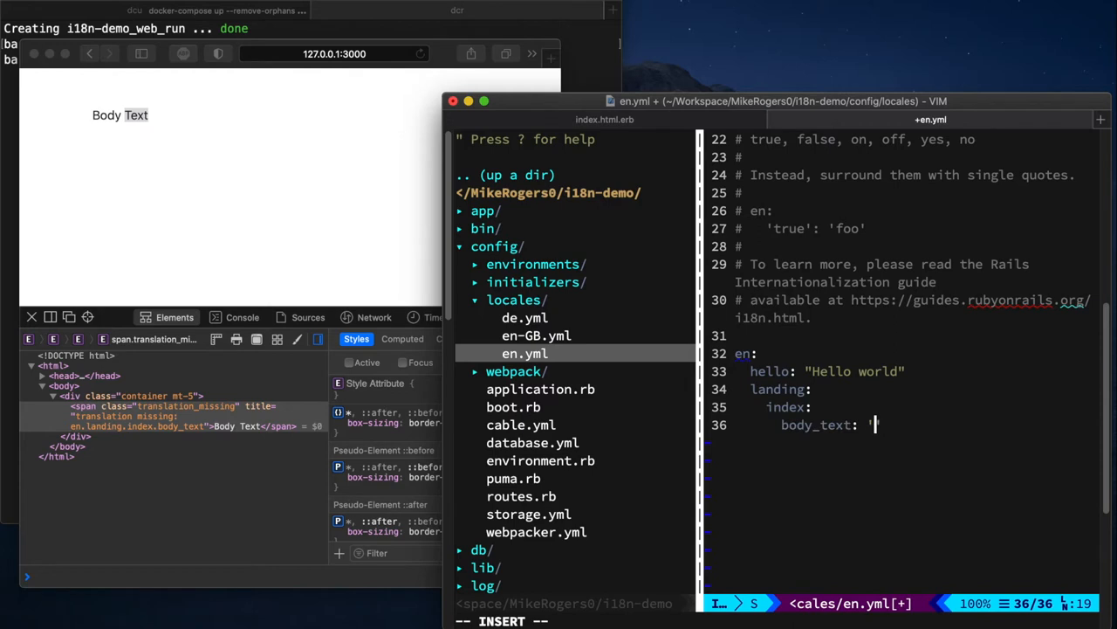
pyautogui.write("'Hello")
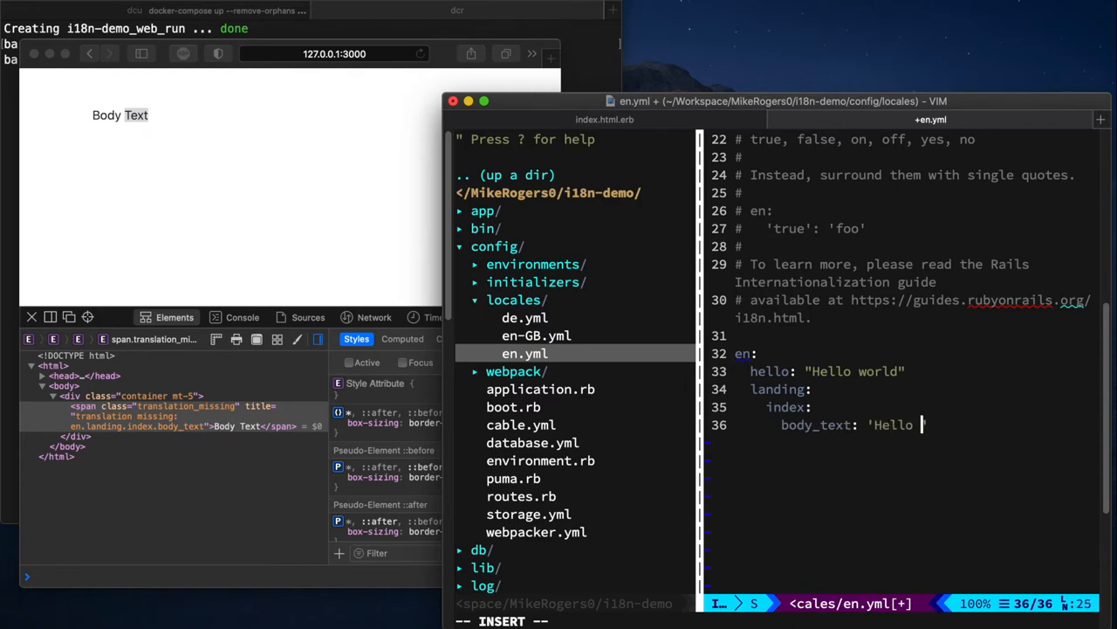
pyautogui.write('Body!')
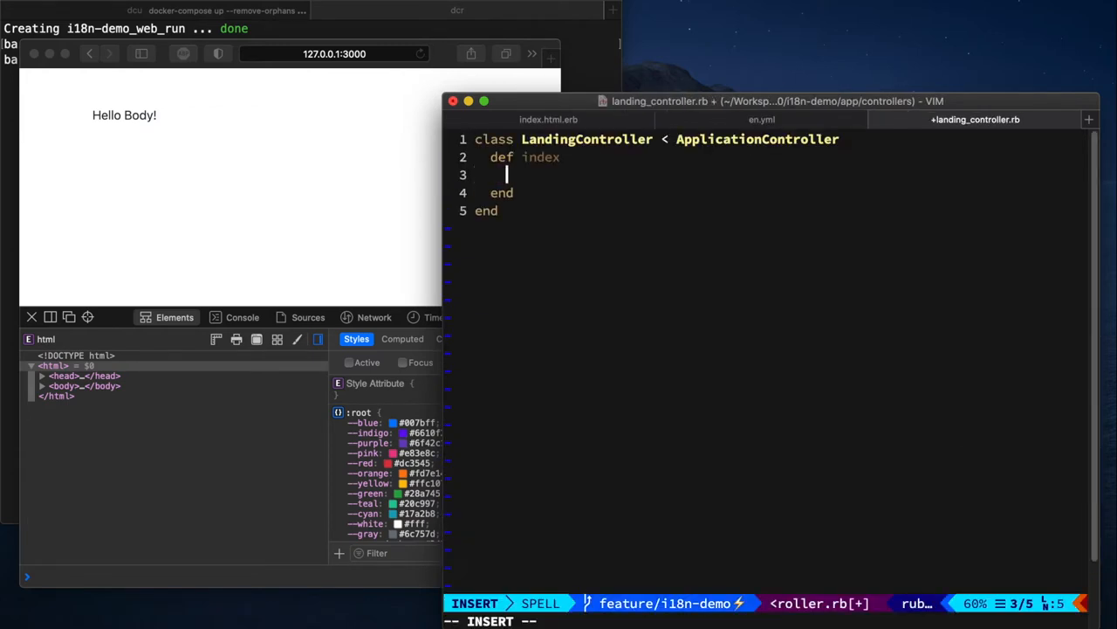
# - Add I18n.locale = :de inside def index in landing_controller.rb and save
pyautogui.write('I18n.locale = :de')
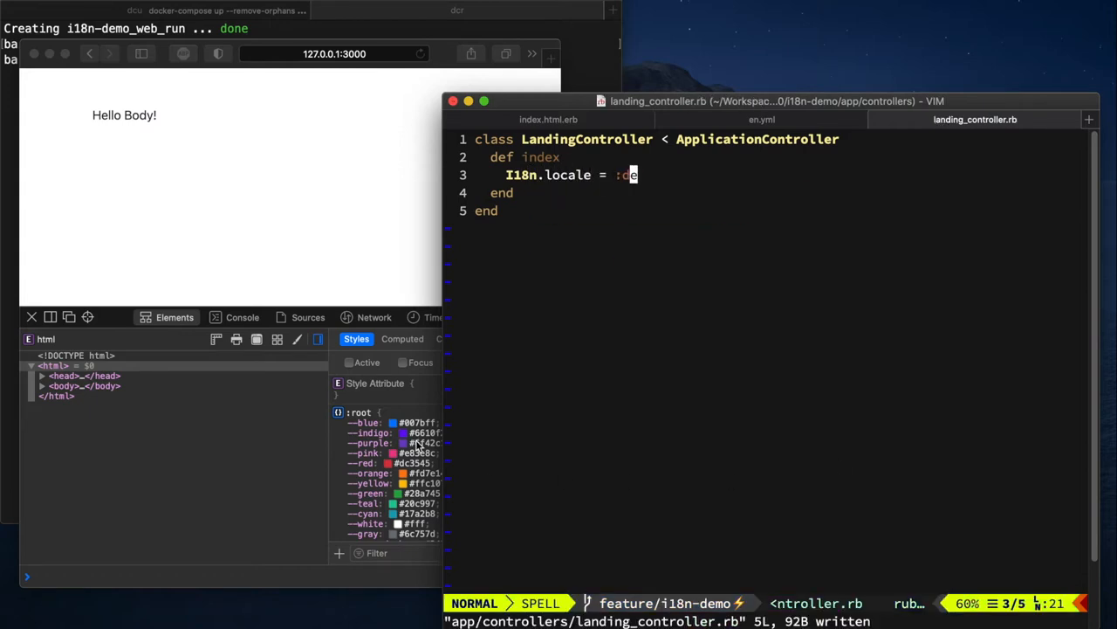
pyautogui.moveTo(216, 199)
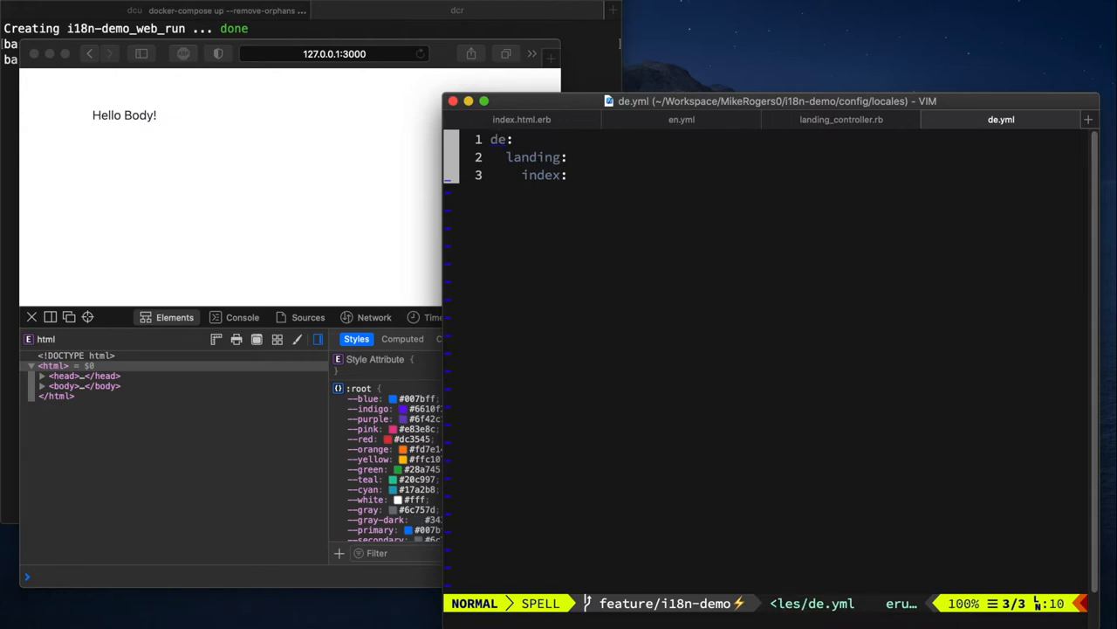
# - Add body_text: 'Hello Body! - In German' to de.yml, referencing en.yml
pyautogui.click(681, 120)
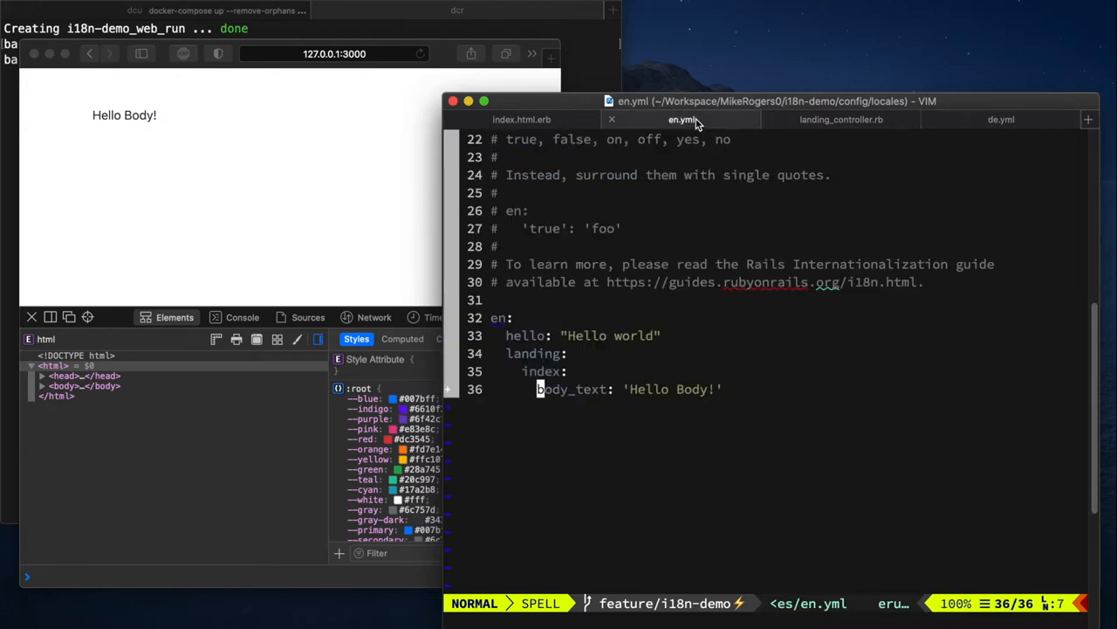
pyautogui.click(1002, 120)
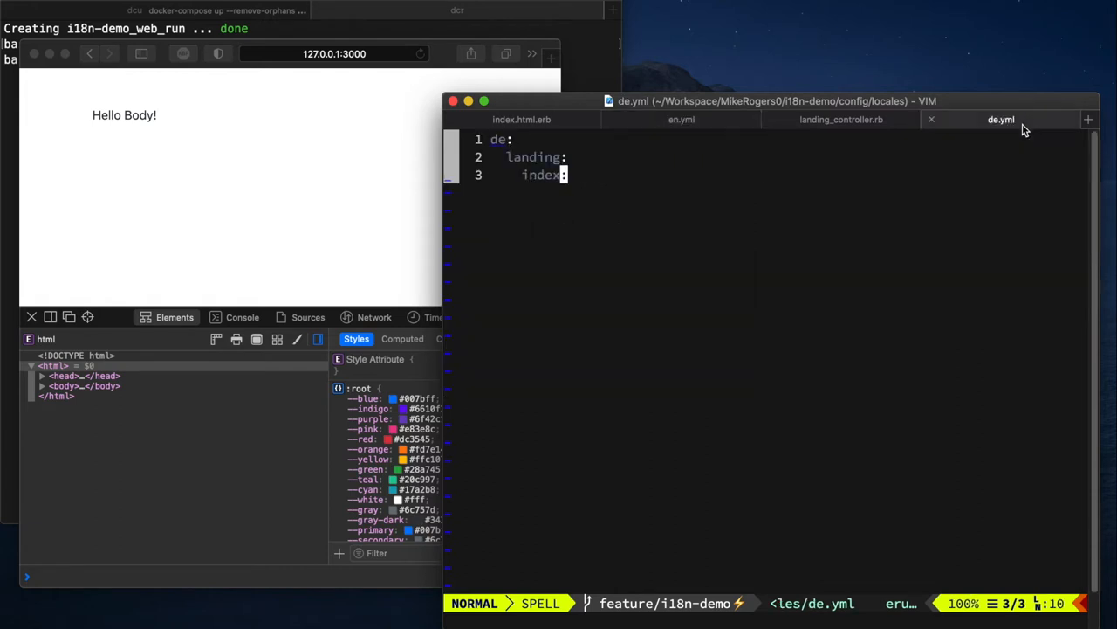
pyautogui.write("body_text: 'Hello Body!'")
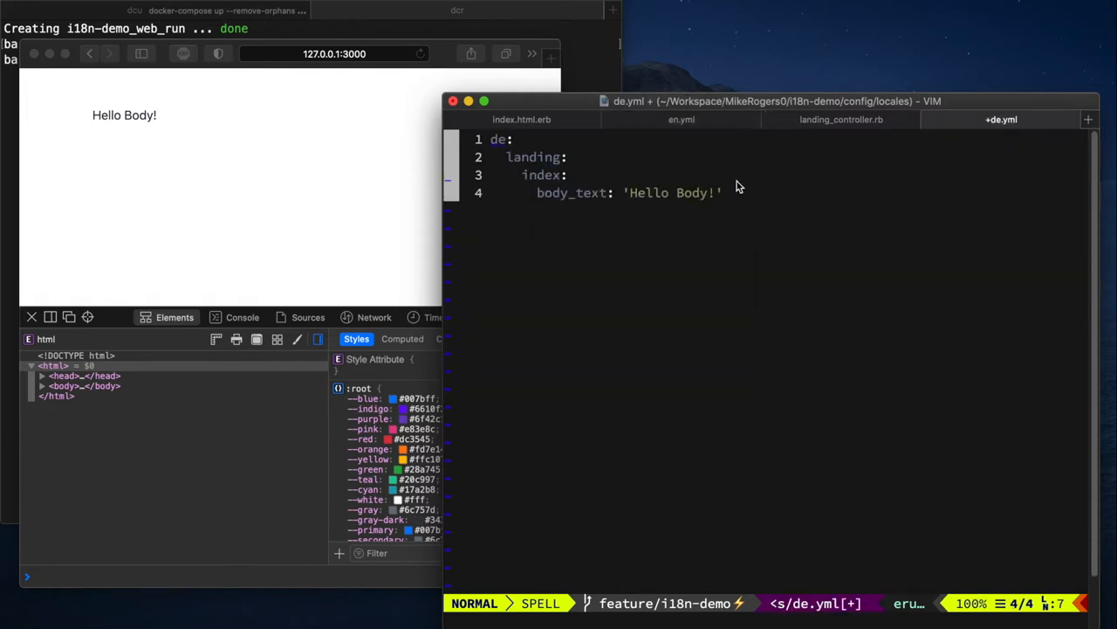
pyautogui.write('- In German')
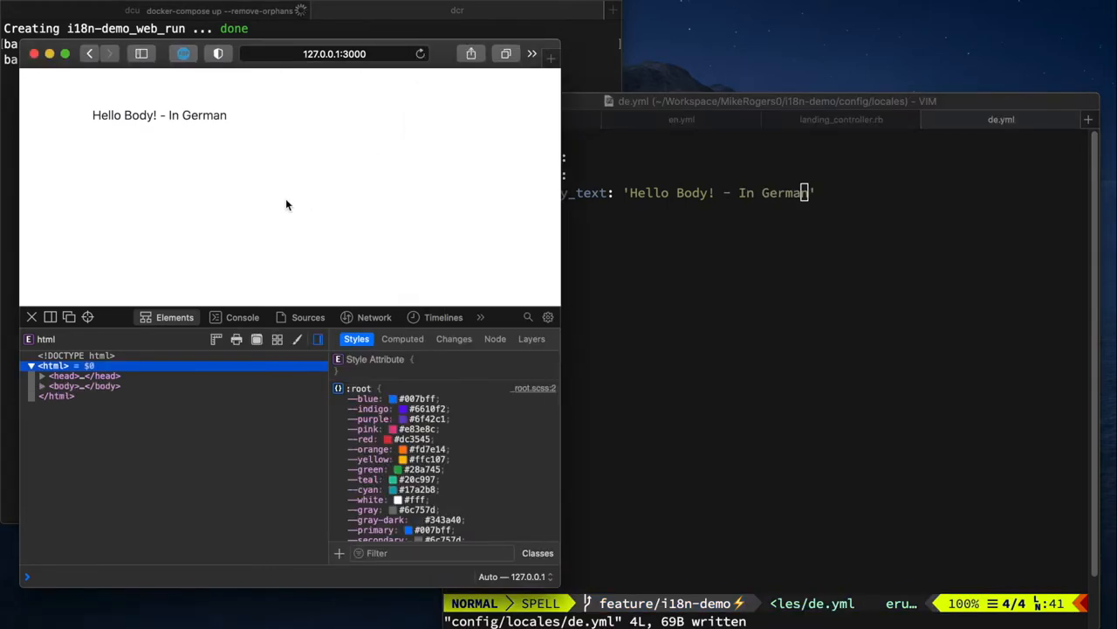
# - Switch the landing controller's locale back to :de and save
pyautogui.click(842, 157)
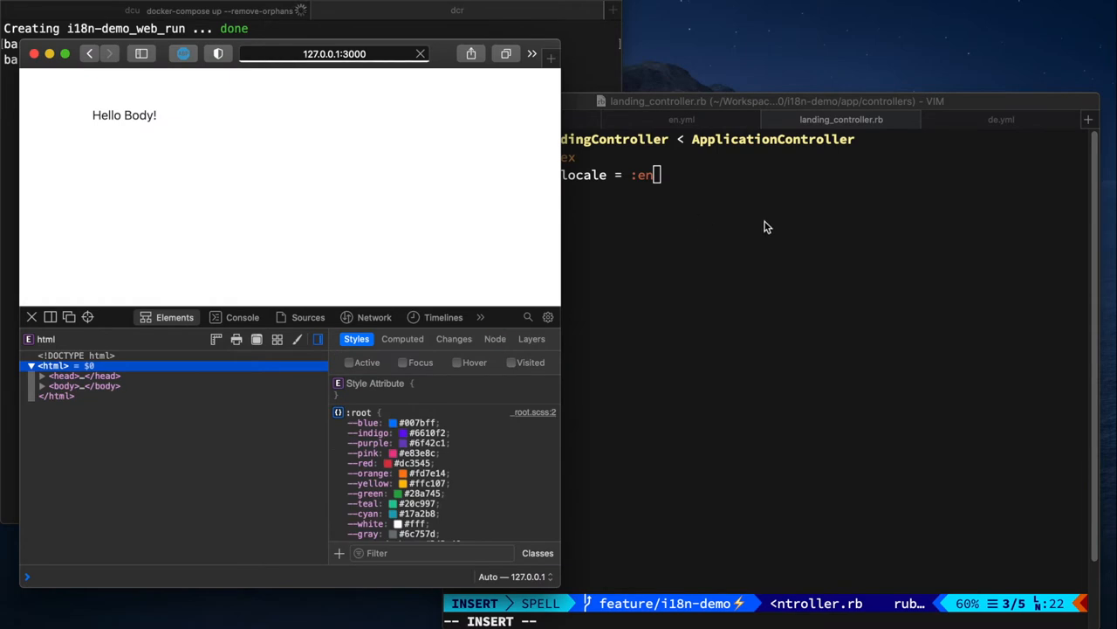
pyautogui.write('de')
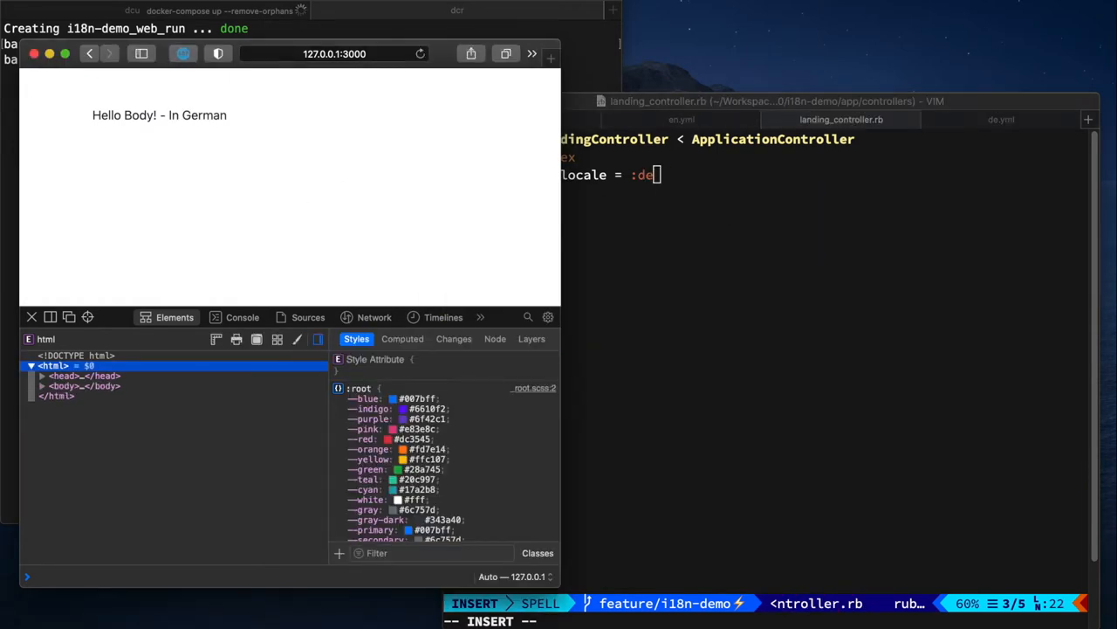
pyautogui.press('Escape')
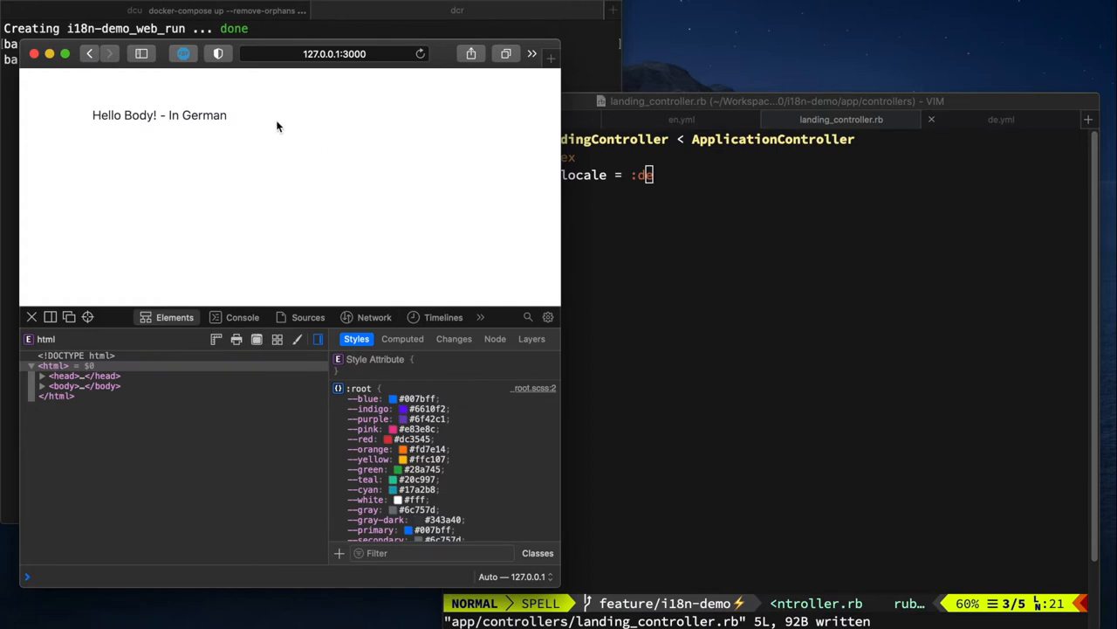
pyautogui.moveTo(741, 241)
pyautogui.write('params')
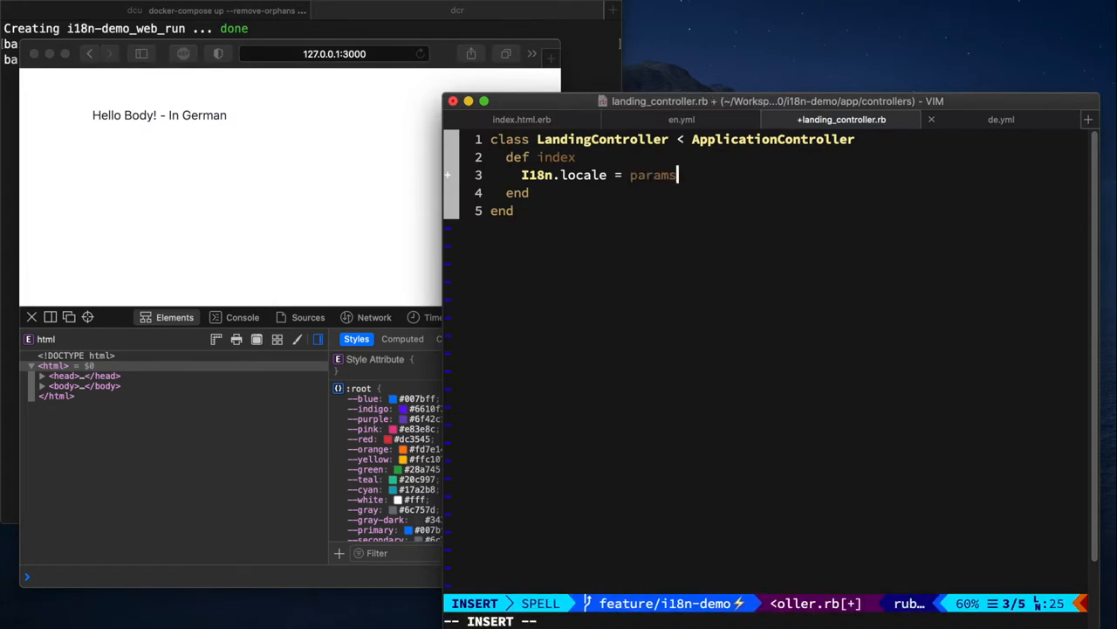
# - Set I18n.locale = params[:locale] || I18n.default_locale in the controller and test ?locale=de
pyautogui.write('[:locale')
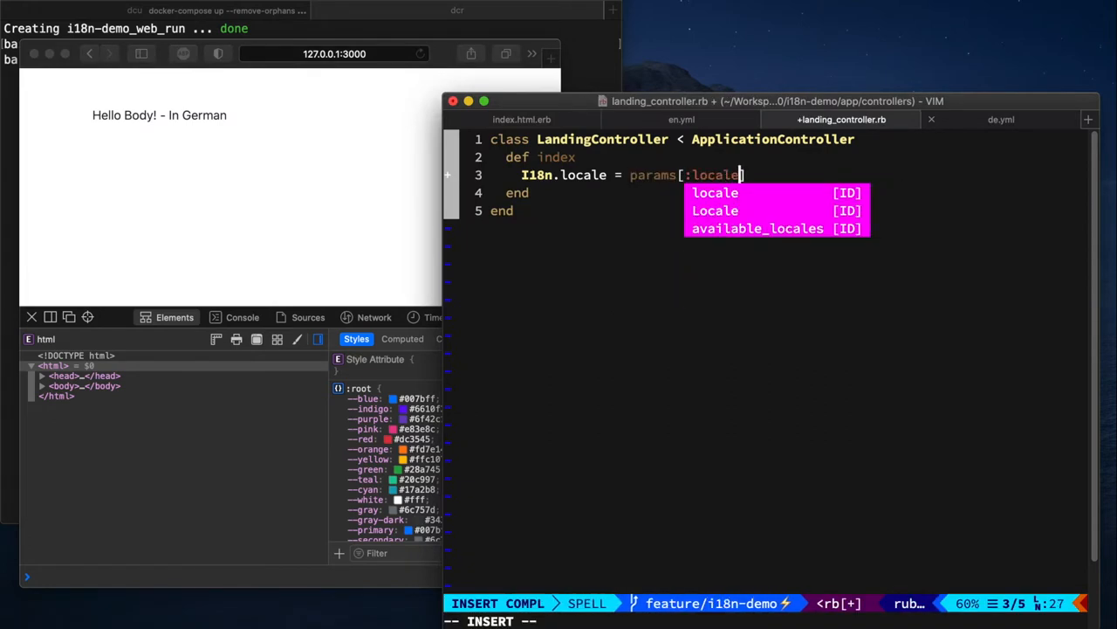
pyautogui.write('|| I18n.defau')
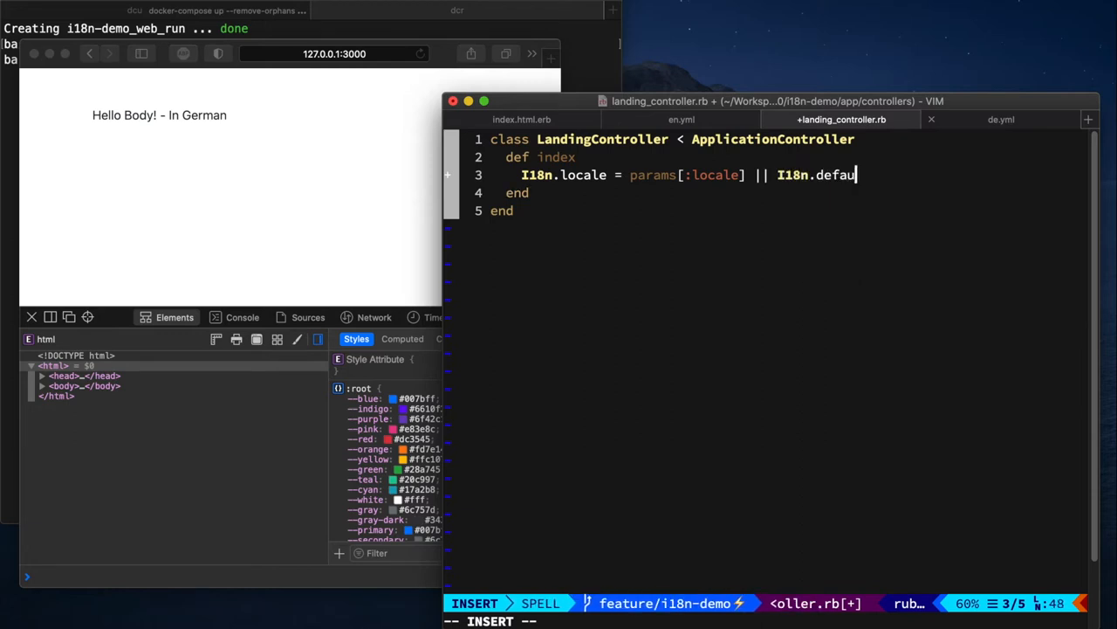
pyautogui.write('lt_loca')
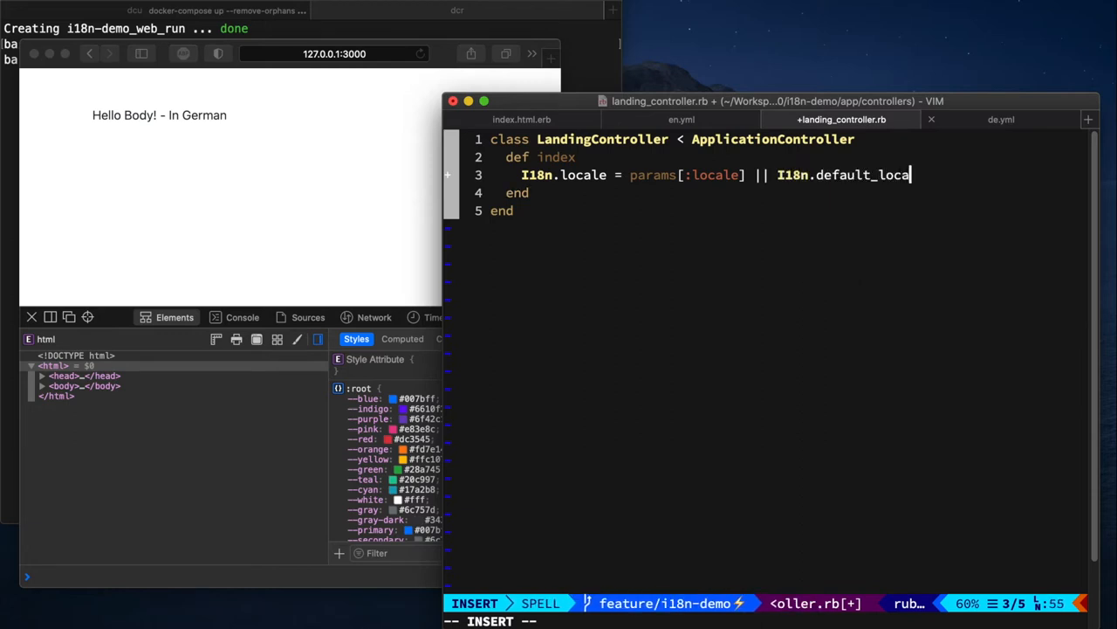
pyautogui.press('Escape')
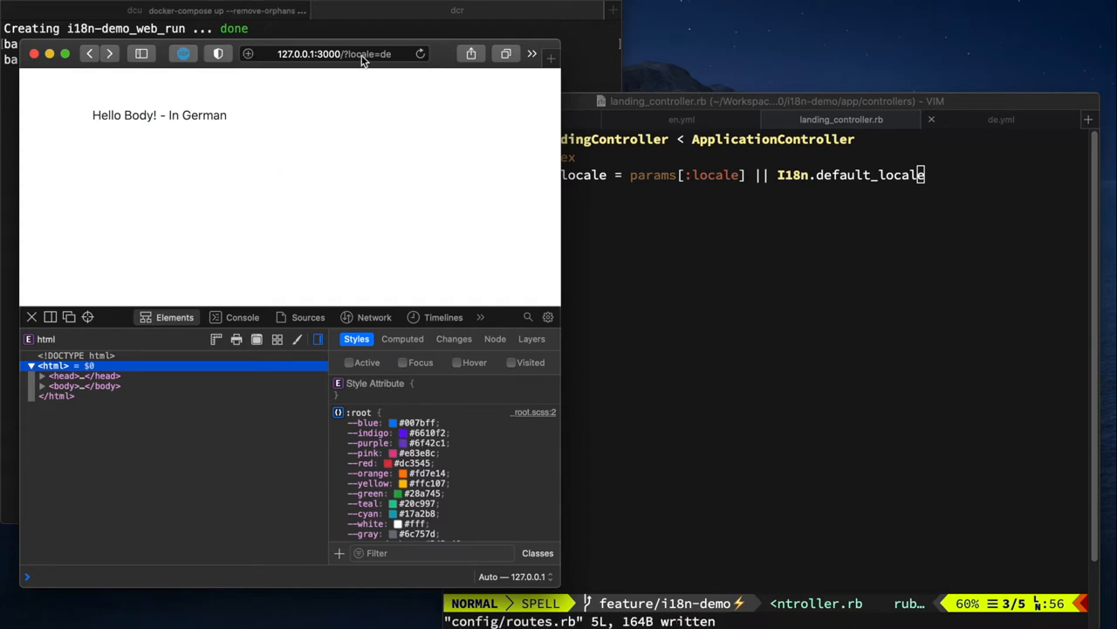
pyautogui.moveTo(434, 157)
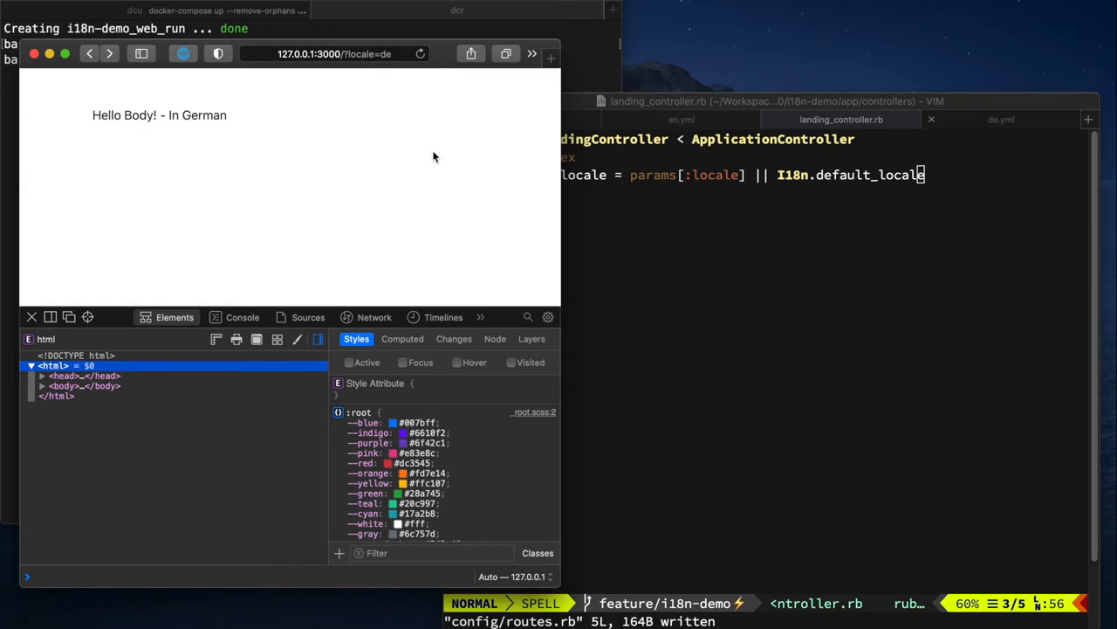
pyautogui.moveTo(366, 71)
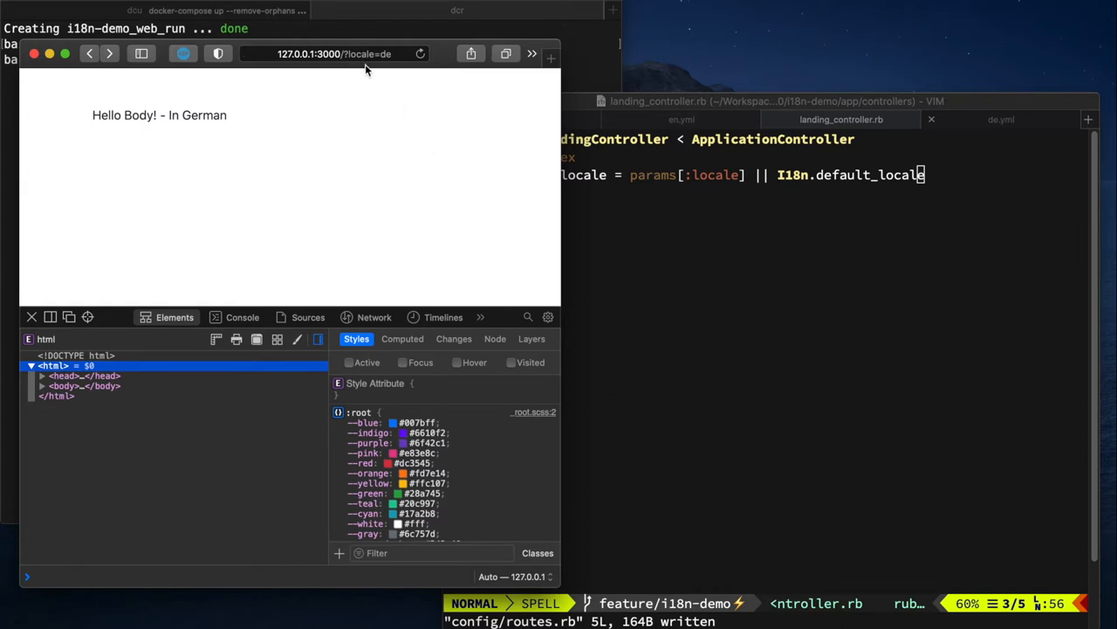
pyautogui.press('ctrl+p')
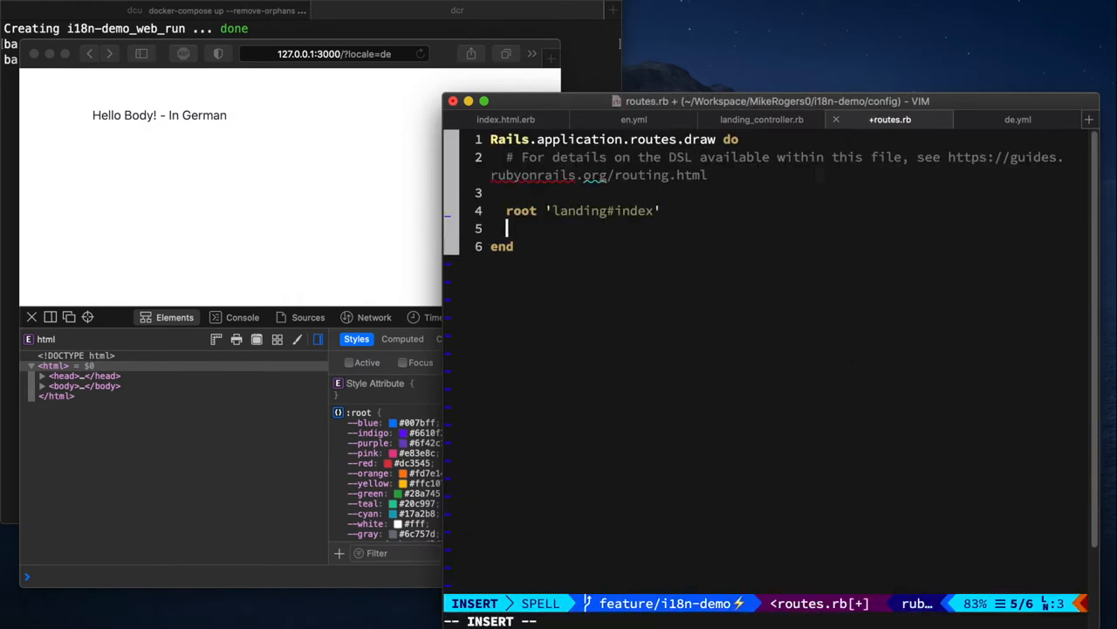
# - Add a scope '/:locale' block with get '/', to: 'landing#index' to routes.rb
pyautogui.write('scope')
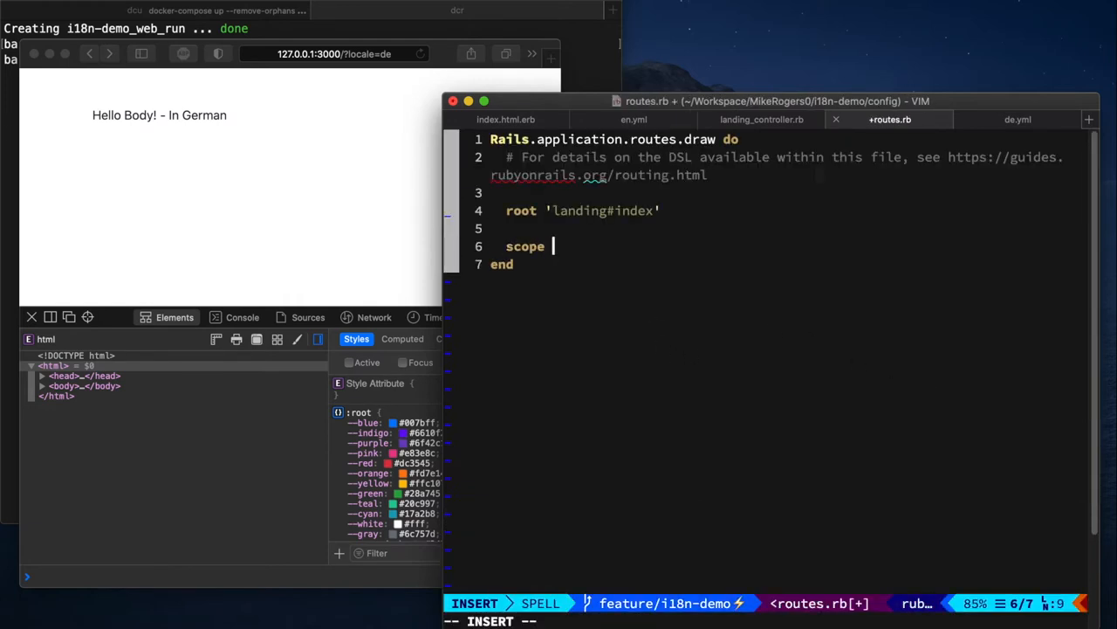
pyautogui.write("'/:locale' do")
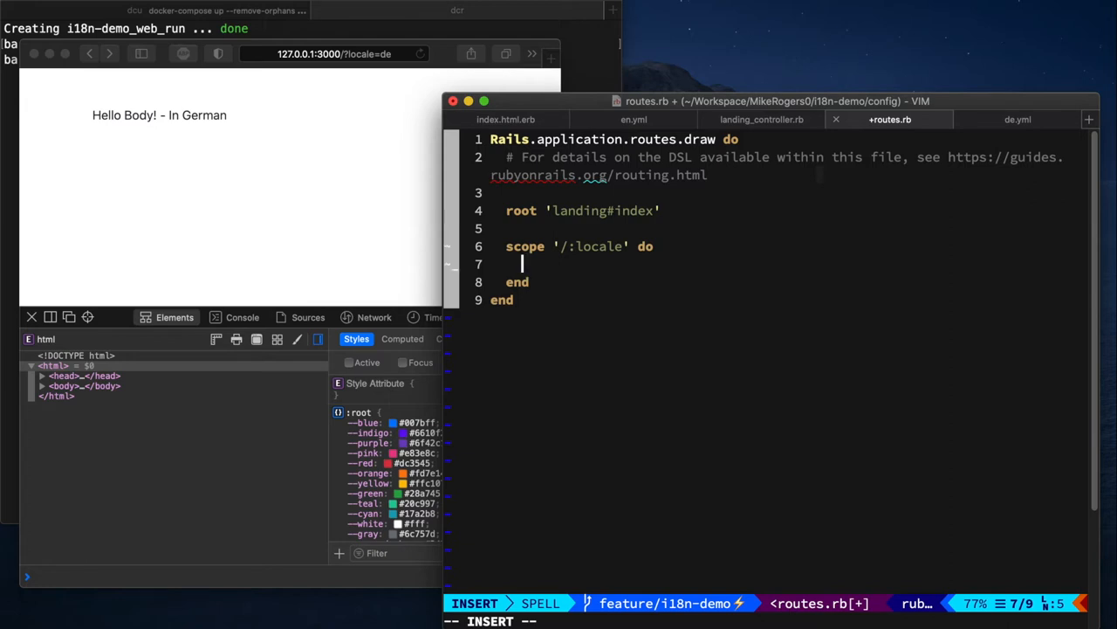
pyautogui.write("get '/', to: 'landing#index'")
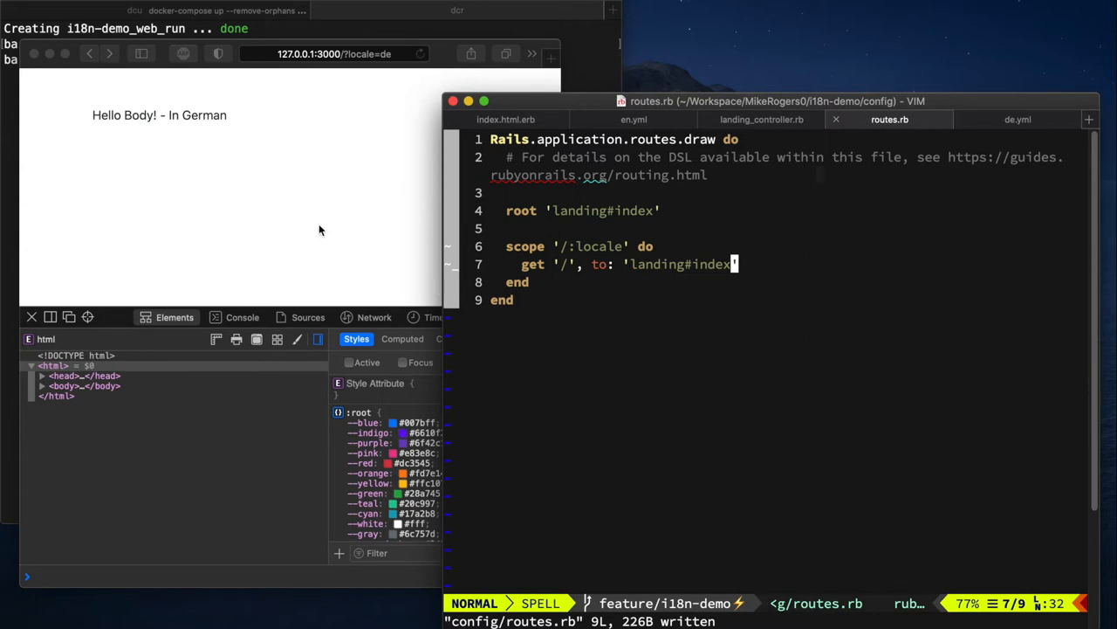
# - Load 127.0.0.1:3000/de, then /fr, which shows an I18n::InvalidLocale error
pyautogui.click(334, 54)
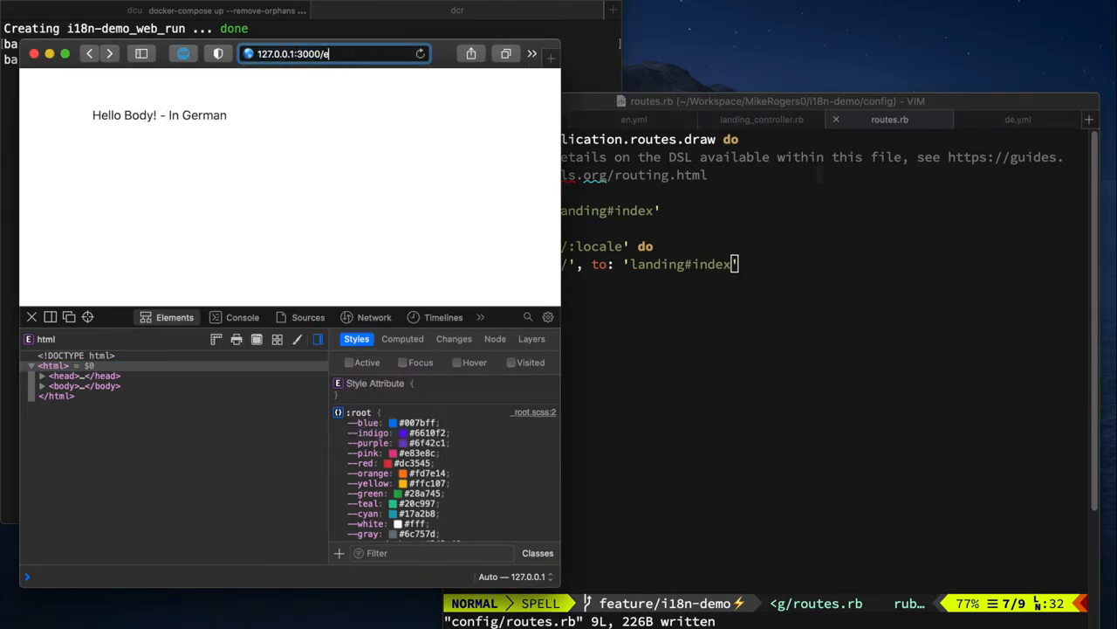
pyautogui.click(332, 54)
pyautogui.write('d')
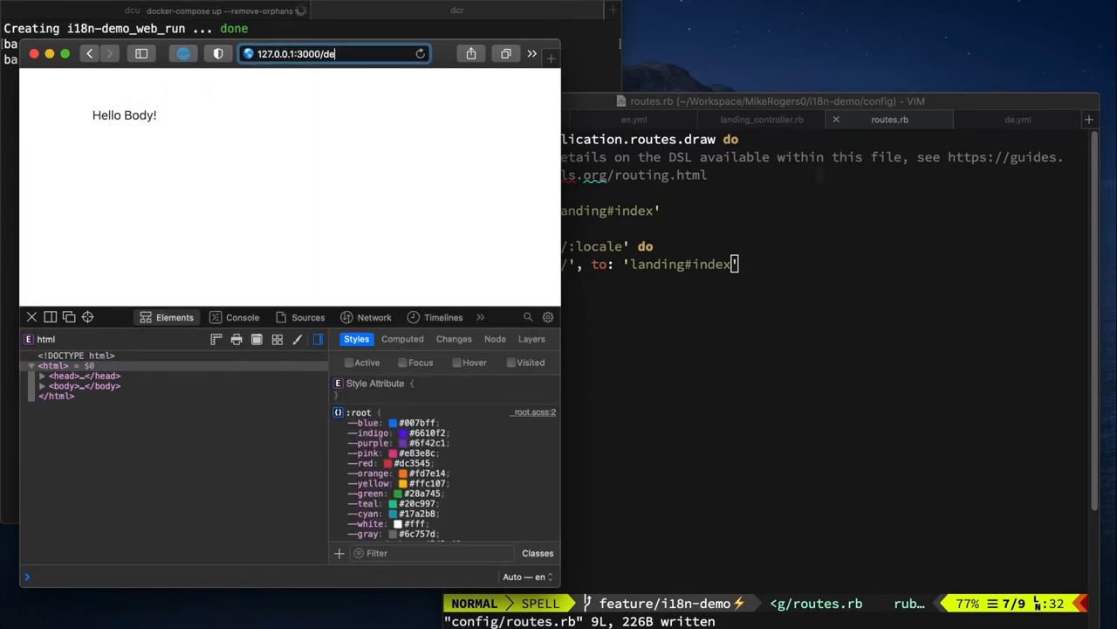
pyautogui.click(332, 54)
pyautogui.write('fr')
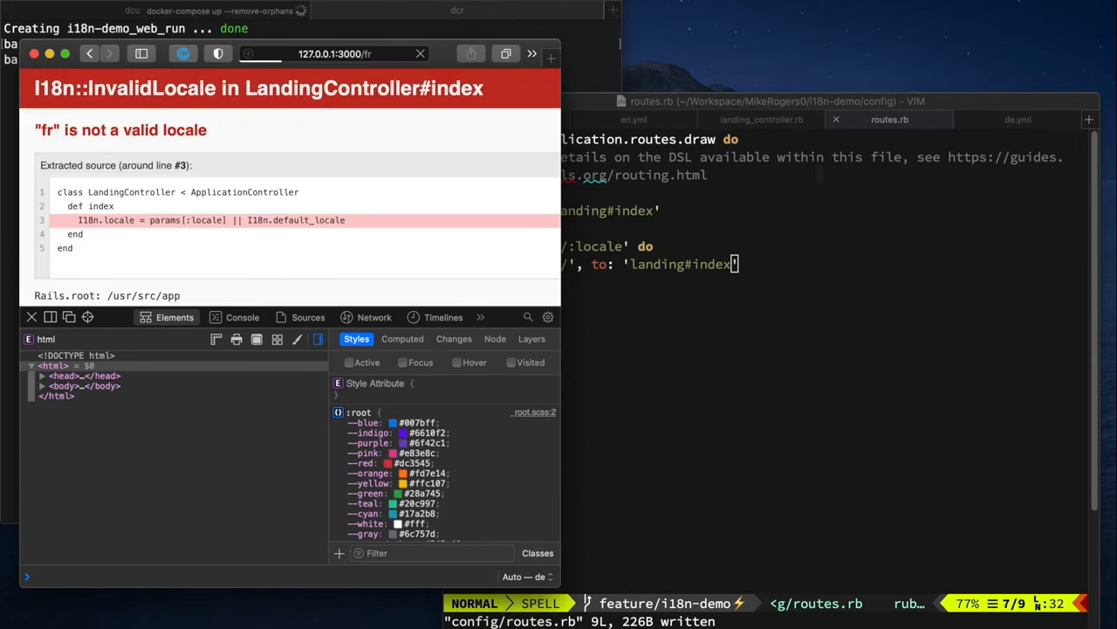
pyautogui.click(67, 386)
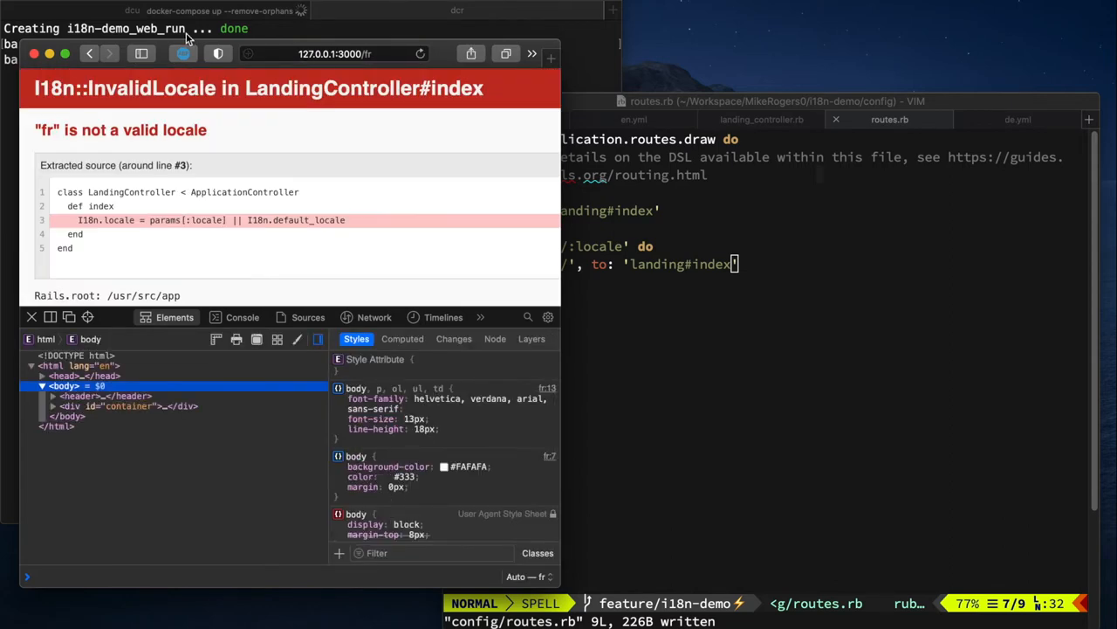
pyautogui.moveTo(102, 96)
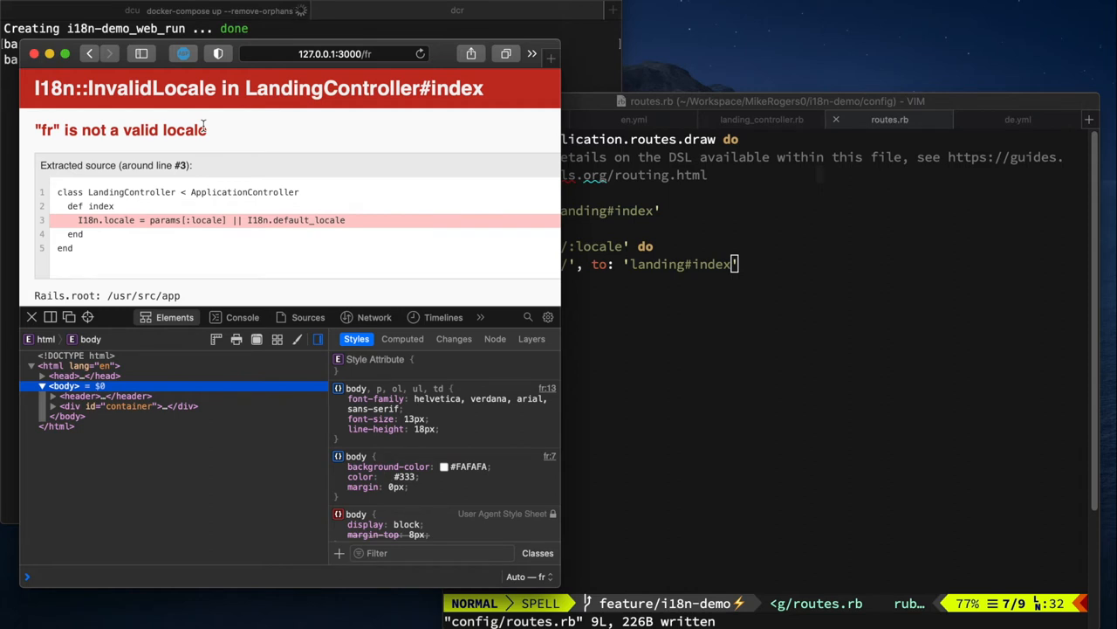
pyautogui.moveTo(764, 298)
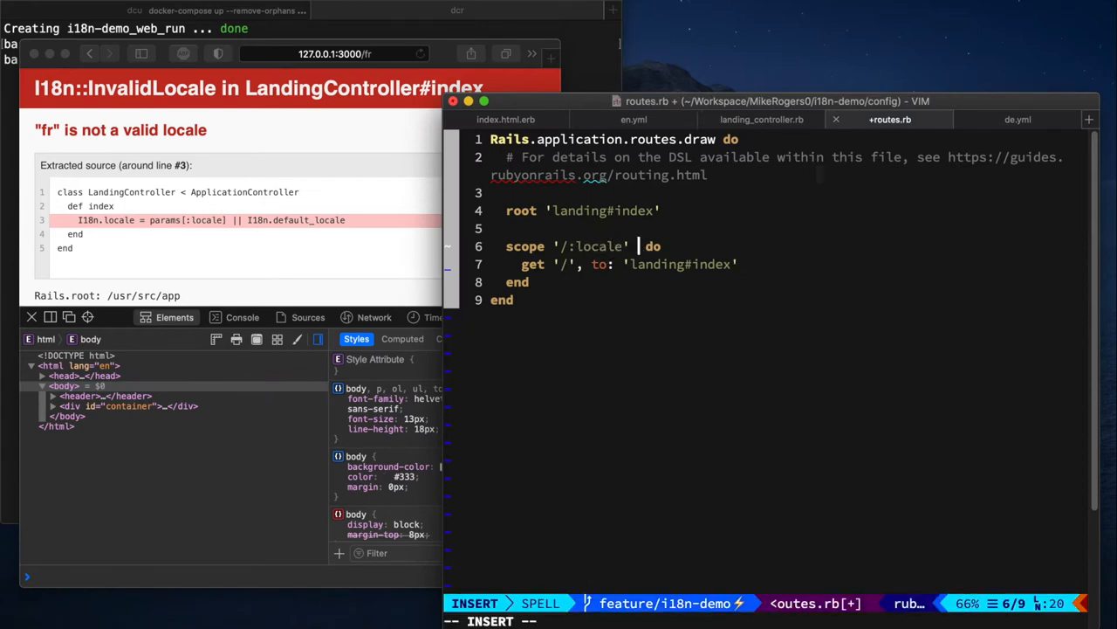
# - Add locale: /en|de/ to the '/:locale' scope in routes.rb and save
pyautogui.write(', locale: /')
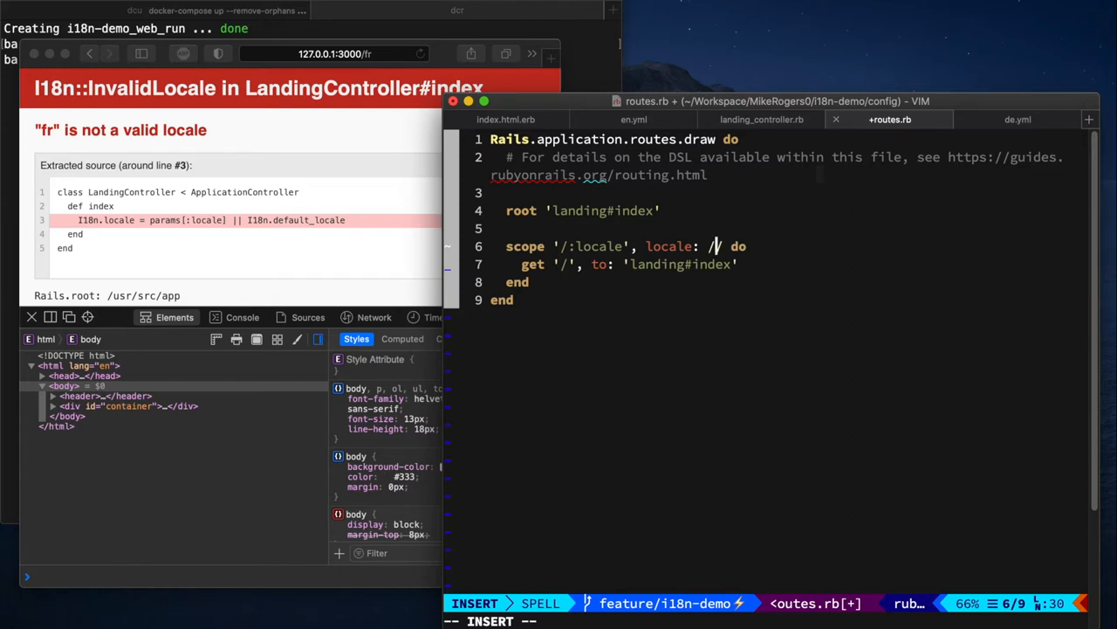
pyautogui.write('en|de')
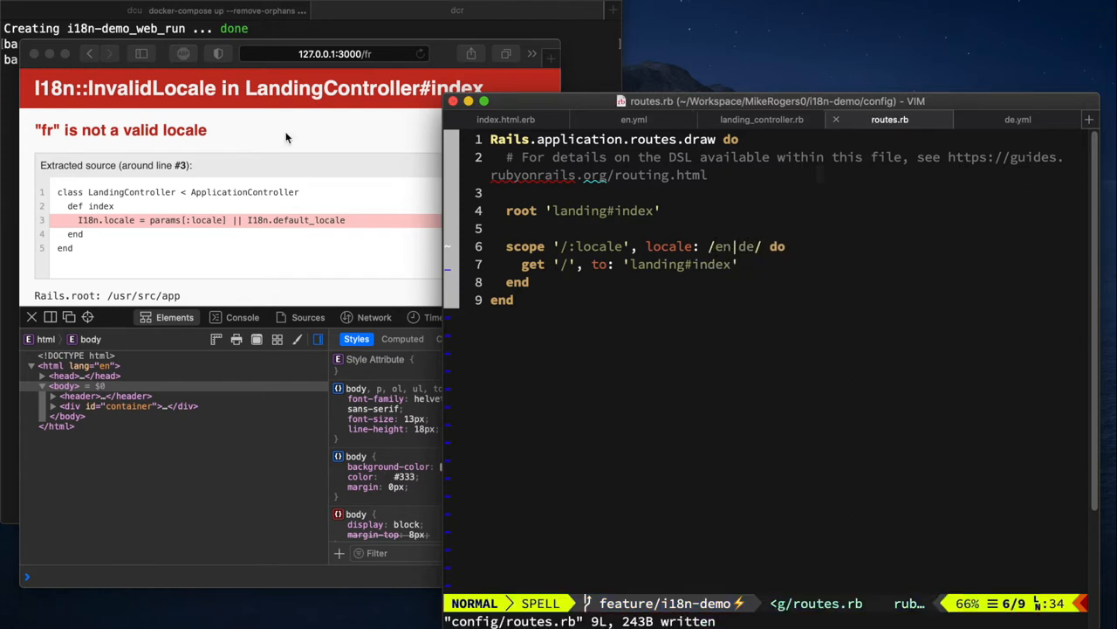
pyautogui.moveTo(782, 267)
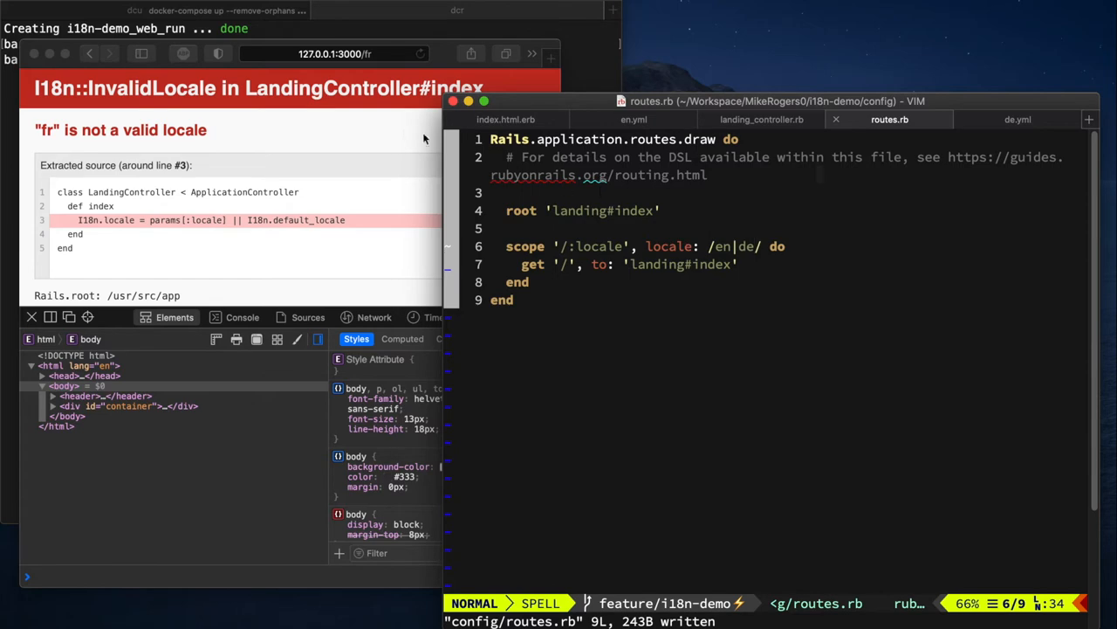
# - Reload /fr to see the routing error, then load 127.0.0.1:3000/en
pyautogui.click(420, 53)
pyautogui.write('en')
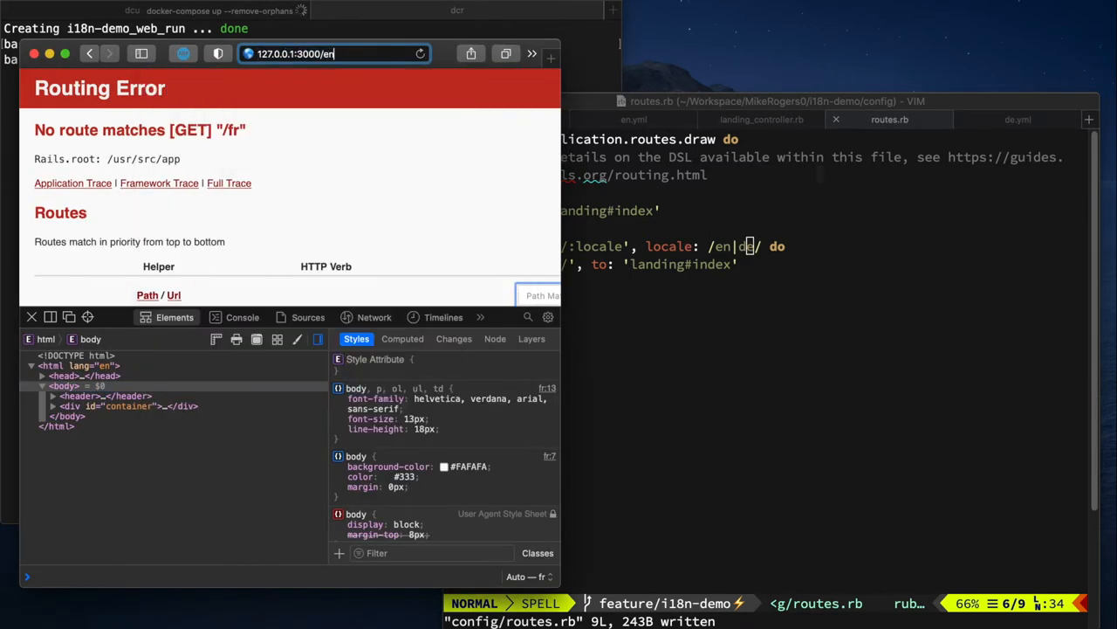
pyautogui.click(331, 54)
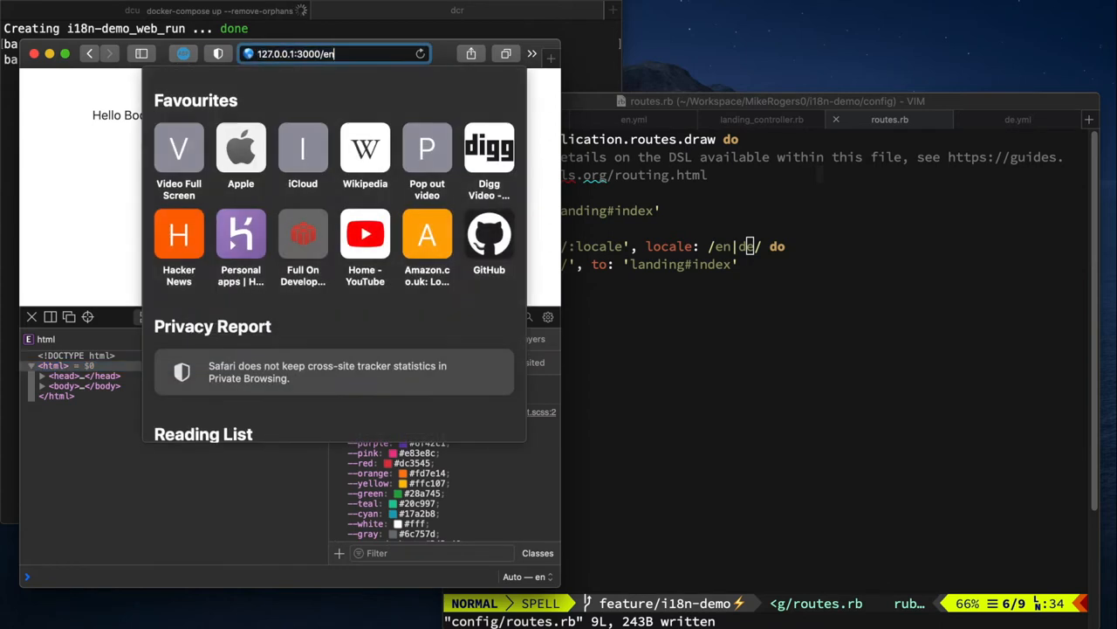
pyautogui.press('Return')
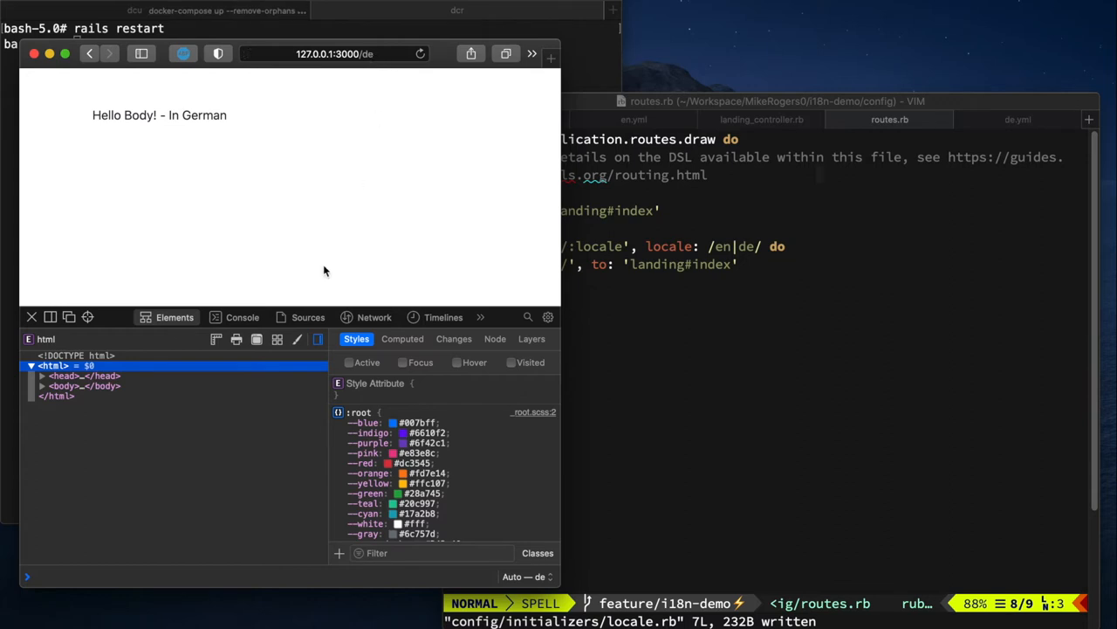
# - In Web Inspector's Network panel, read the de page request headers showing Accept-Language en-gb
pyautogui.click(374, 317)
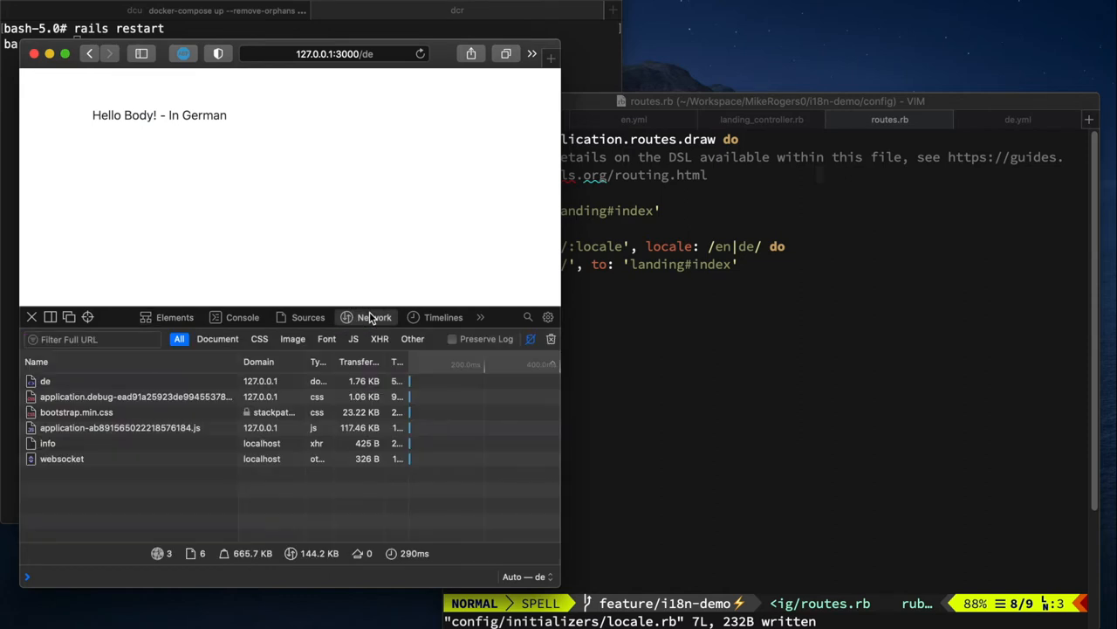
pyautogui.click(45, 380)
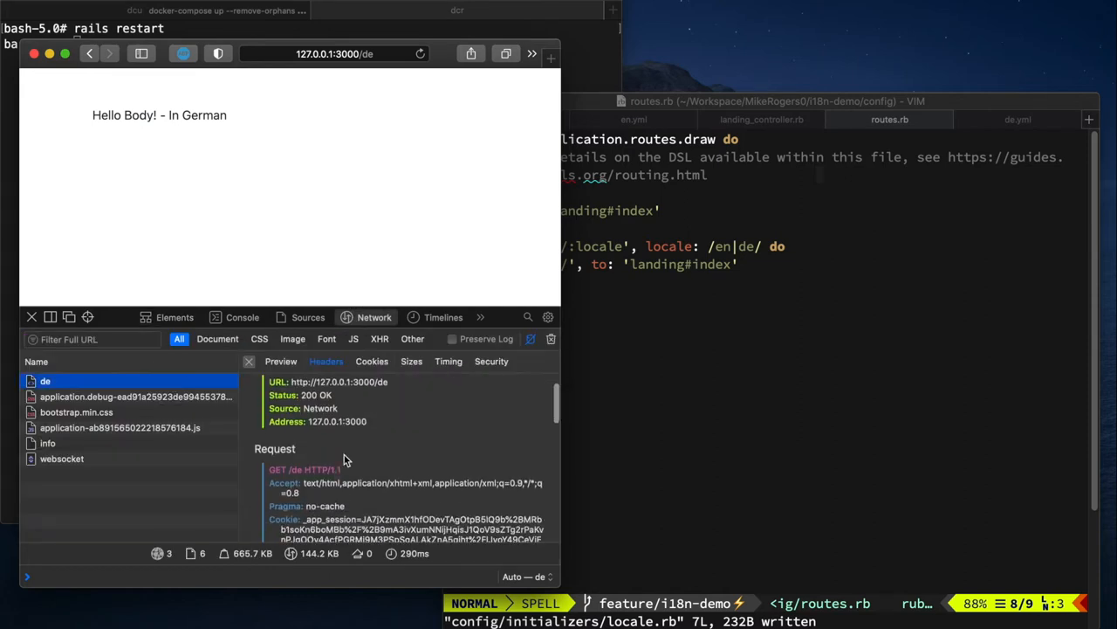
pyautogui.scroll(-3)
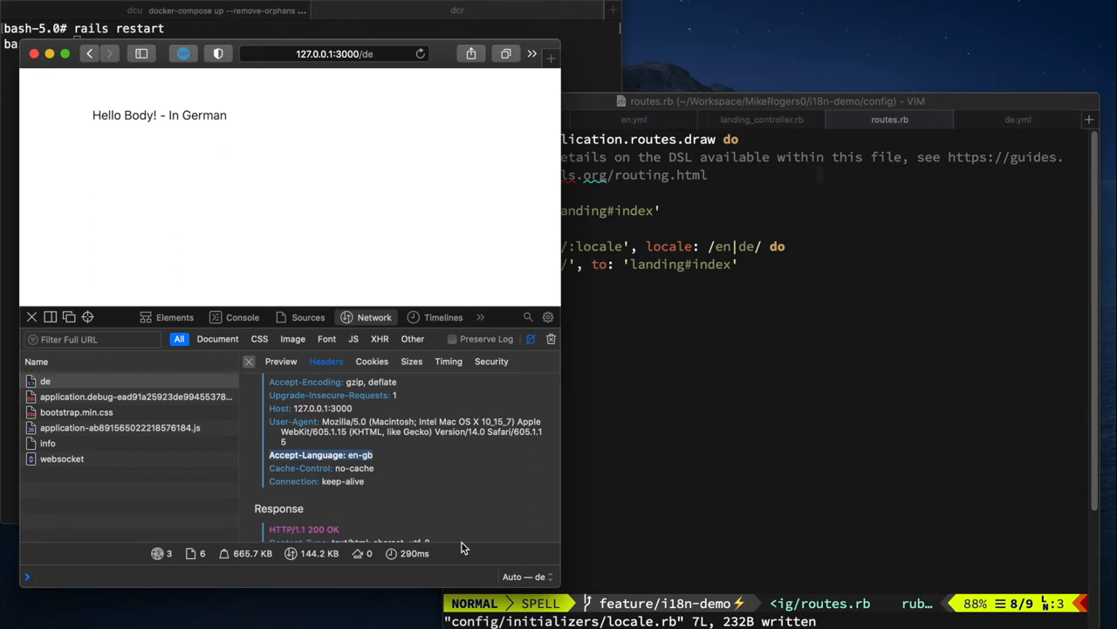
# - Load the site root 127.0.0.1:3000 and inspect its request headers
pyautogui.click(334, 53)
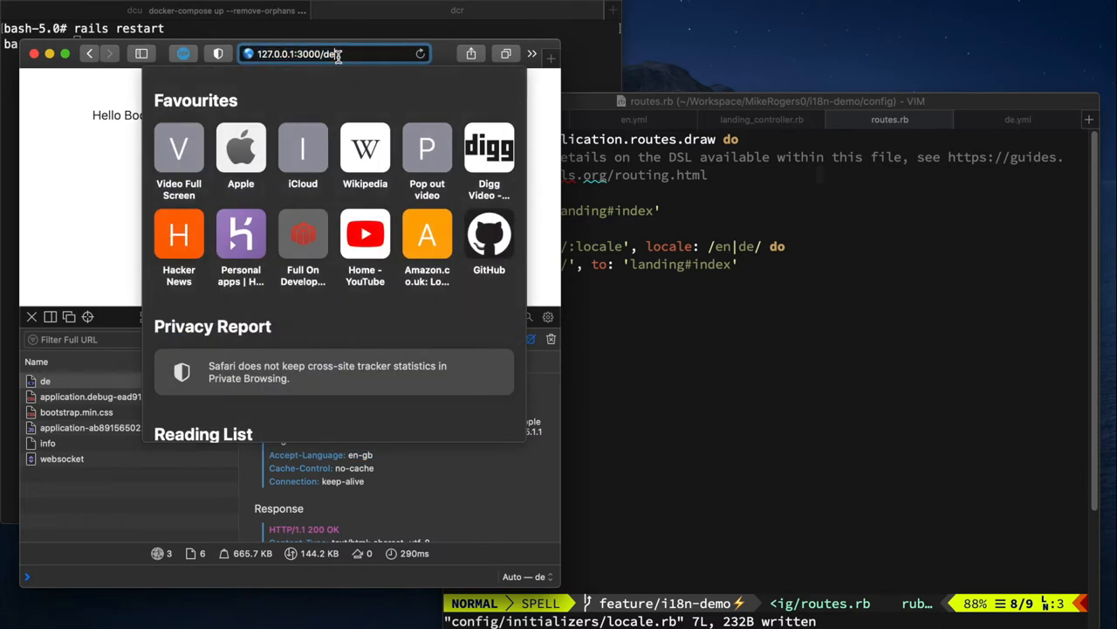
pyautogui.press('Return')
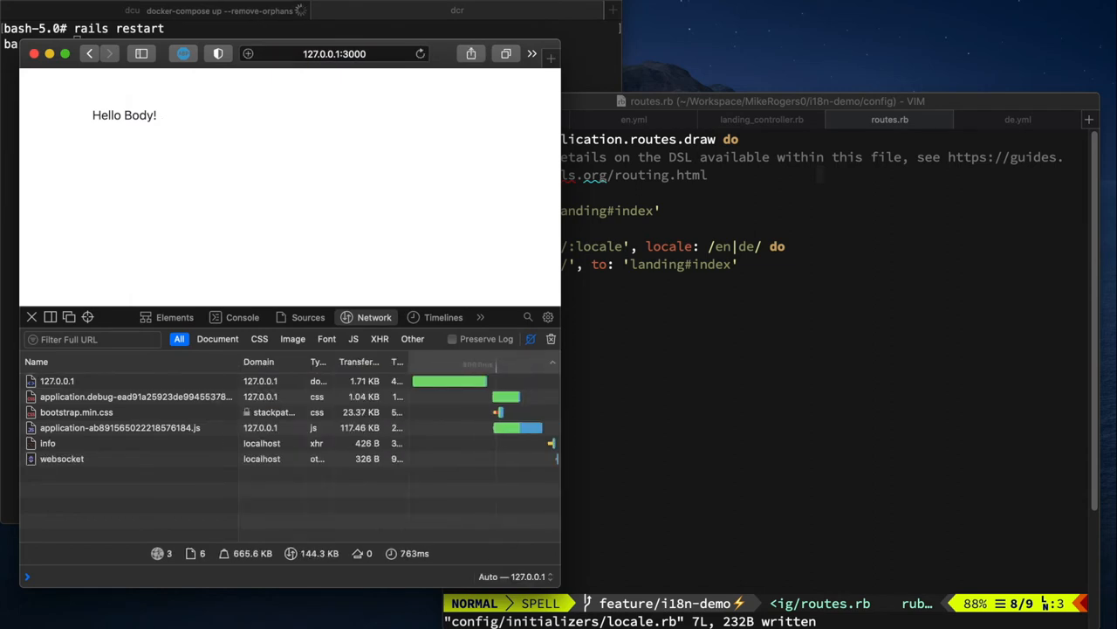
pyautogui.click(57, 380)
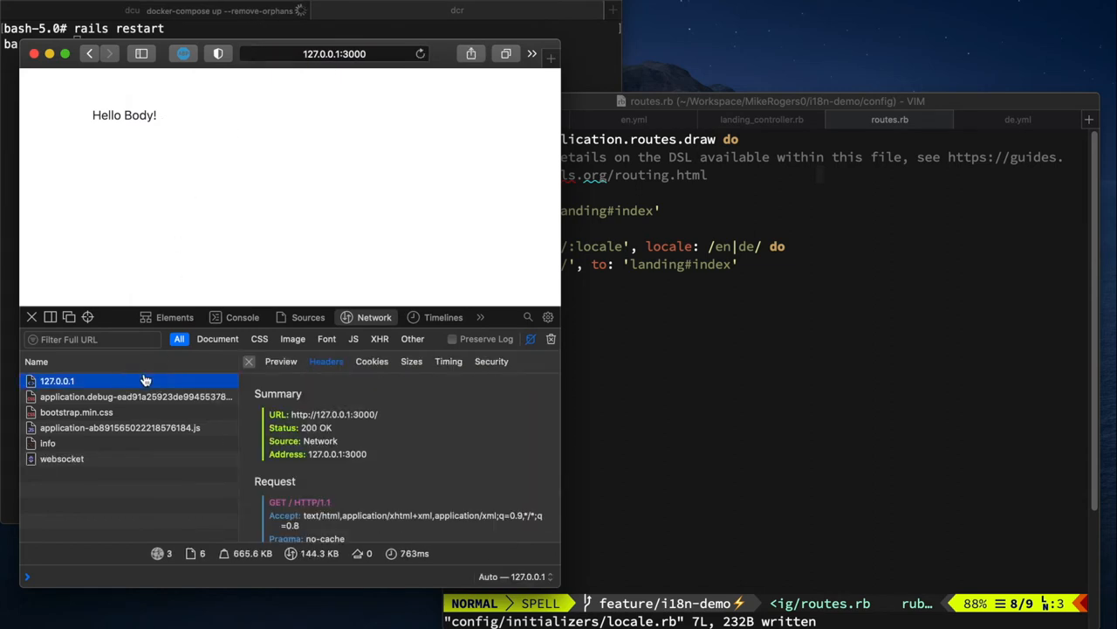
pyautogui.scroll(-3)
pyautogui.write('bundle add rack-contrib')
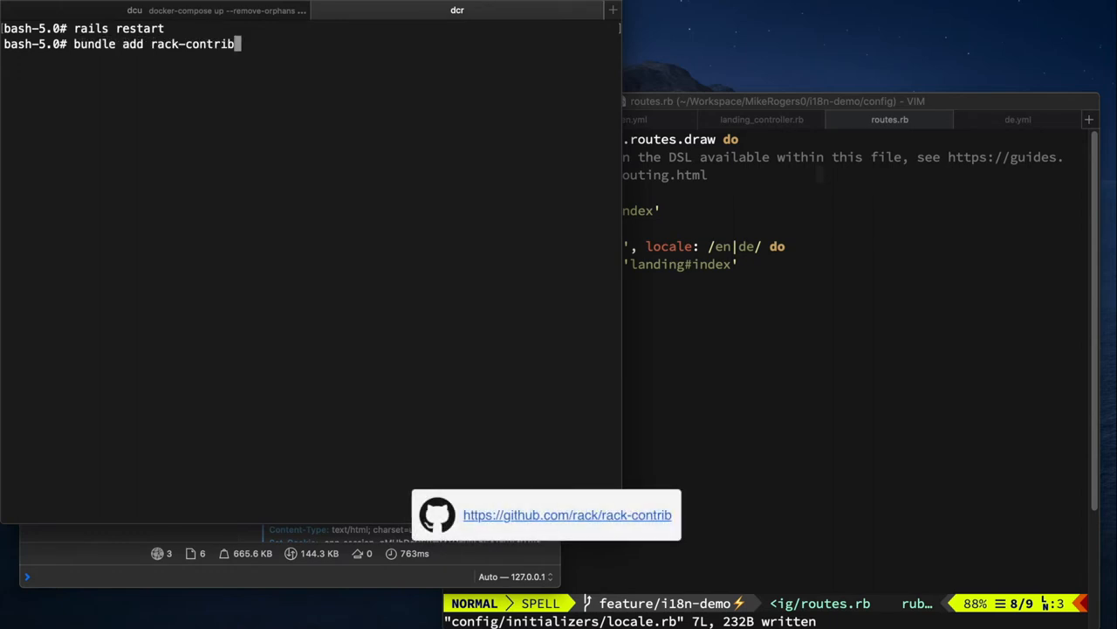
# - Run bundle add rack-contrib to install rack-contrib 2.2.0, then type 'rails restart'
pyautogui.press('Return')
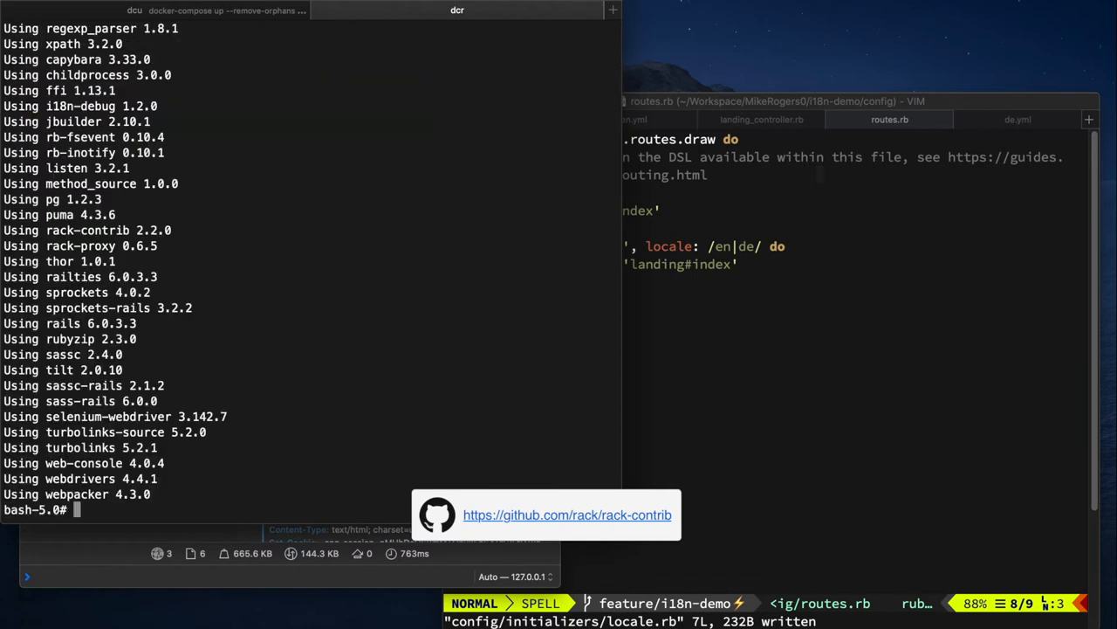
pyautogui.moveTo(465, 231)
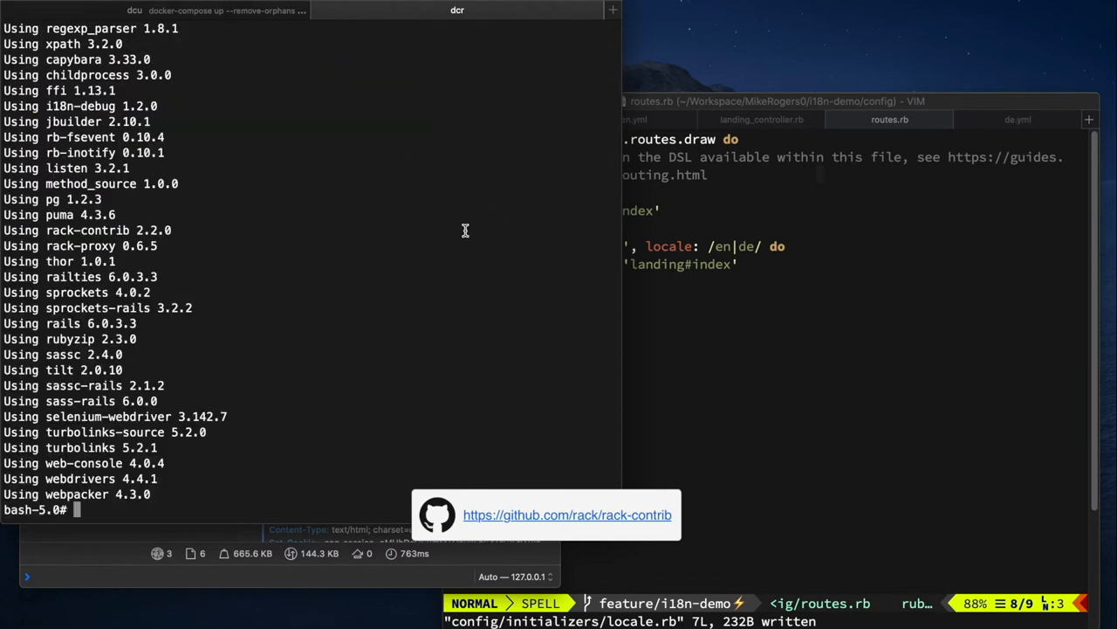
pyautogui.write('rails restart')
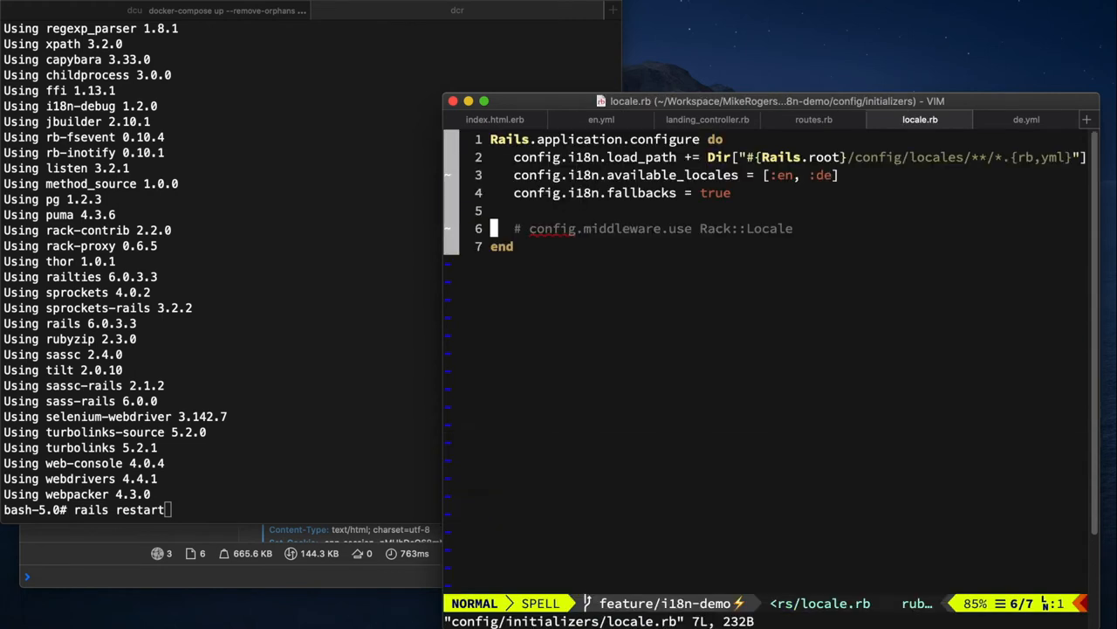
pyautogui.moveTo(1084, 224)
pyautogui.write(' :')
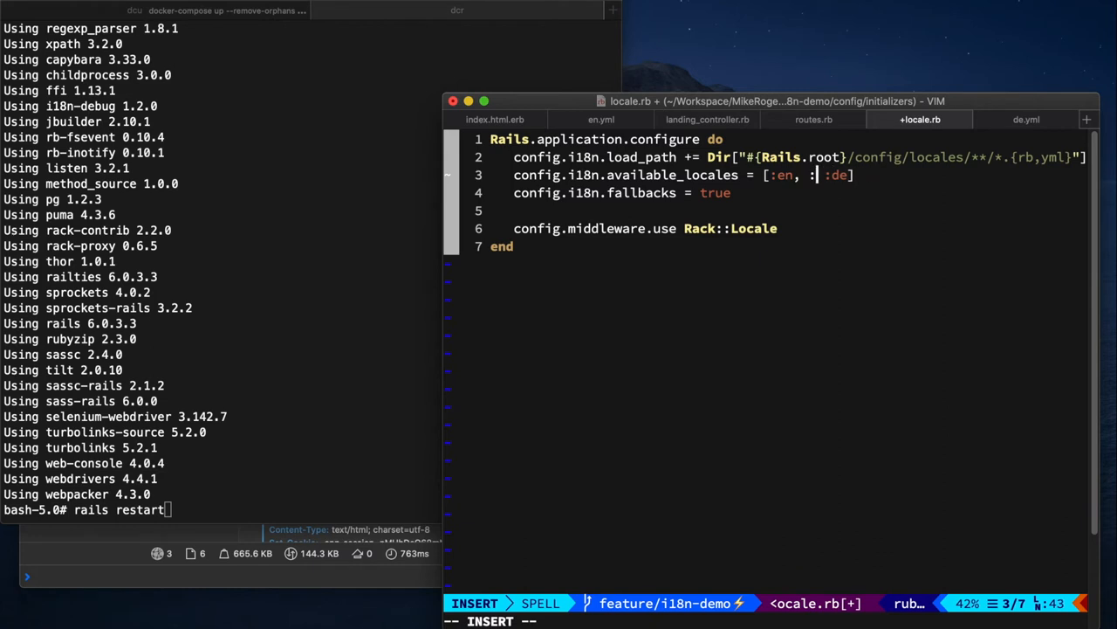
# - Enable Rack::Locale in locale.rb and add :'en-GB' to available_locales, then save
pyautogui.write("'en-GB',")
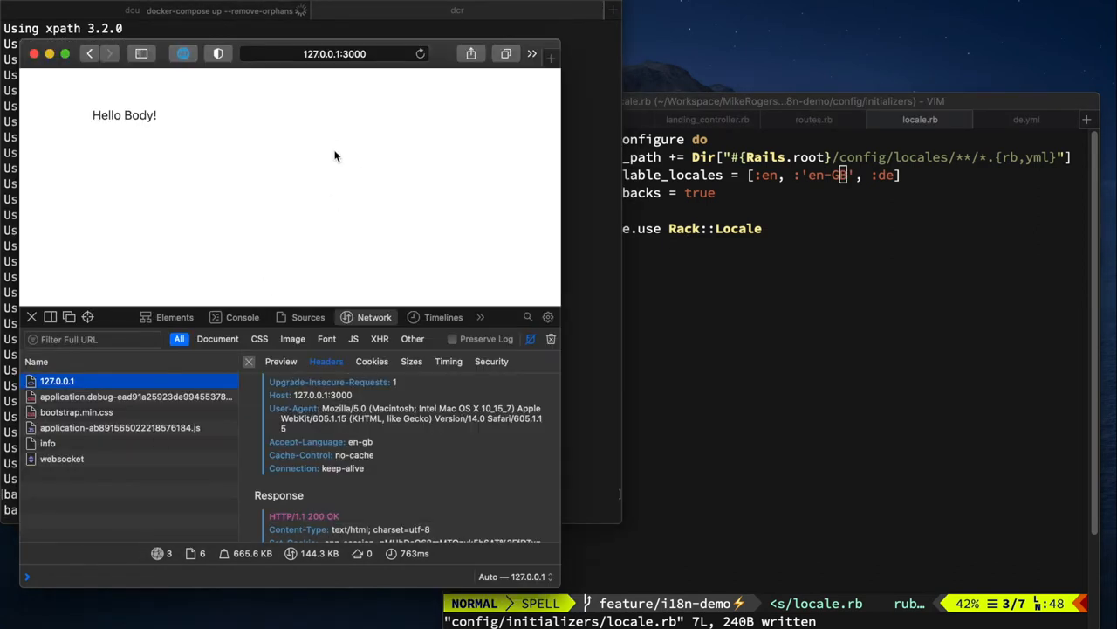
# - Change landing_controller.rb's fallback from I18n.default_locale to I18n.locale, showing 'Howdy Body - In British English'
pyautogui.click(419, 54)
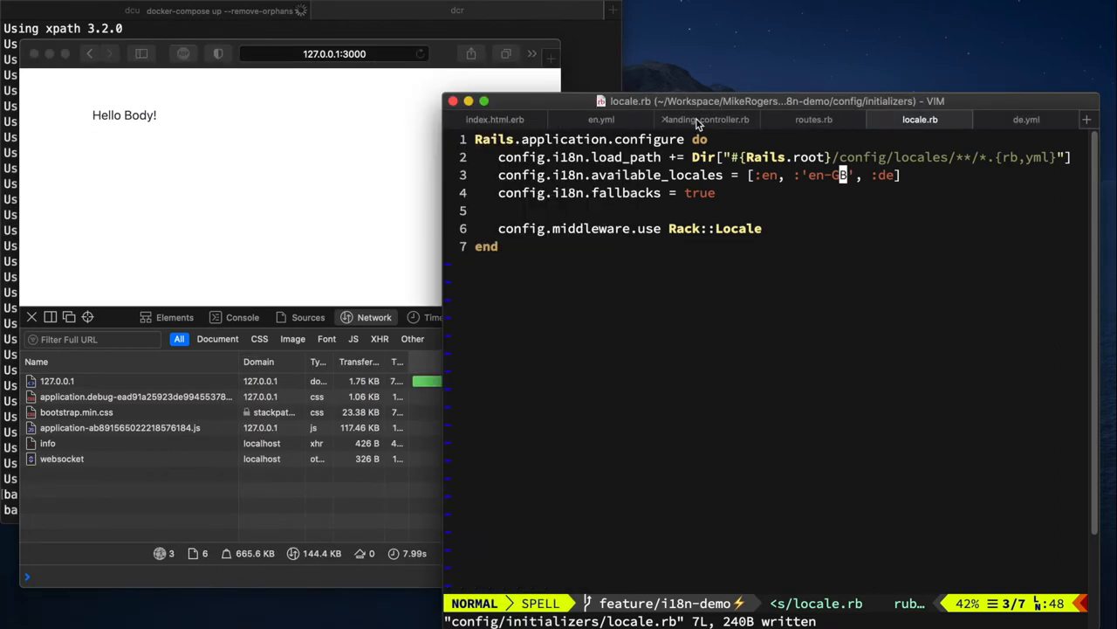
pyautogui.click(705, 120)
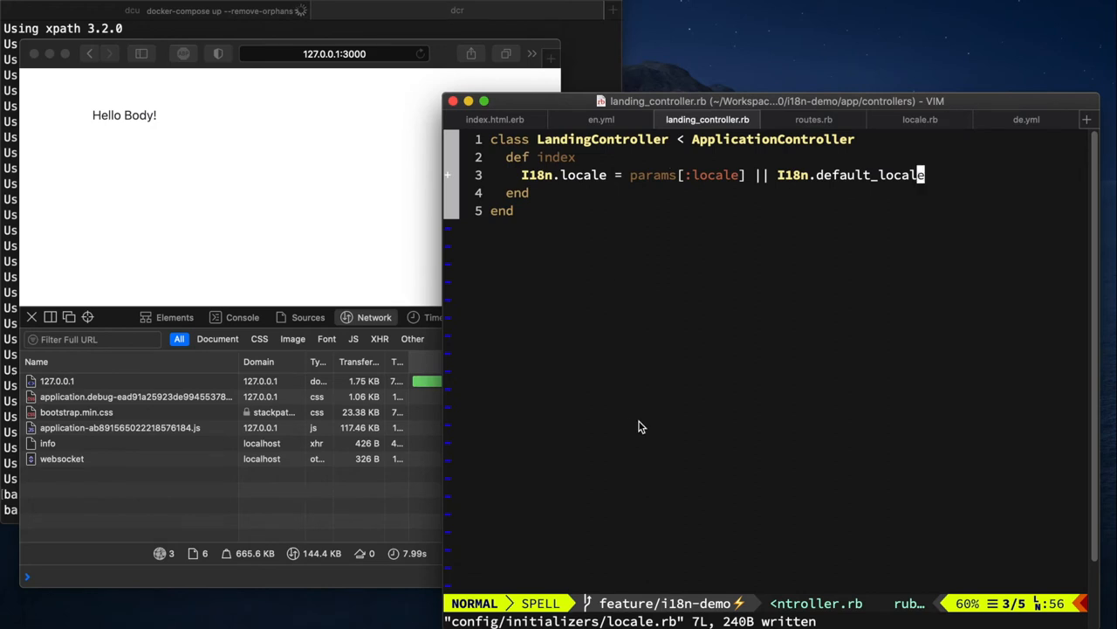
pyautogui.moveTo(936, 147)
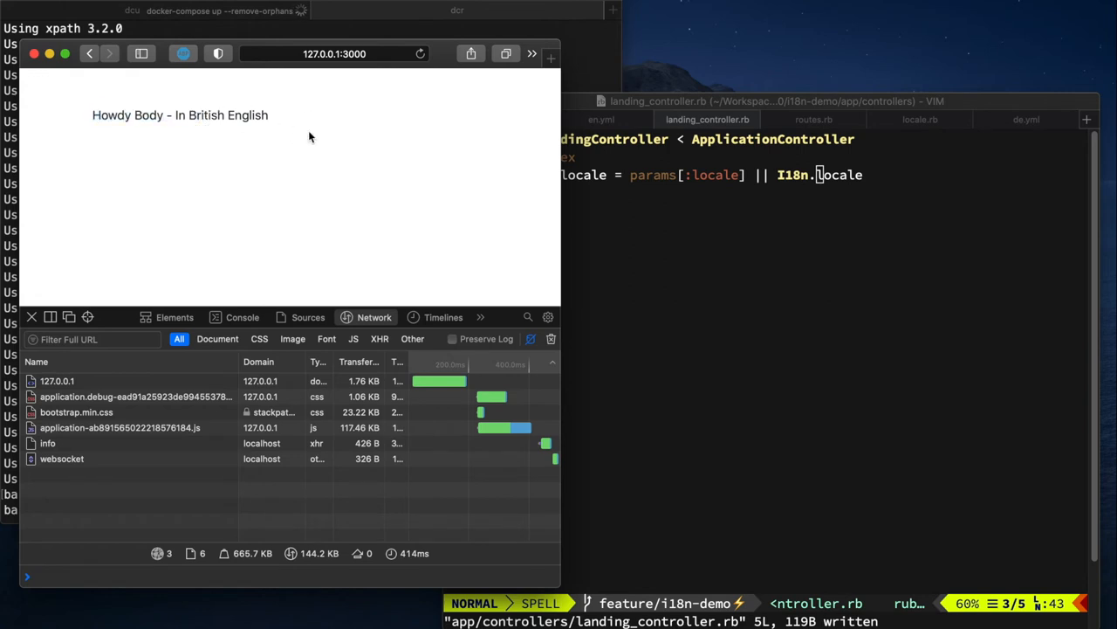
pyautogui.click(830, 366)
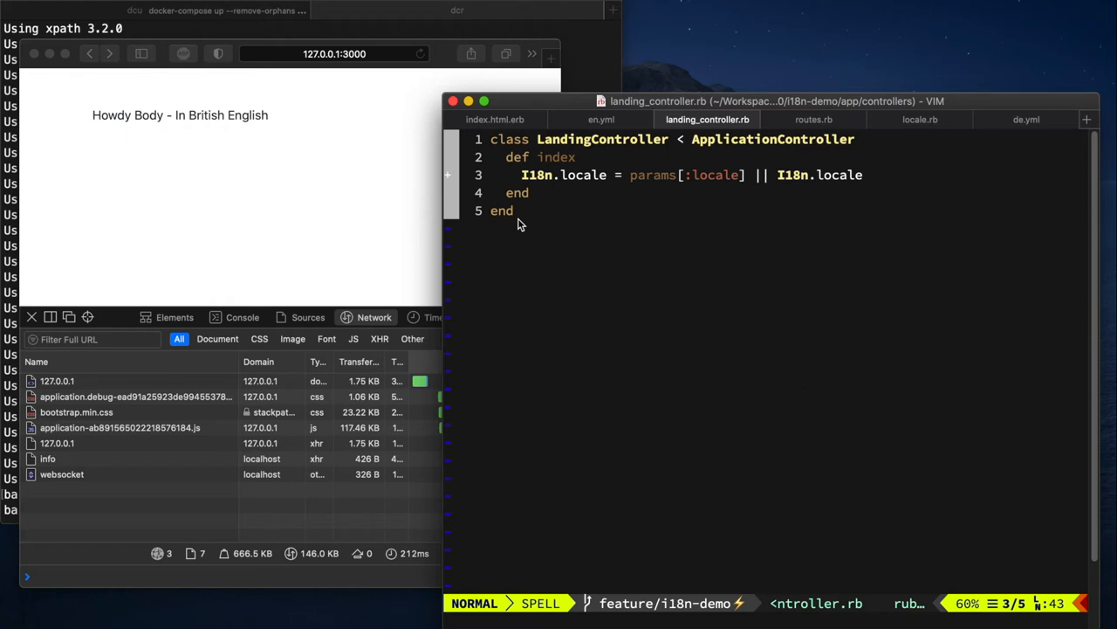
pyautogui.moveTo(594, 172)
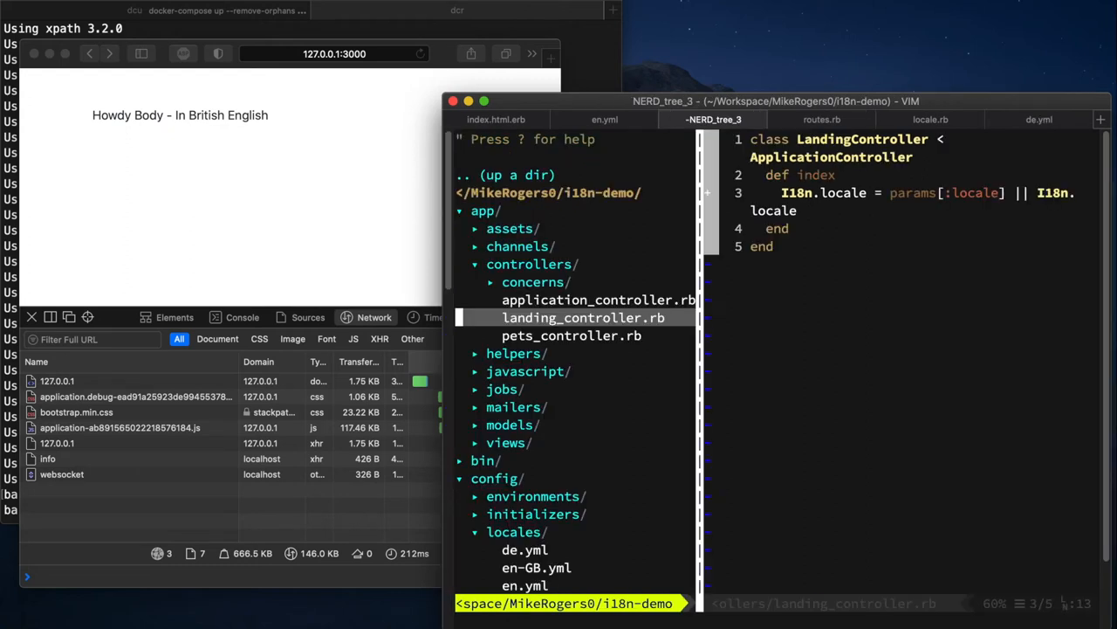
# - Write def switch_locale(&action) calling I18n.with_locale(locale, &action) in ApplicationController
pyautogui.click(599, 299)
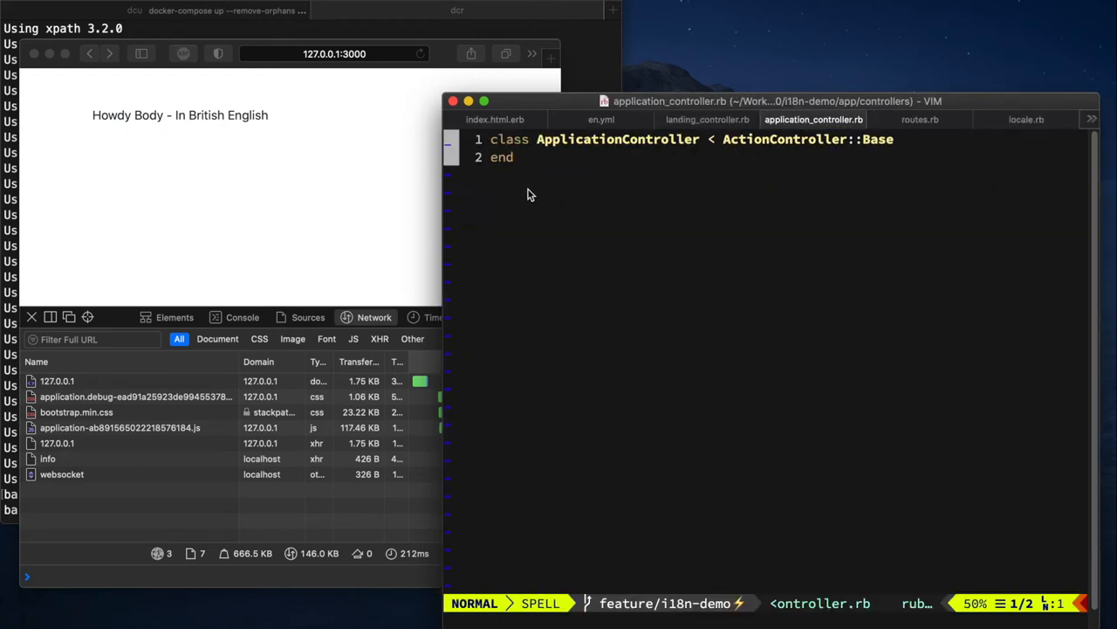
pyautogui.press('o')
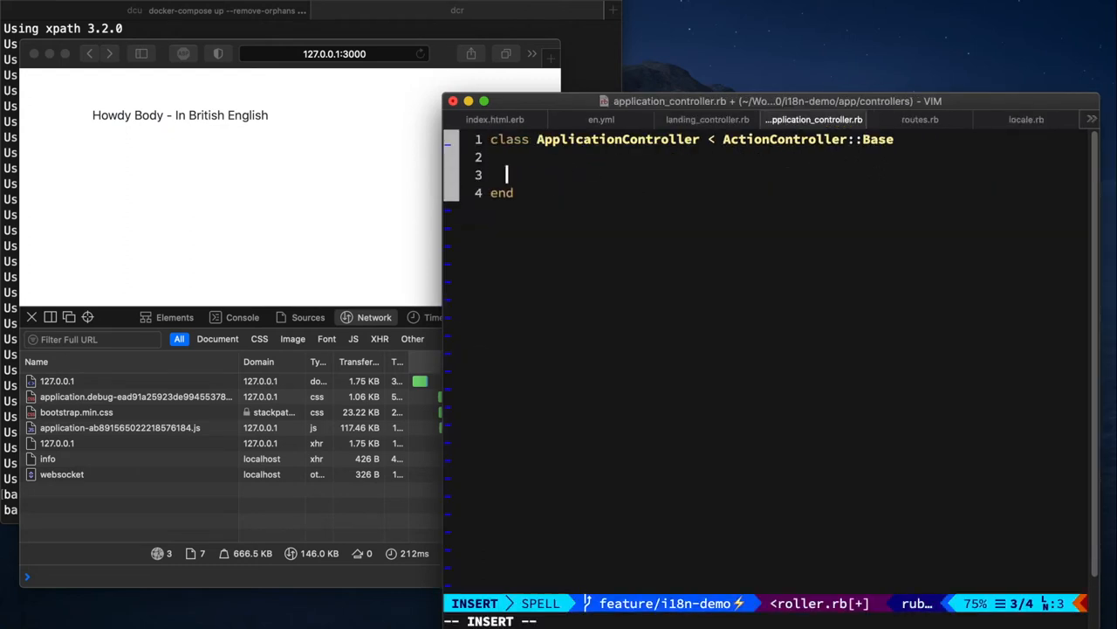
pyautogui.write('def switch_locale')
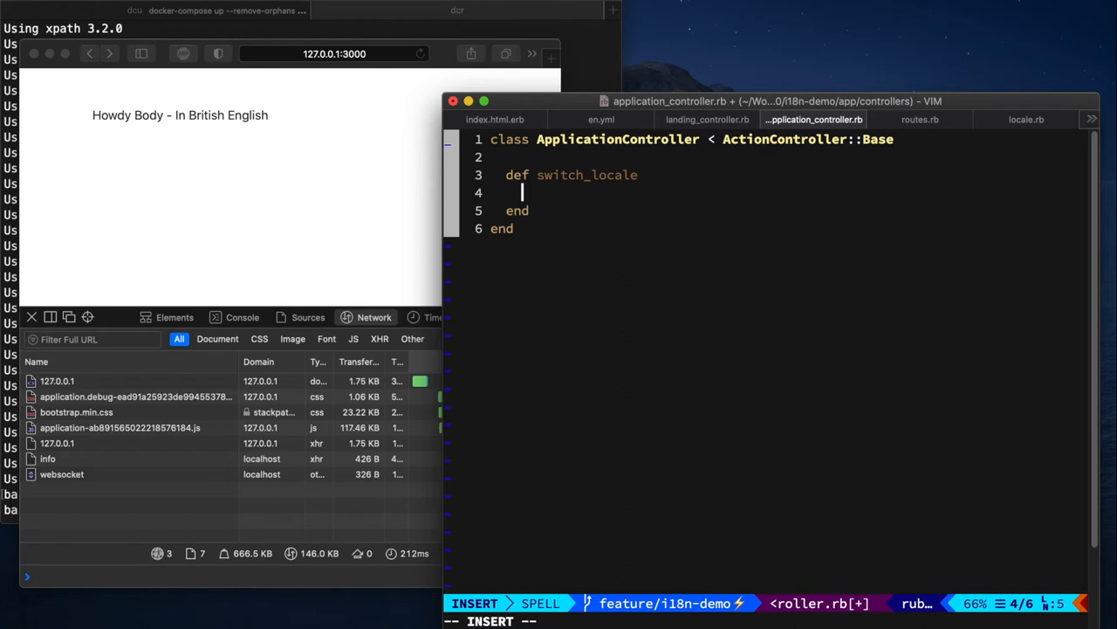
pyautogui.write('I18n.with_locale(locale, &action)')
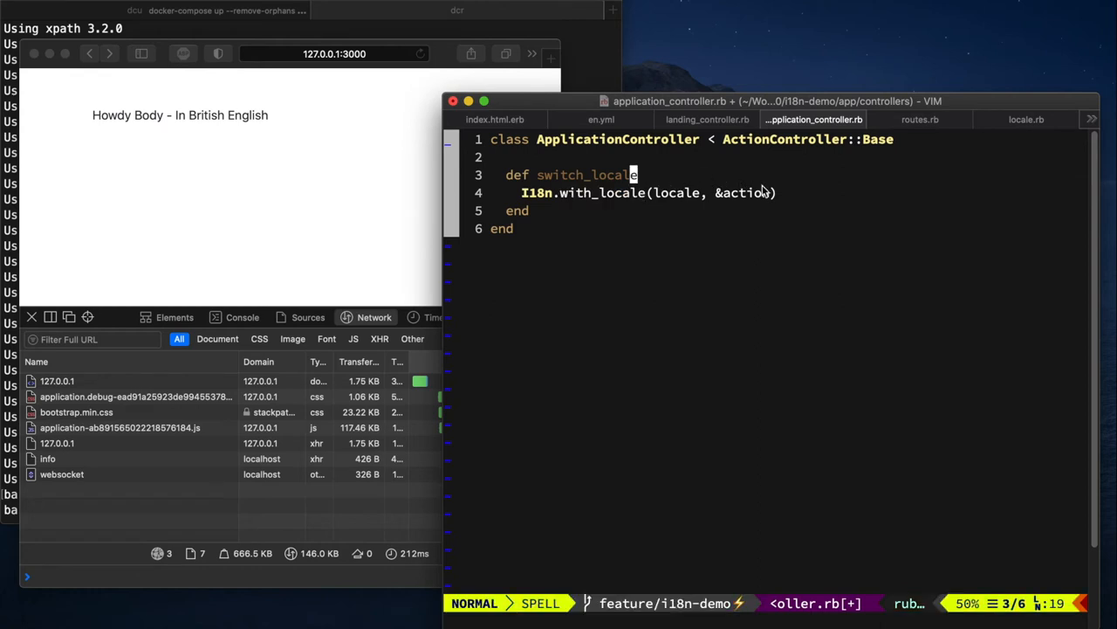
pyautogui.write('()')
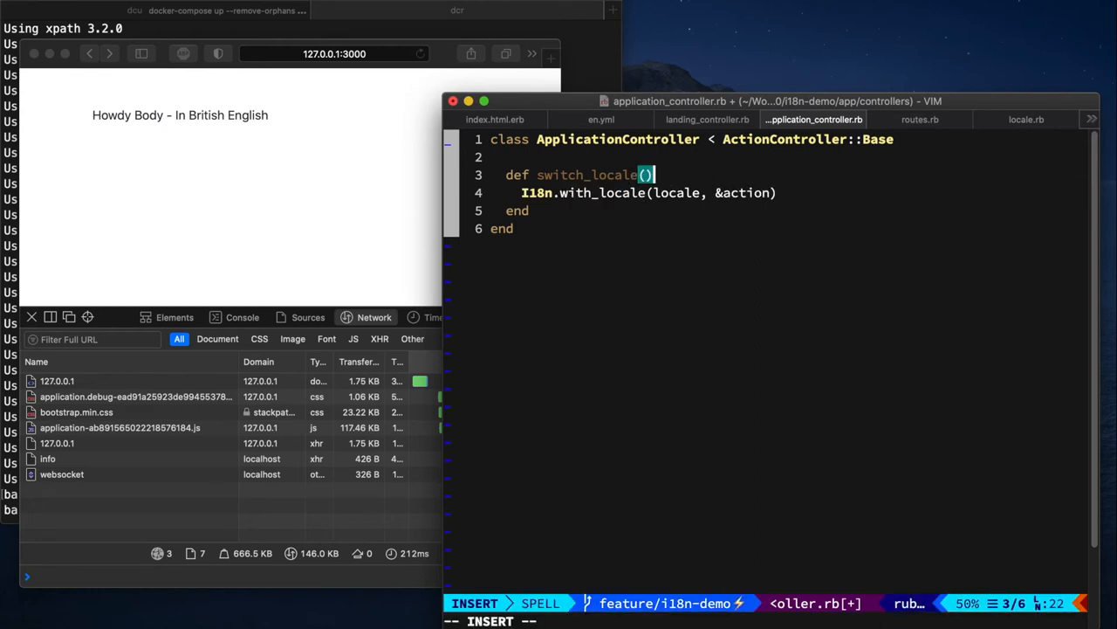
pyautogui.write('&ac')
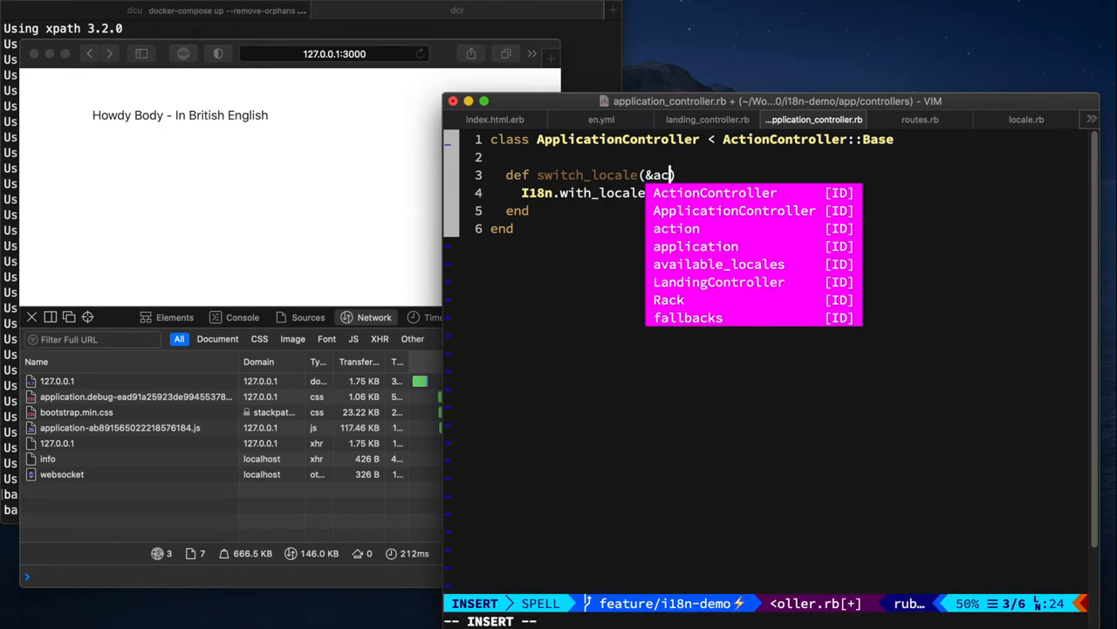
pyautogui.press('Escape')
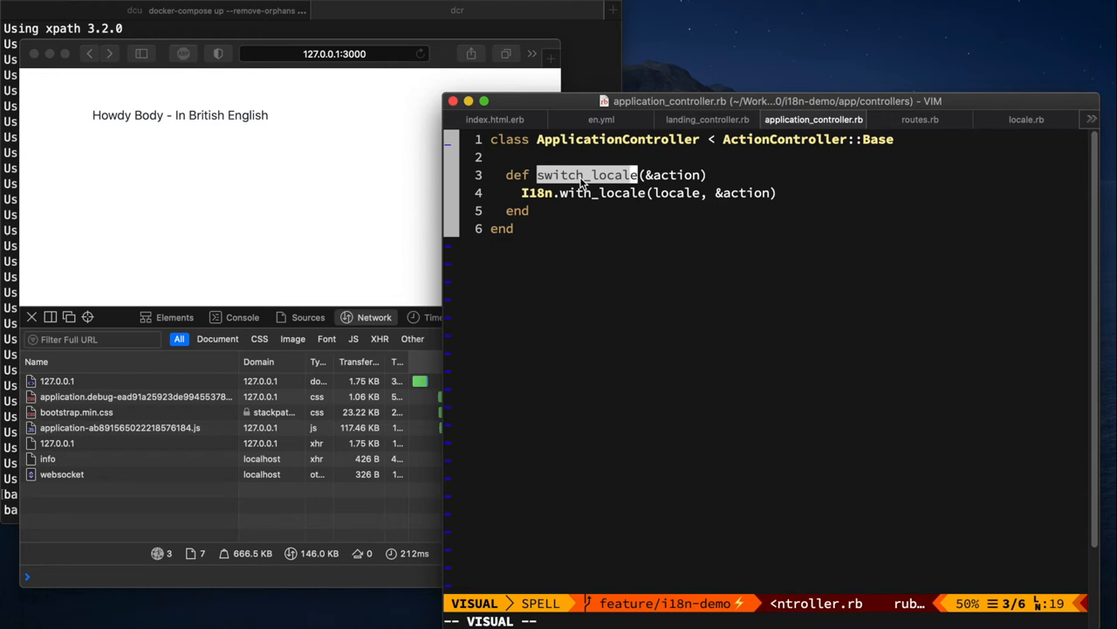
# - Add around_action :switch_locale and a temporary raise 'foobar' line, then save
pyautogui.press('Escape')
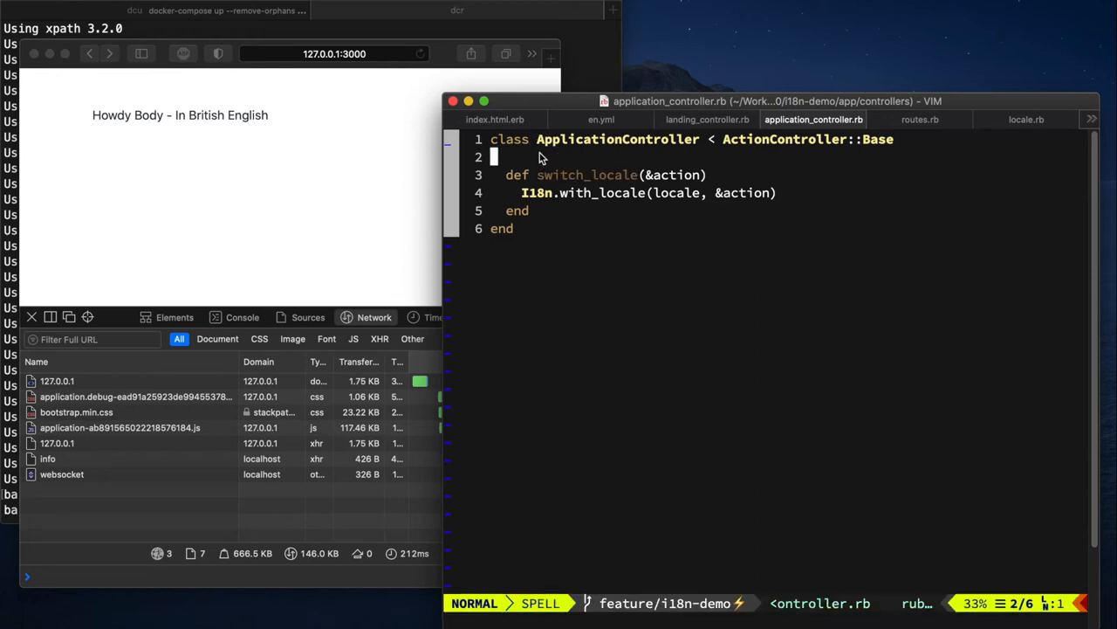
pyautogui.press('o')
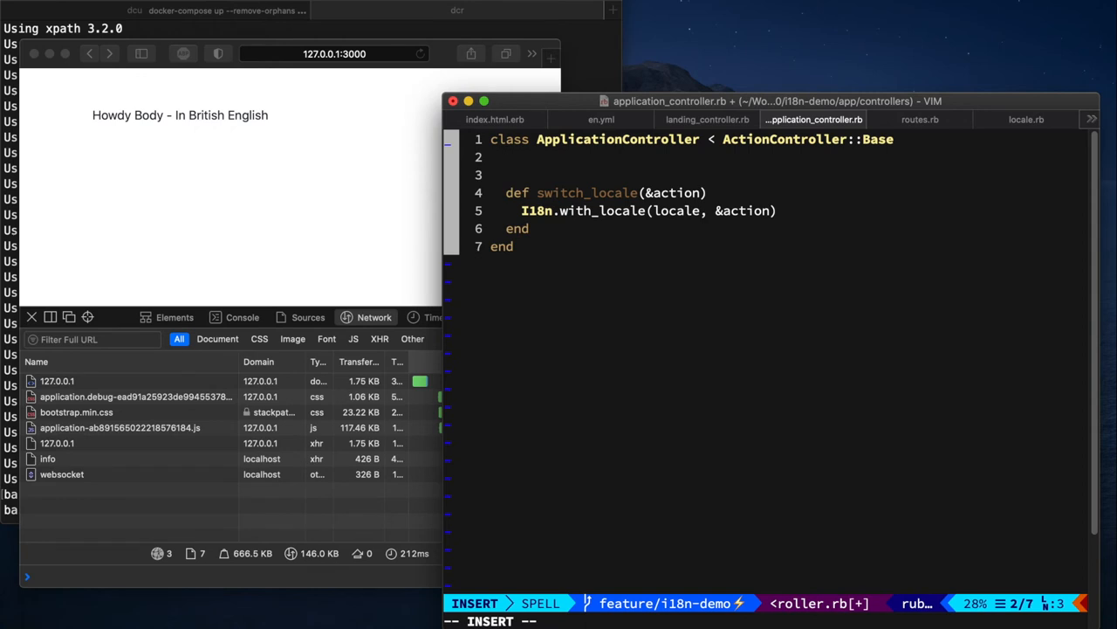
pyautogui.write('around_action :switch_locale')
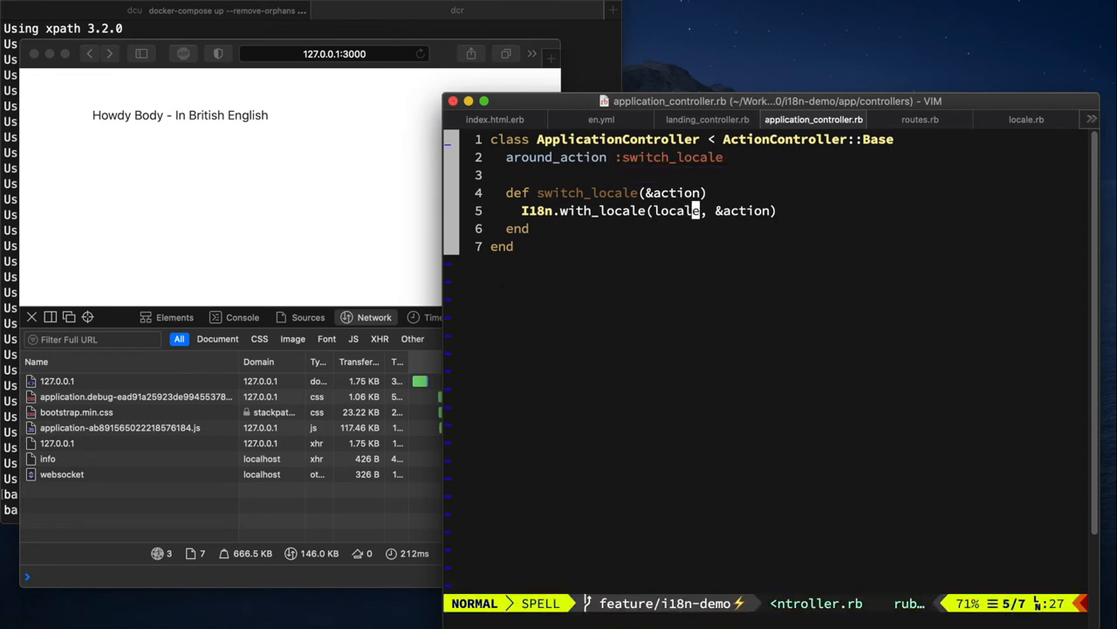
pyautogui.write('raise locale')
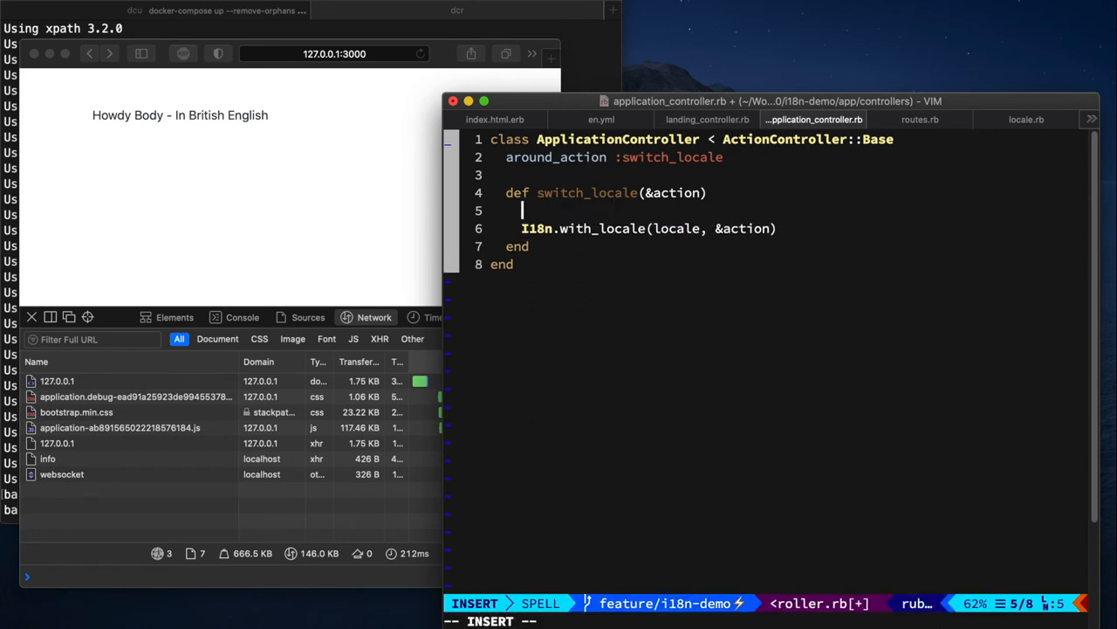
pyautogui.write("raise 'footba")
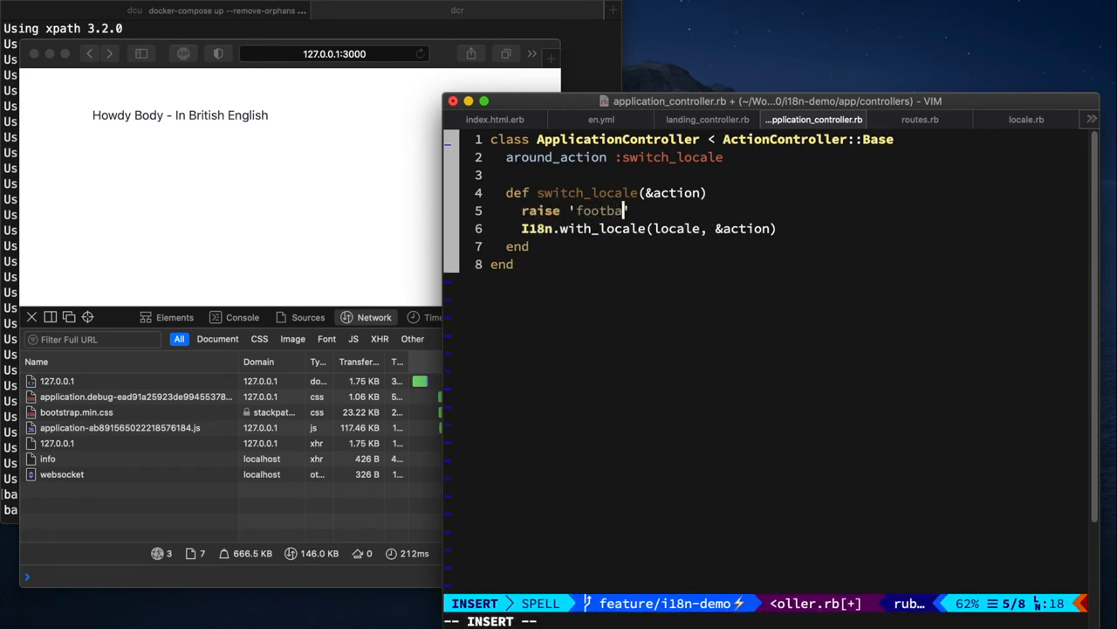
pyautogui.press('Escape')
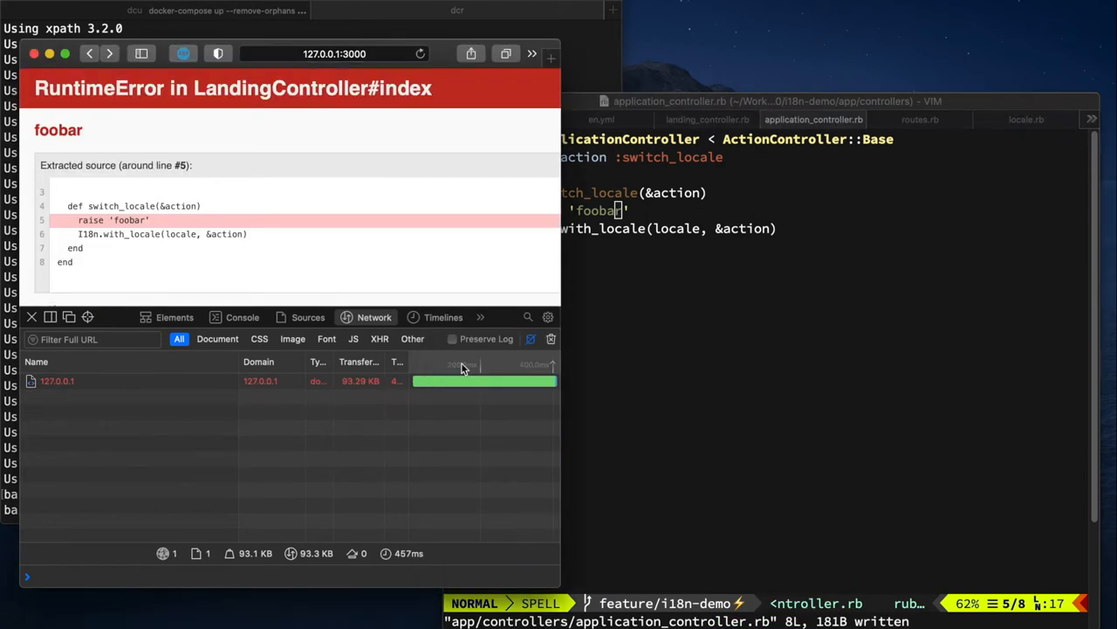
# - Scroll the RuntimeError page to confirm 'foobar' is raised from switch_locale
pyautogui.scroll(-3)
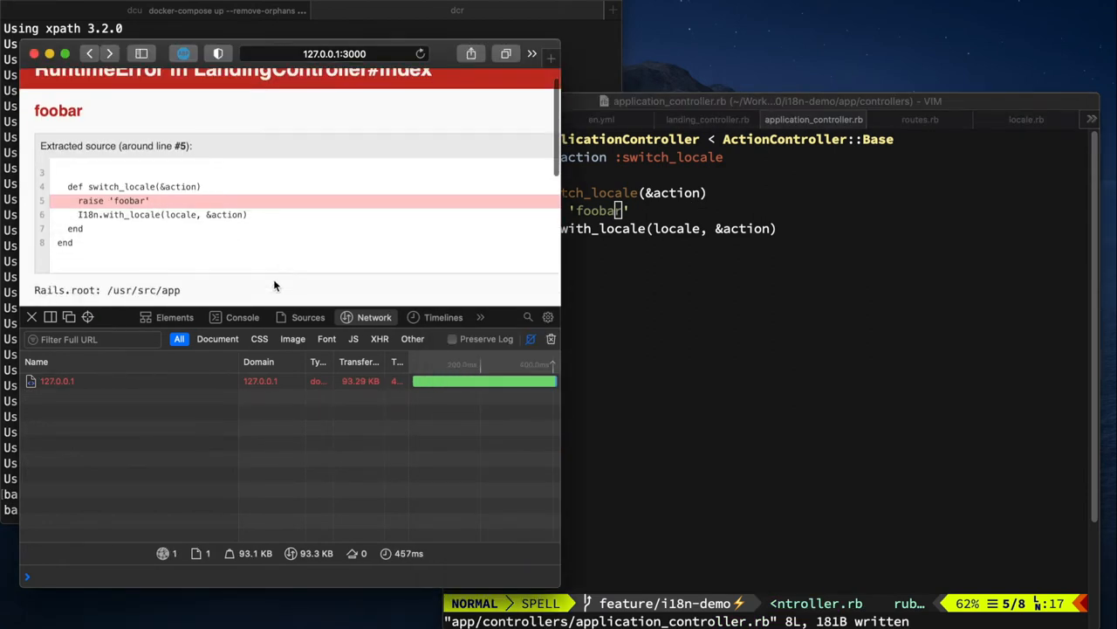
pyautogui.scroll(-3)
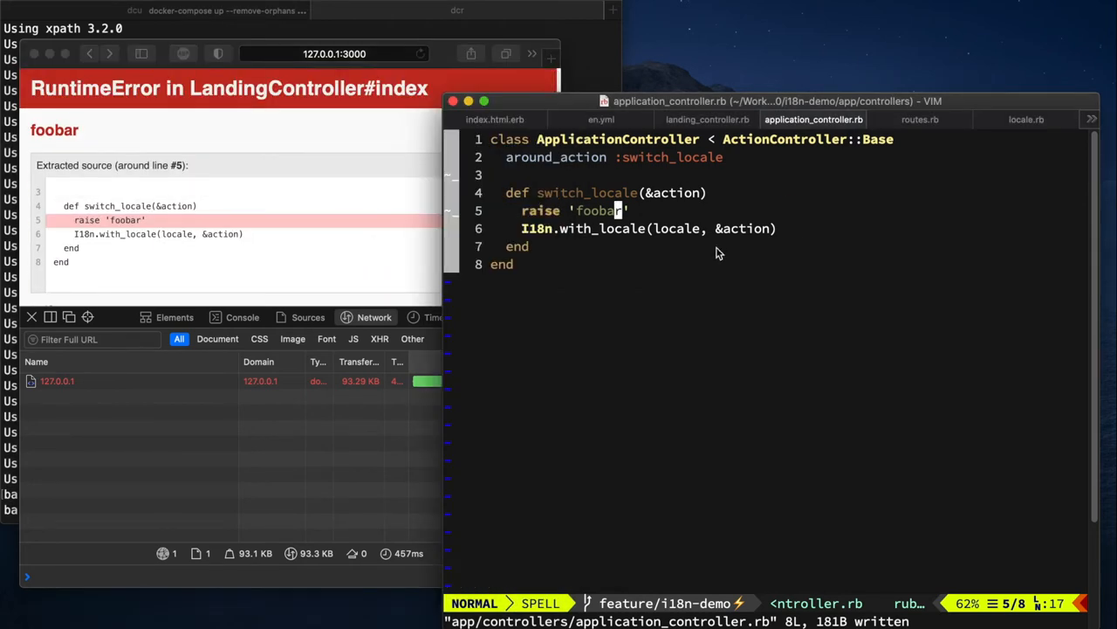
# - Replace the raise with locale = params[:locale] || I18n.locale, and save landing_controller.rb
pyautogui.click(707, 119)
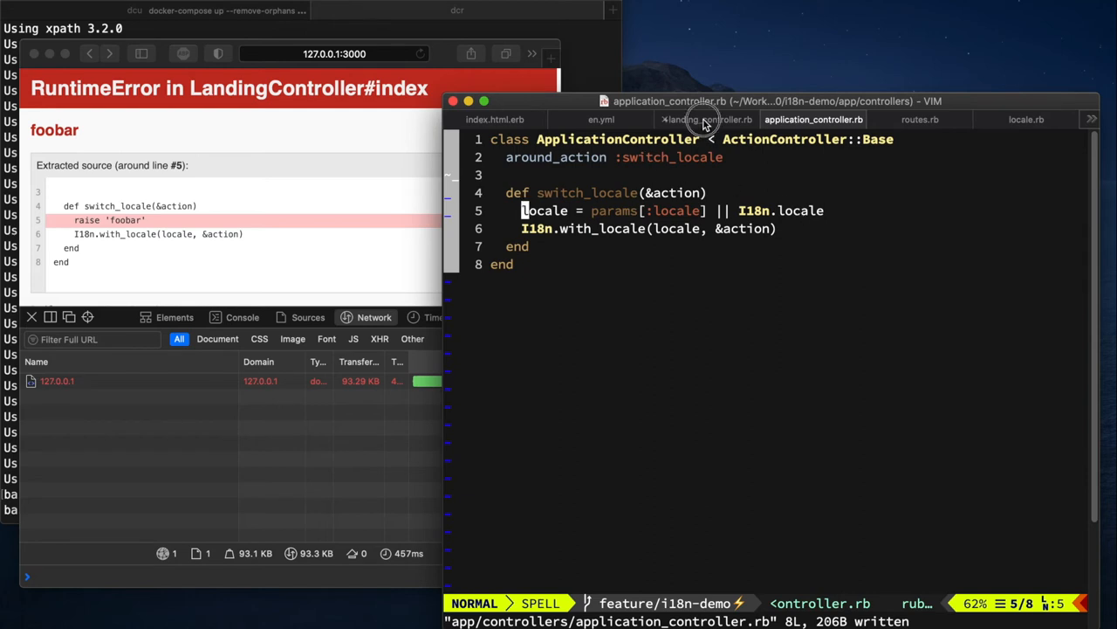
pyautogui.click(707, 119)
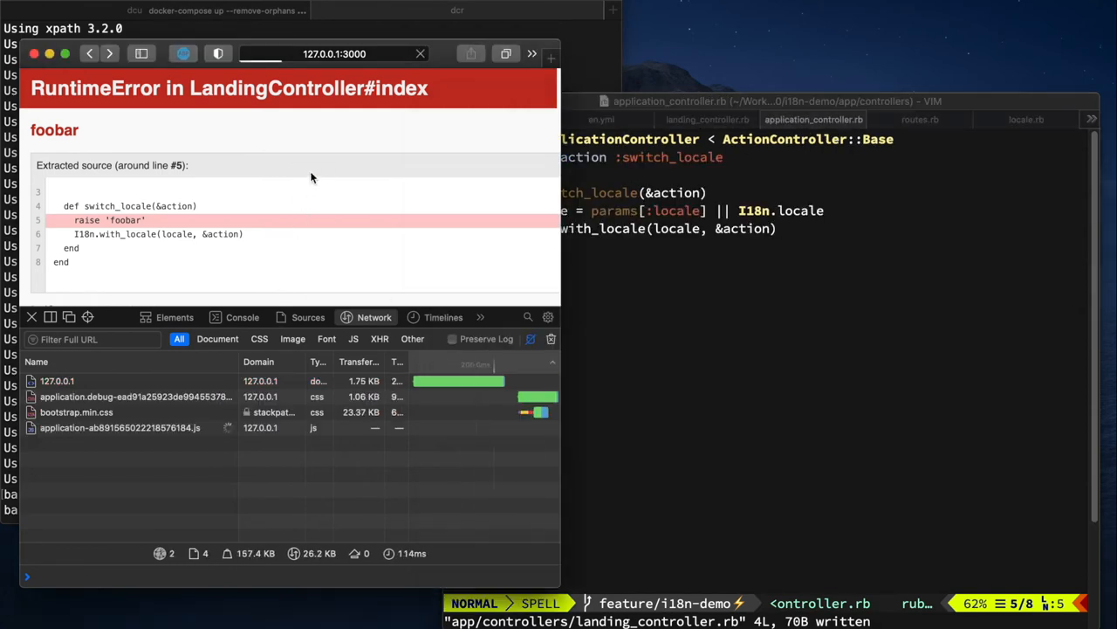
# - Reload /de showing 'Hello Body! - In German' and add resources :pets inside the locale scope
pyautogui.click(335, 54)
pyautogui.write('/de')
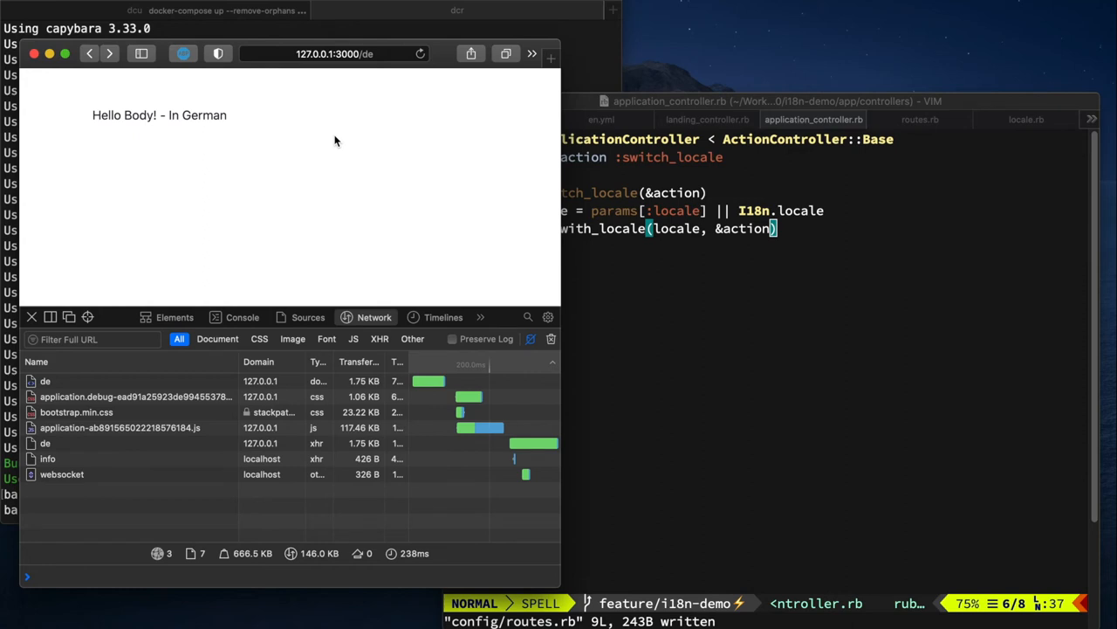
pyautogui.moveTo(969, 169)
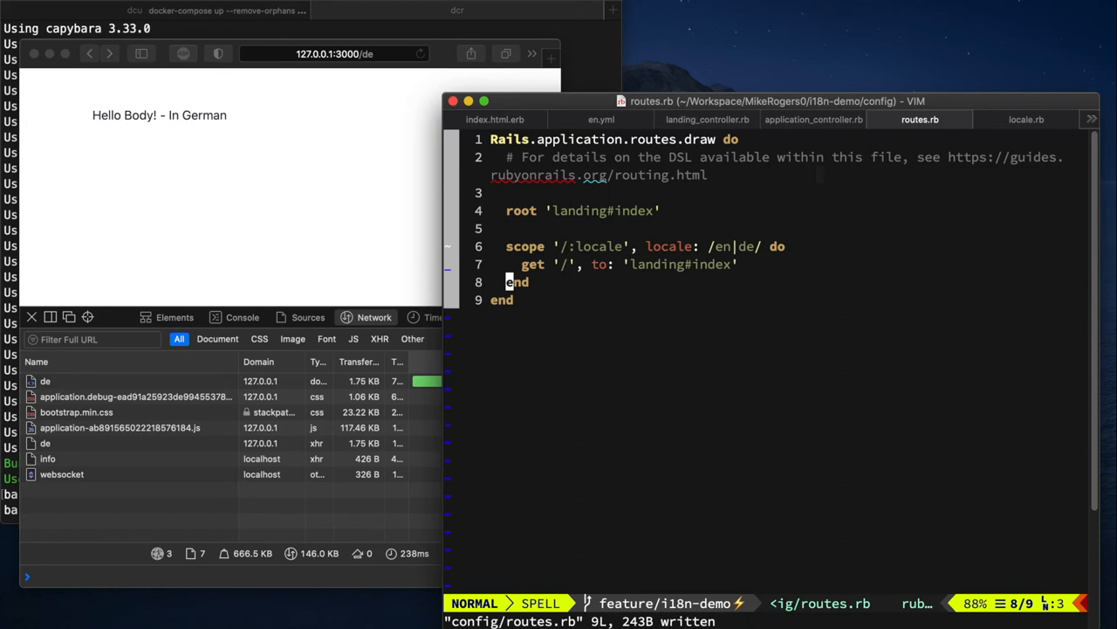
pyautogui.write('resources :pets')
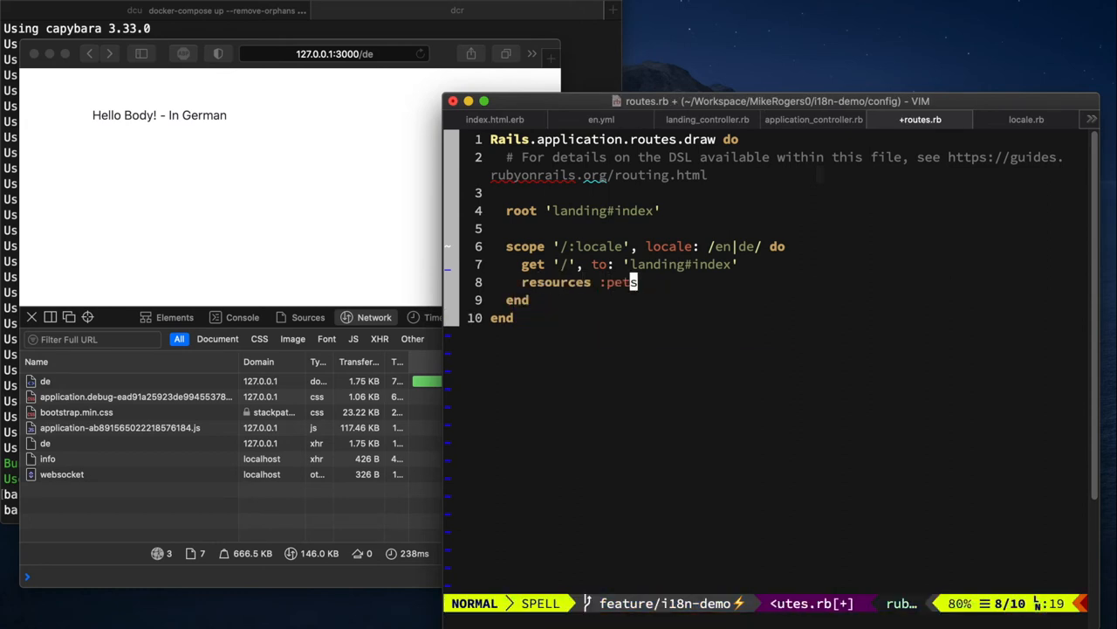
pyautogui.click(335, 53)
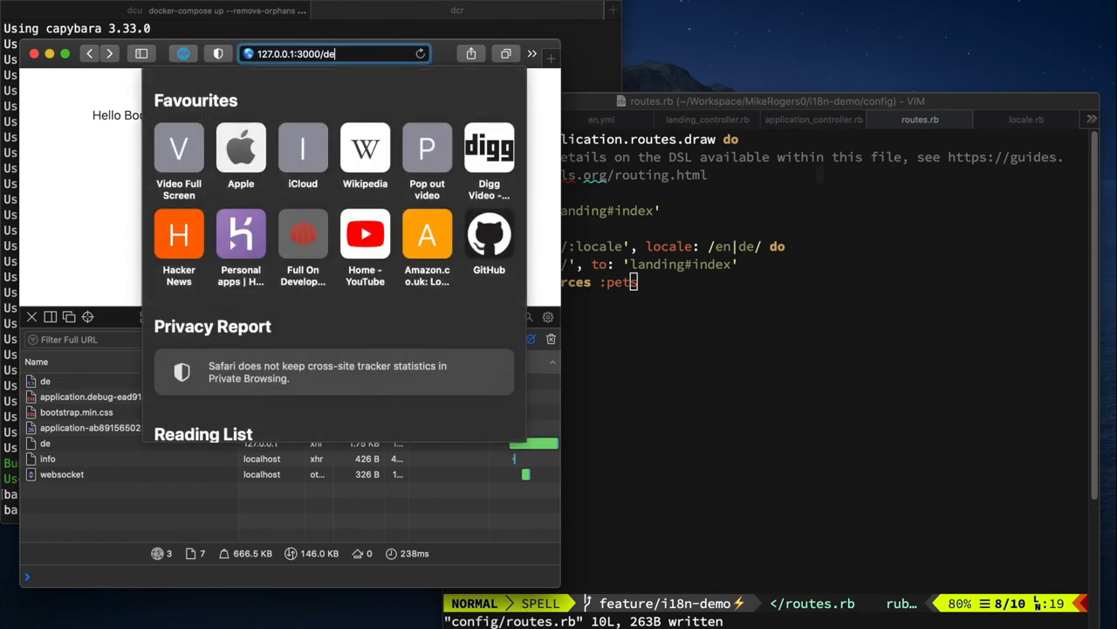
# - Load 127.0.0.1:3000/de/pets and follow New Pet to /de/pets/new
pyautogui.press('Return')
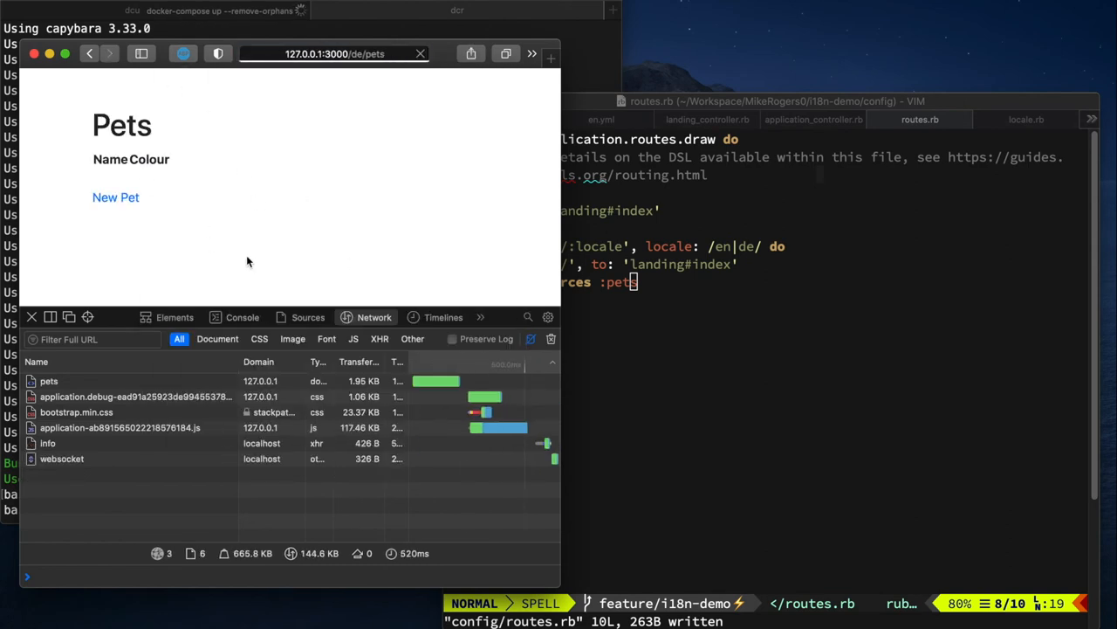
pyautogui.click(115, 197)
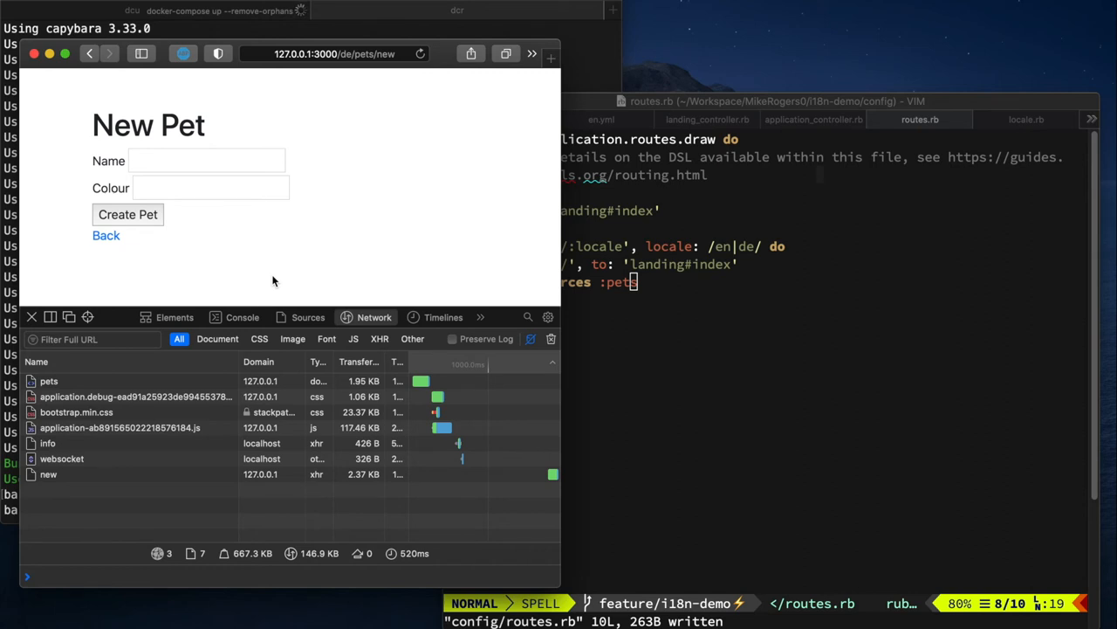
pyautogui.moveTo(166, 155)
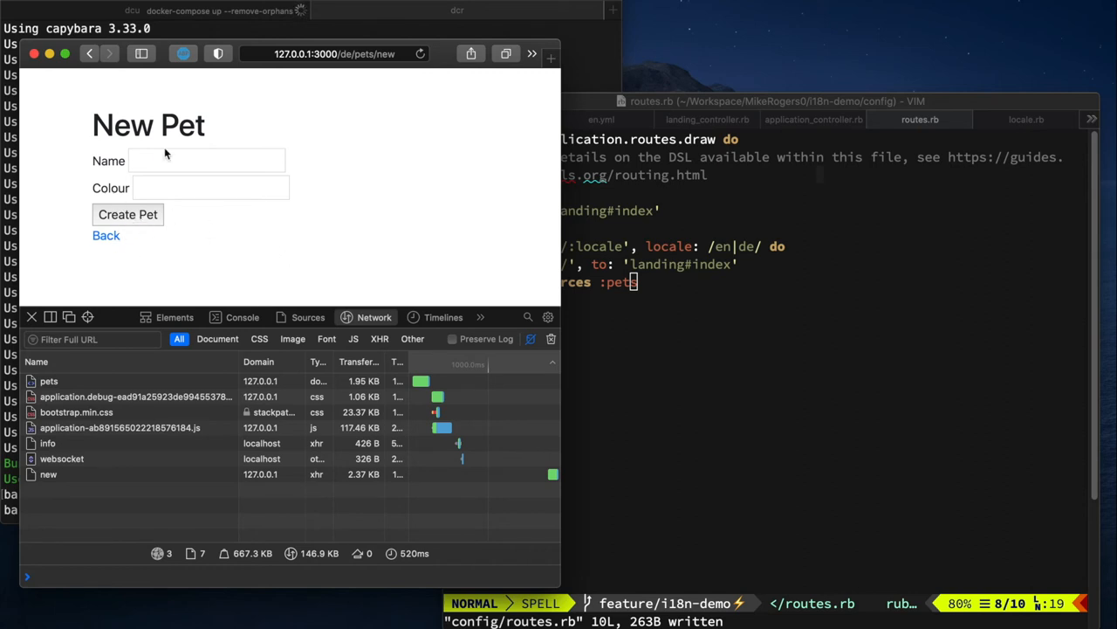
pyautogui.moveTo(321, 264)
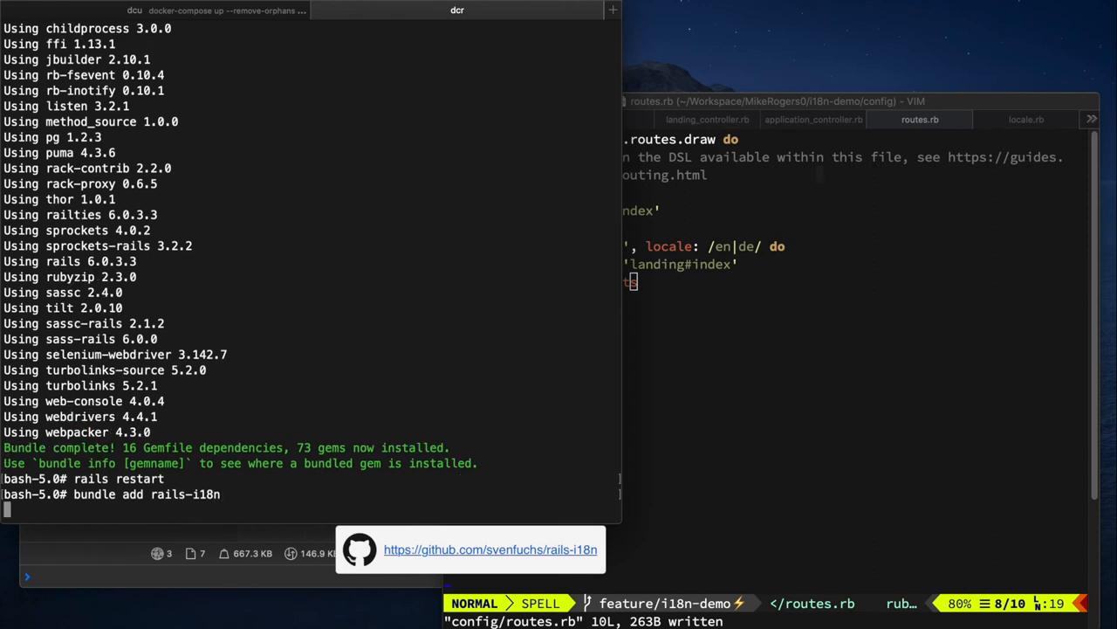
# - Install rails-i18n 6.0.0 with bundle add, then attempt rails restart after a mistyped command
pyautogui.press('Return')
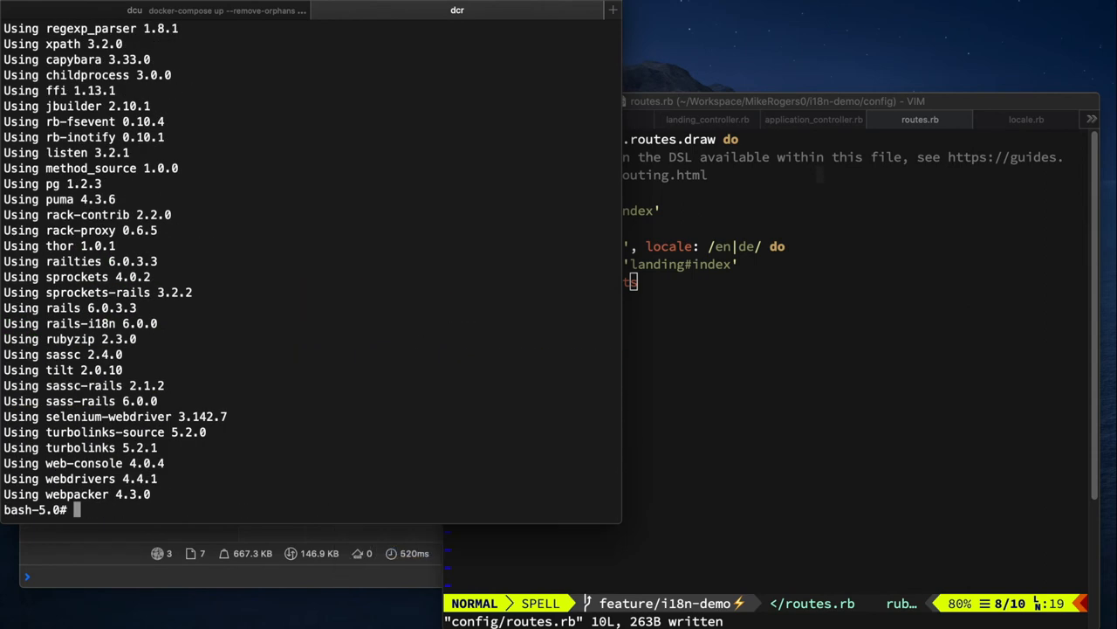
pyautogui.write('rails restarted')
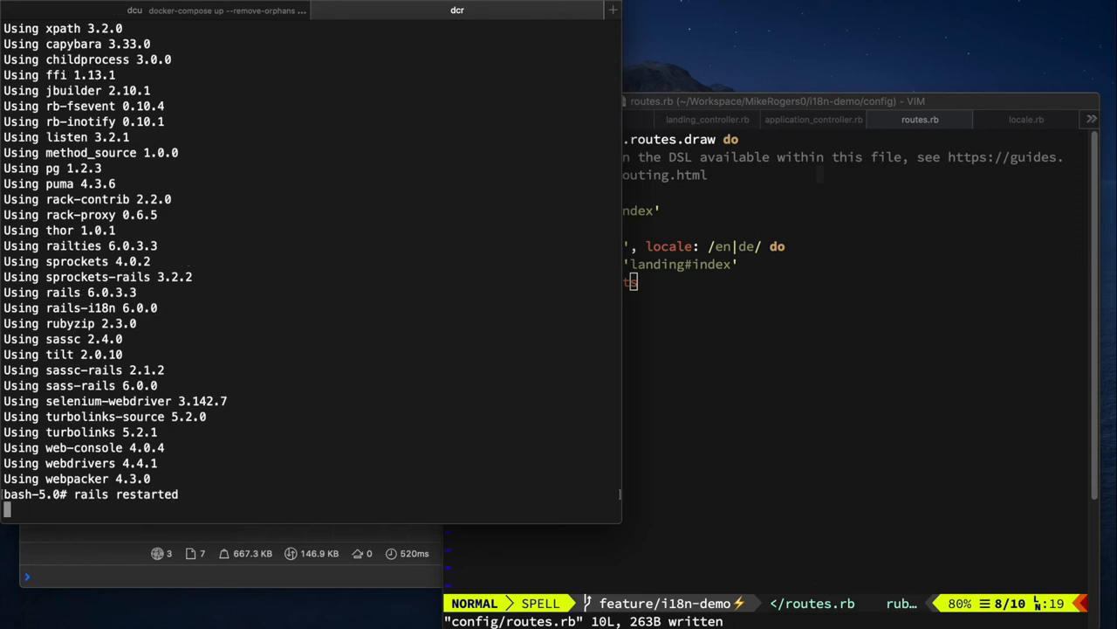
pyautogui.press('Return')
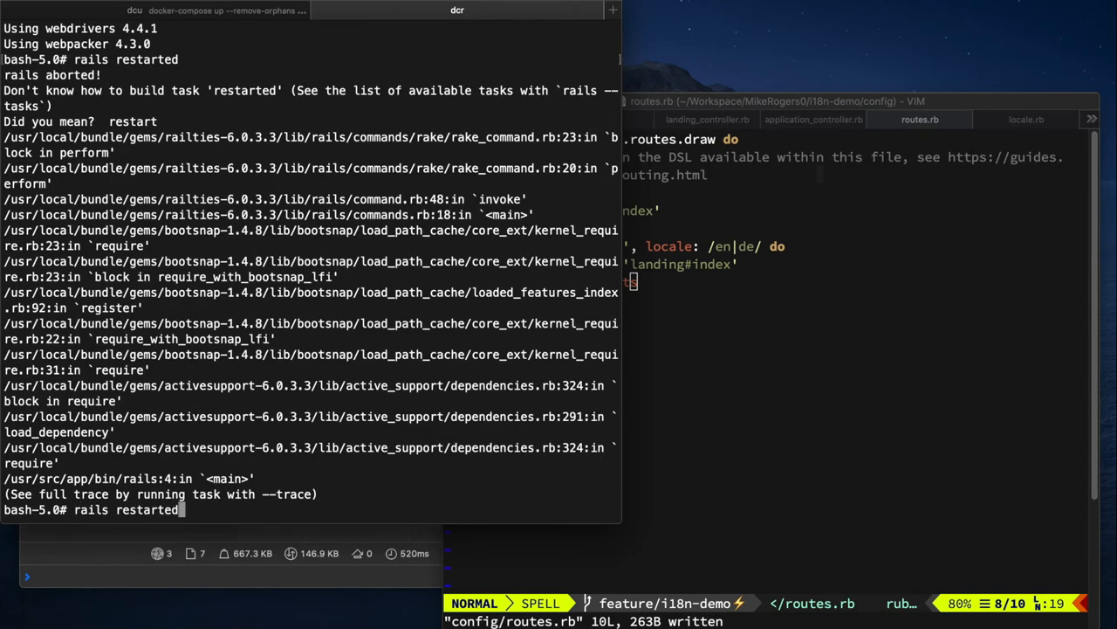
pyautogui.press('Return')
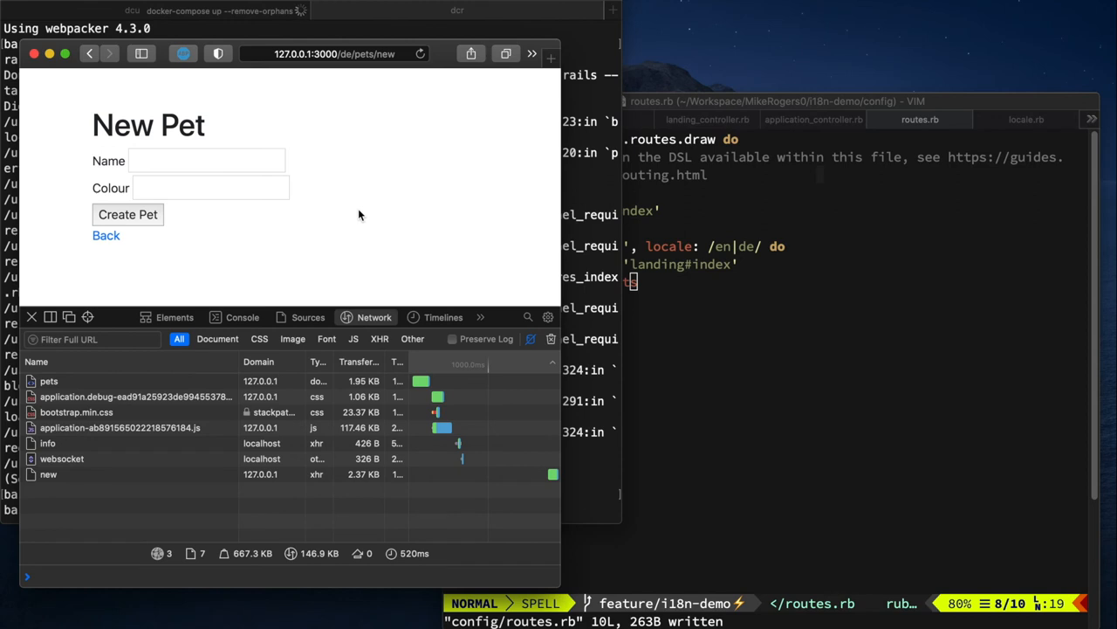
# - Reload the German New Pet form, submit it empty, and scroll through the German validation errors
pyautogui.click(420, 53)
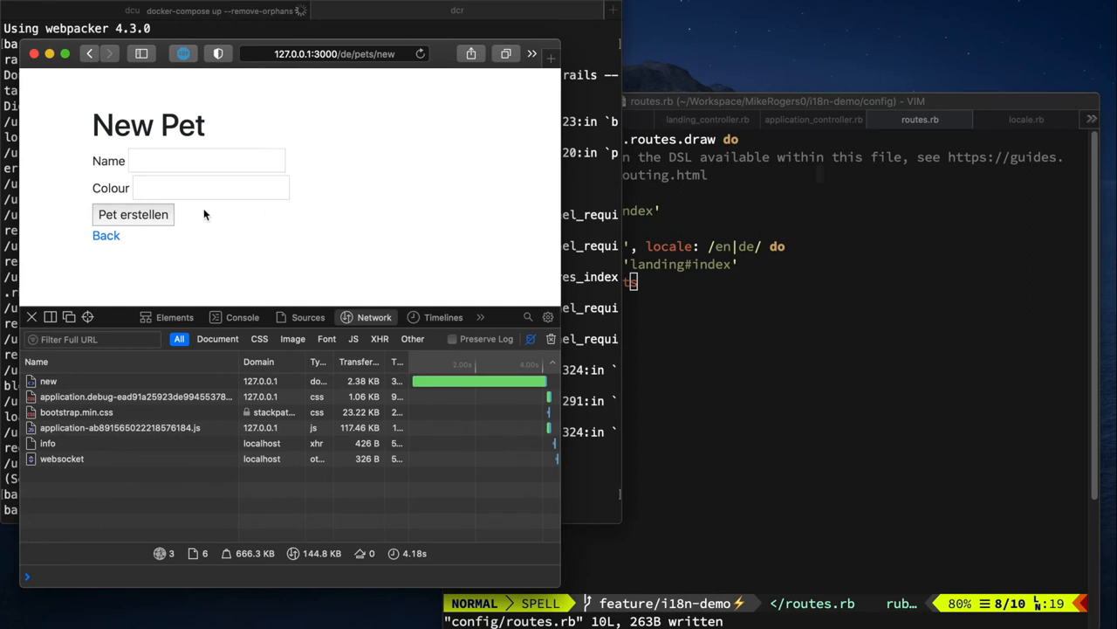
pyautogui.moveTo(120, 221)
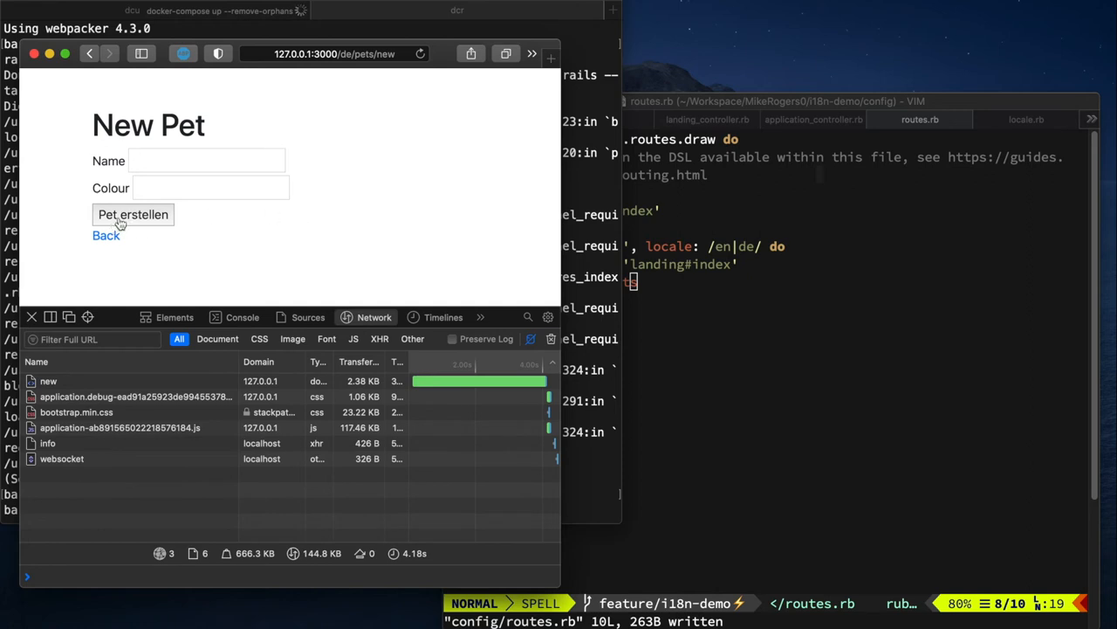
pyautogui.click(133, 213)
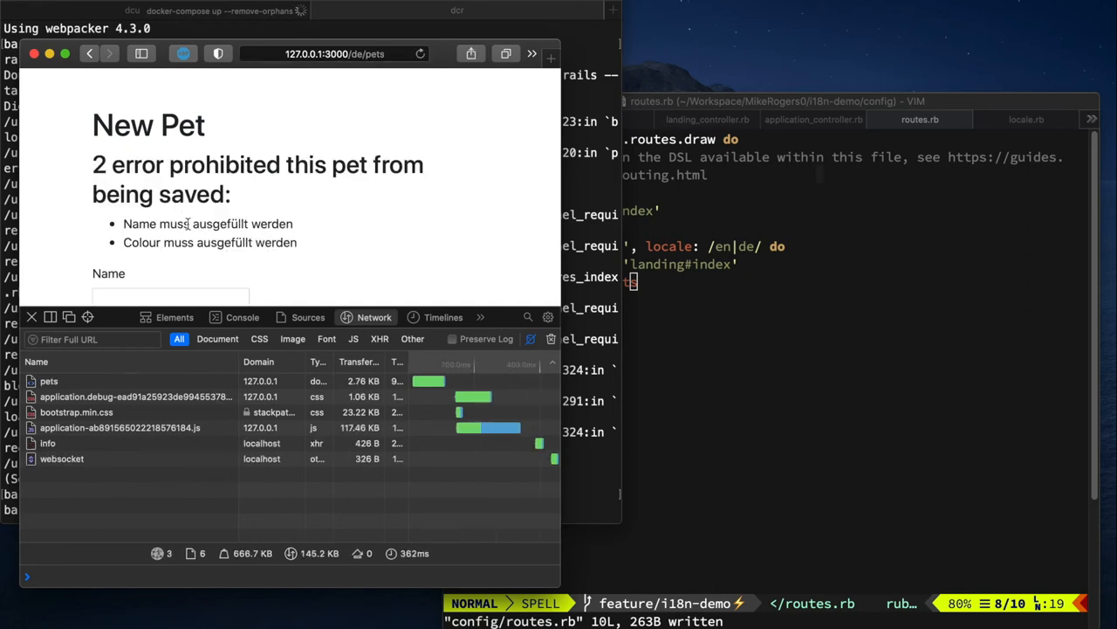
pyautogui.moveTo(313, 261)
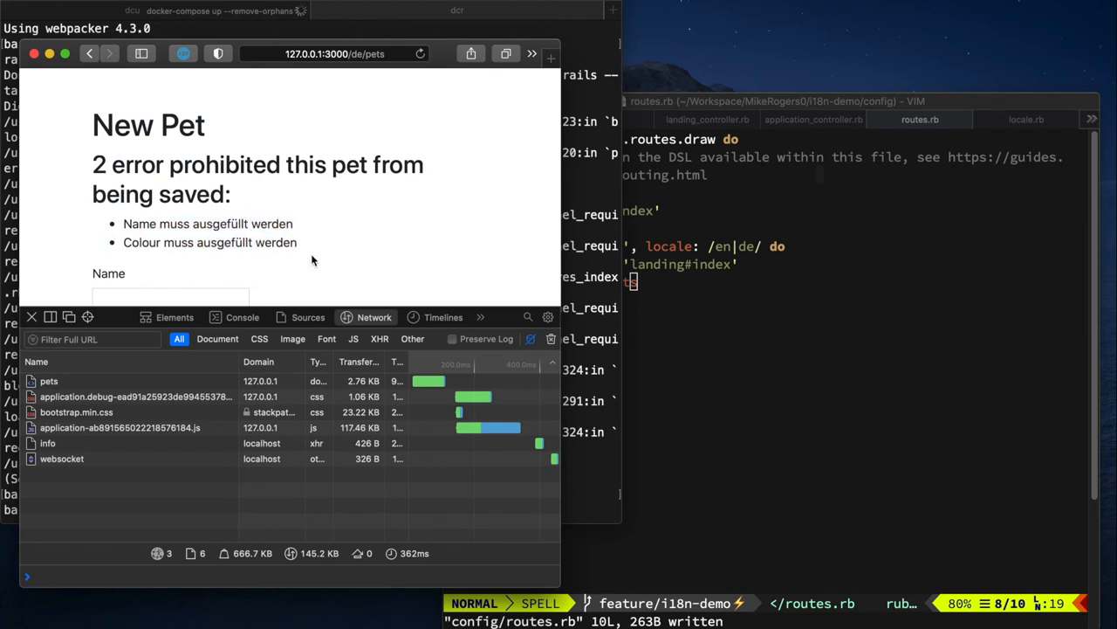
pyautogui.scroll(-3)
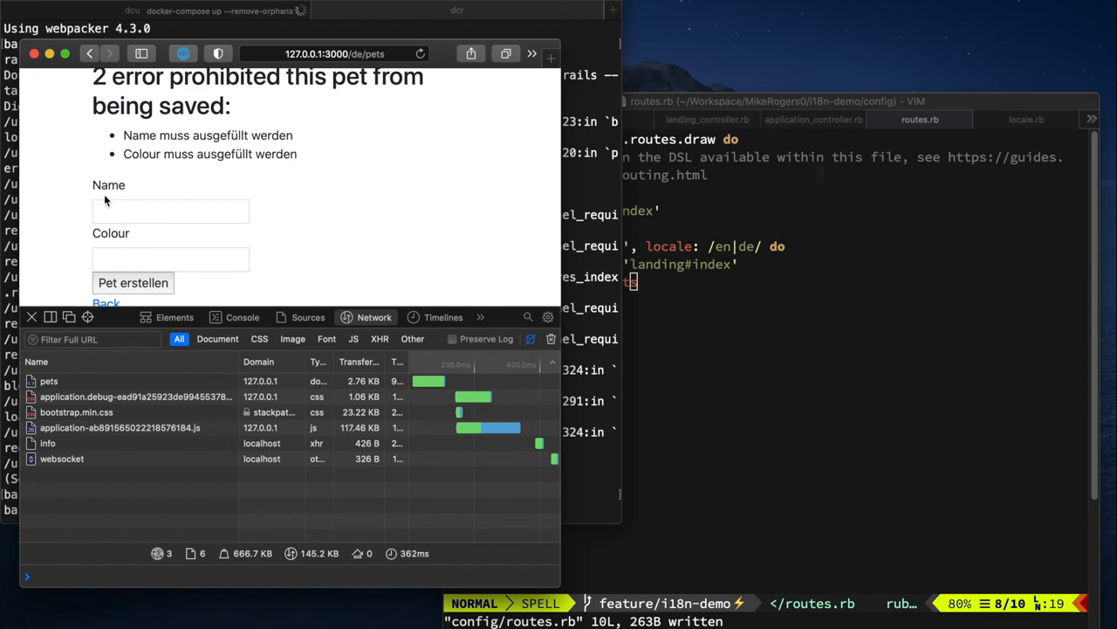
pyautogui.moveTo(127, 242)
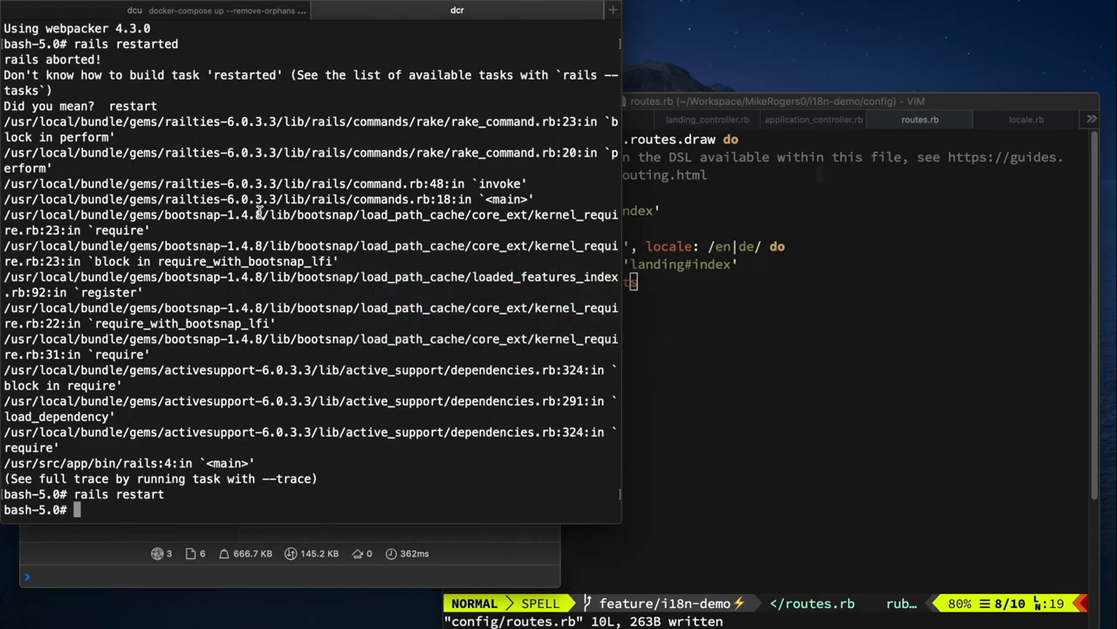
# - Add the i18n-debug gem to the development group with bundle add
pyautogui.write('bund')
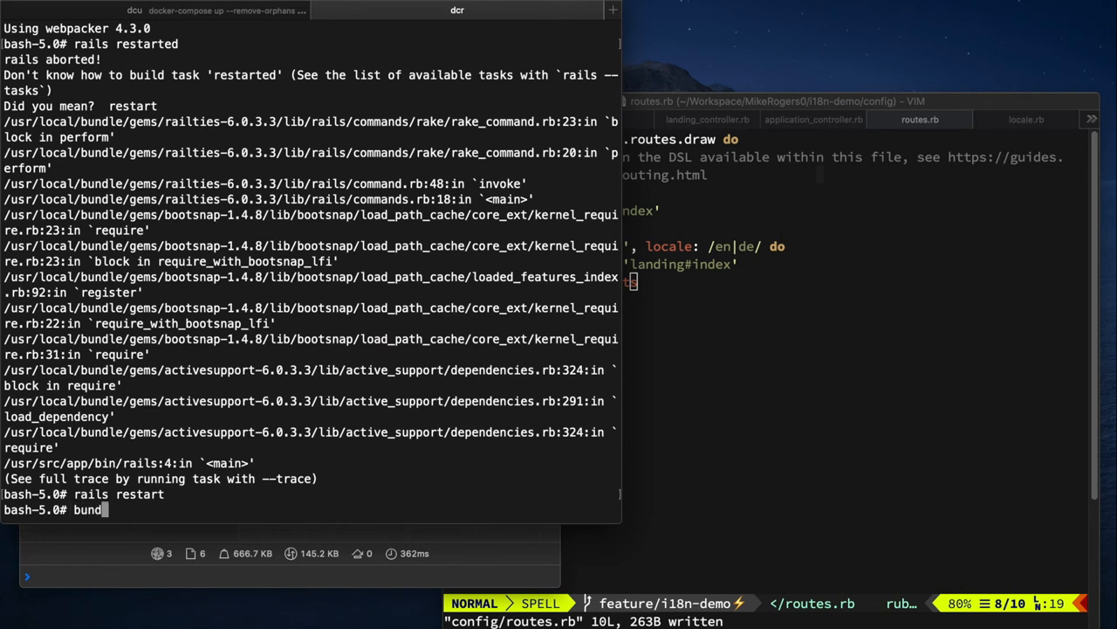
pyautogui.write('le add i18')
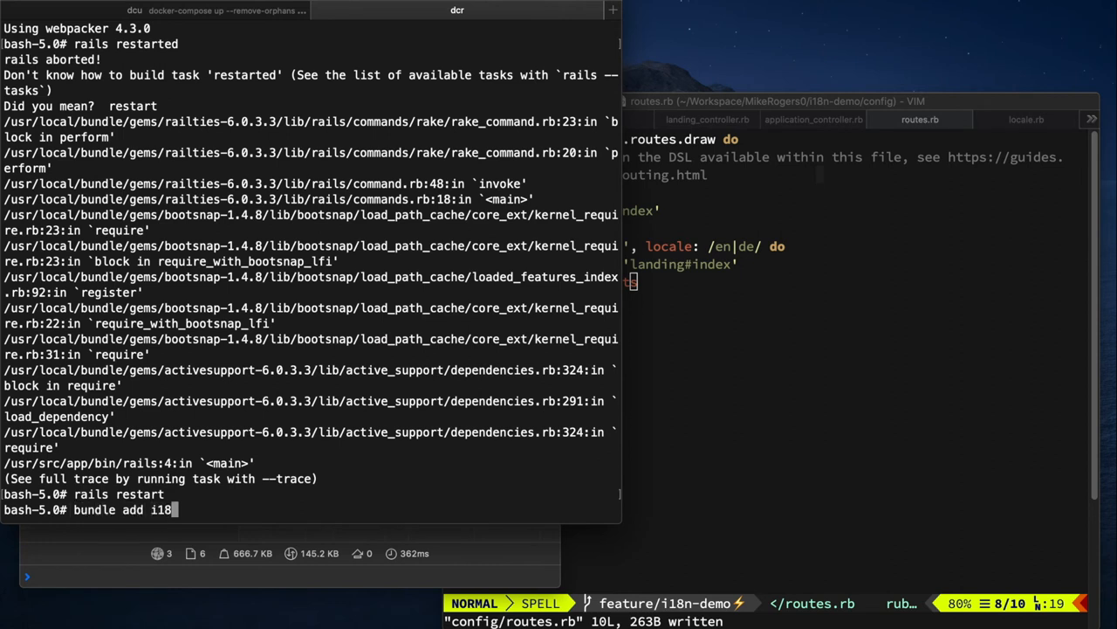
pyautogui.write('-debug')
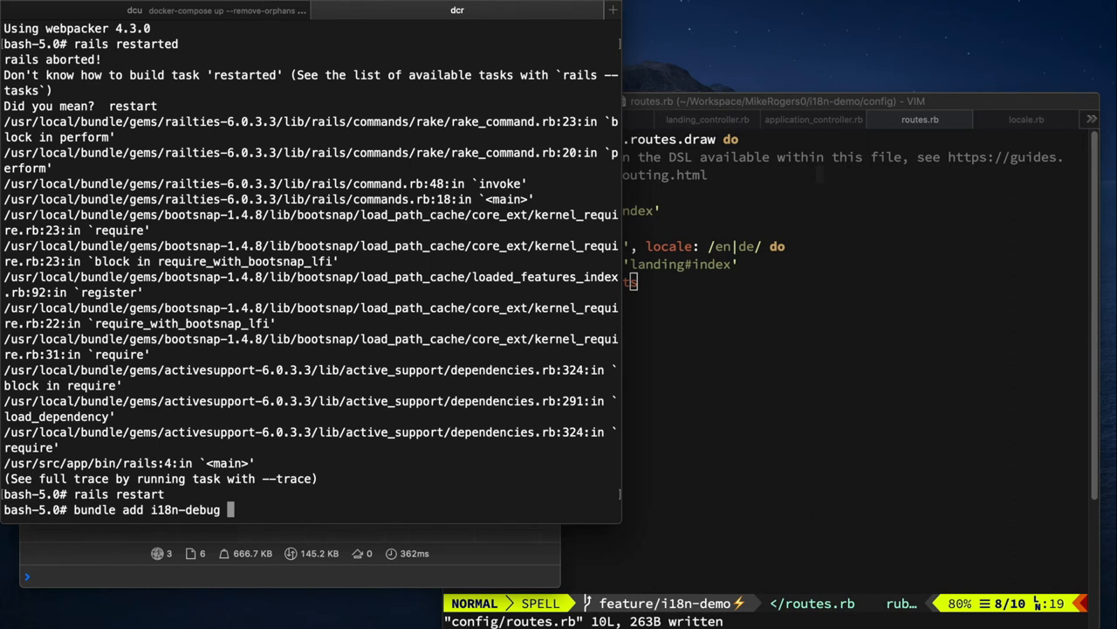
pyautogui.write('--grpu')
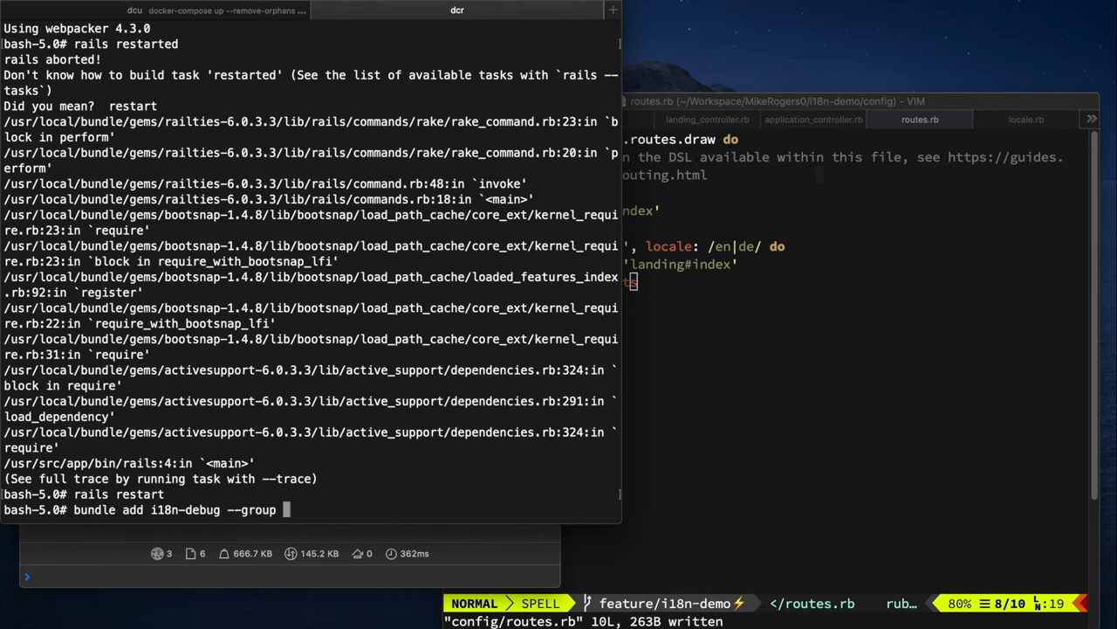
pyautogui.write('"')
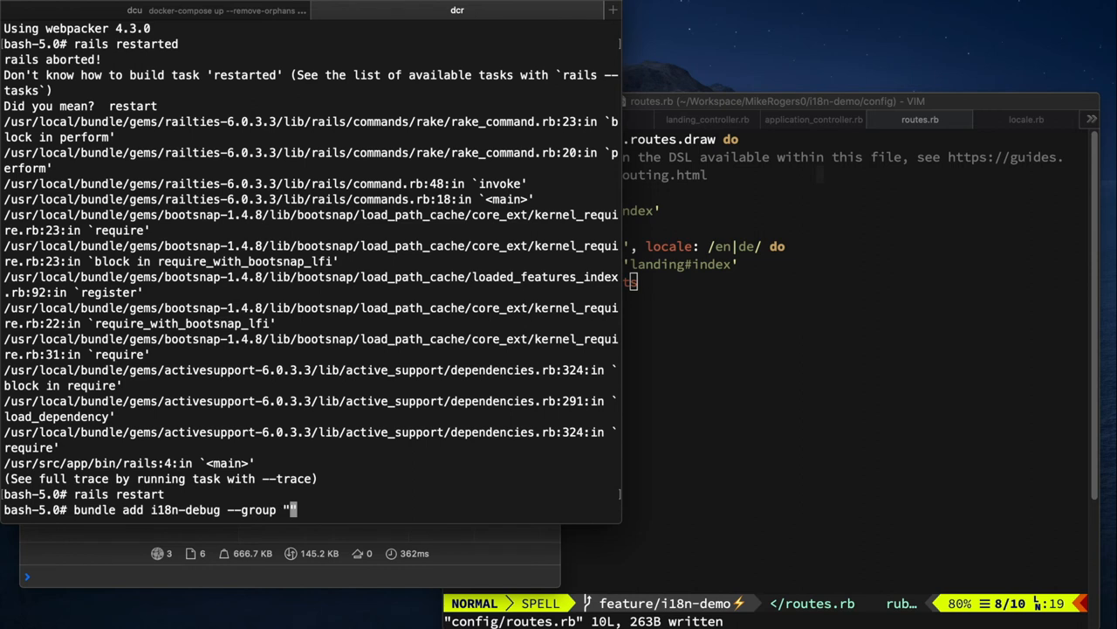
pyautogui.write('development')
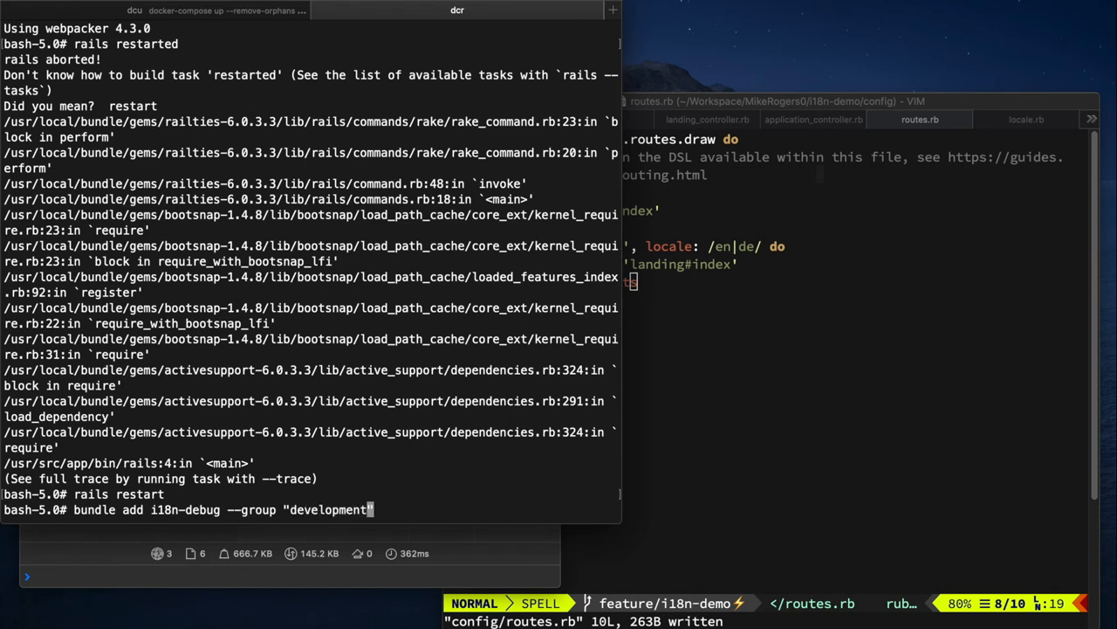
pyautogui.press('Return')
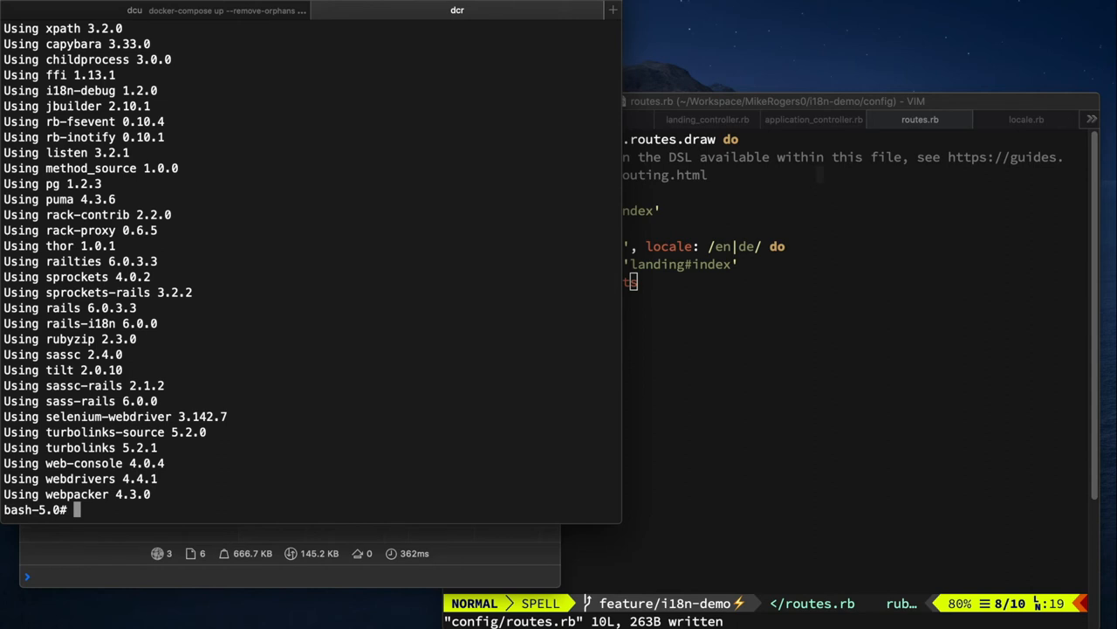
# - Follow log/development.log in a new shell using the tails alias
pyautogui.write('r')
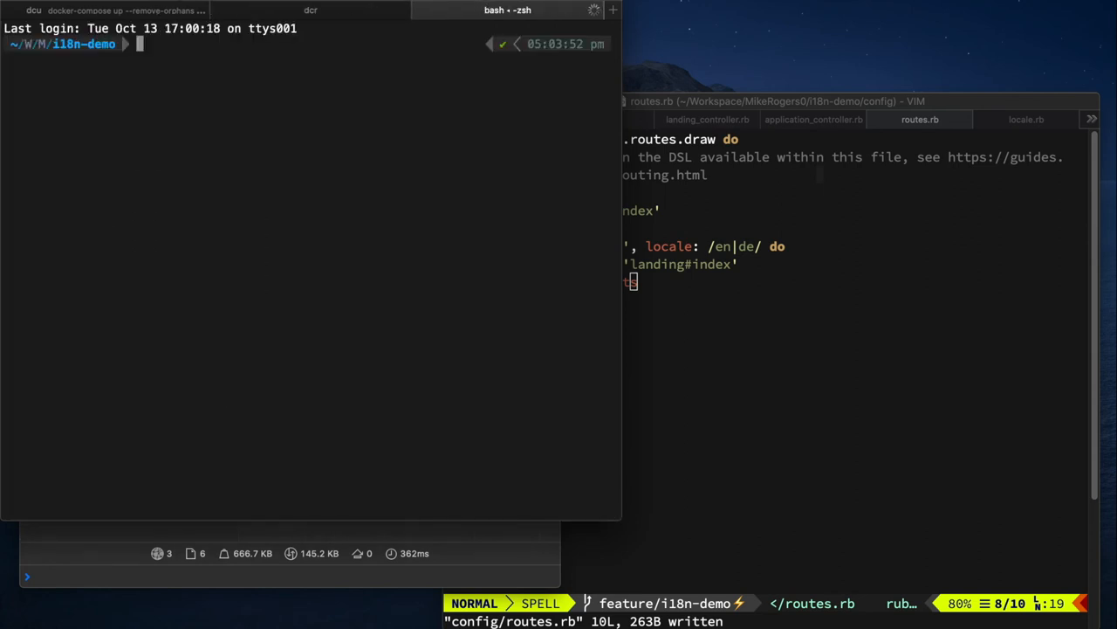
pyautogui.write('tails')
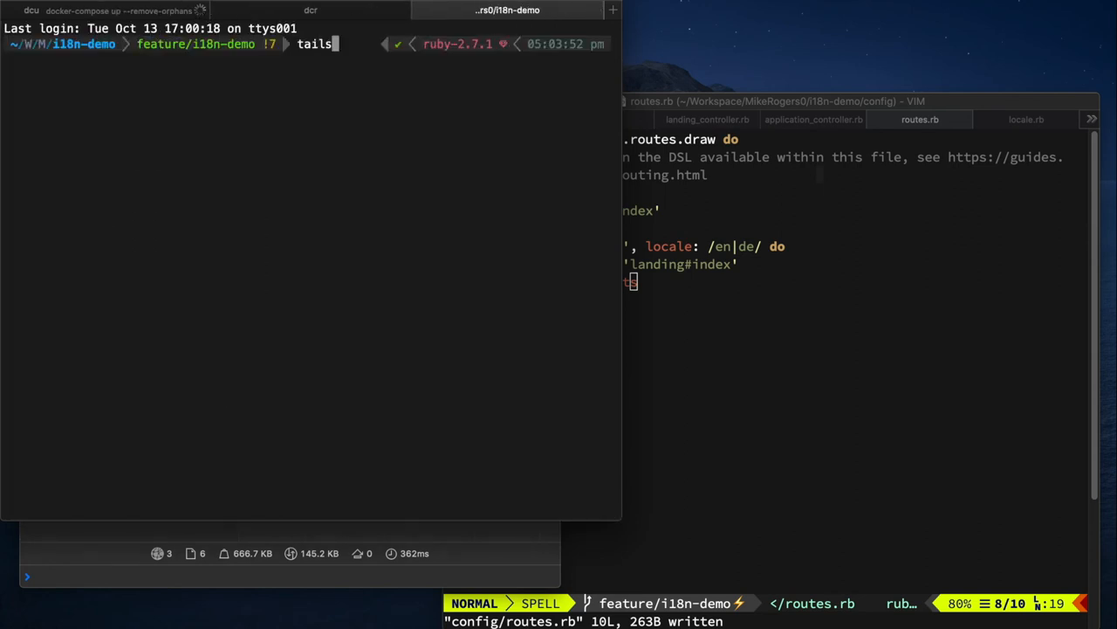
pyautogui.press('Return')
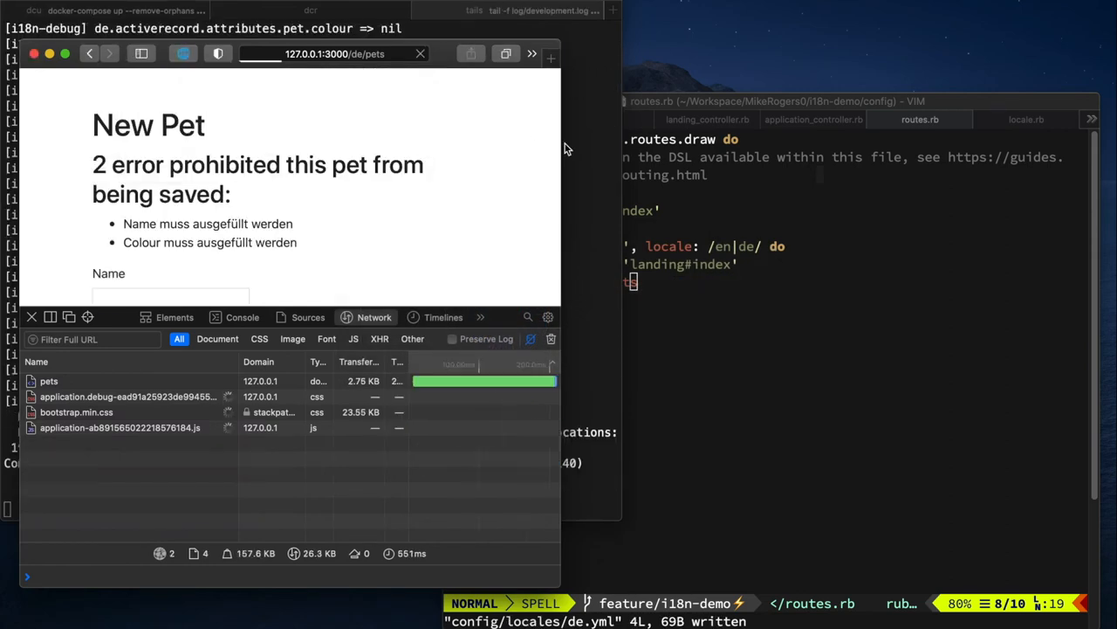
# - Scroll the i18n-debug log and select the de.activerecord.attributes.pet.name lookup key
pyautogui.click(507, 10)
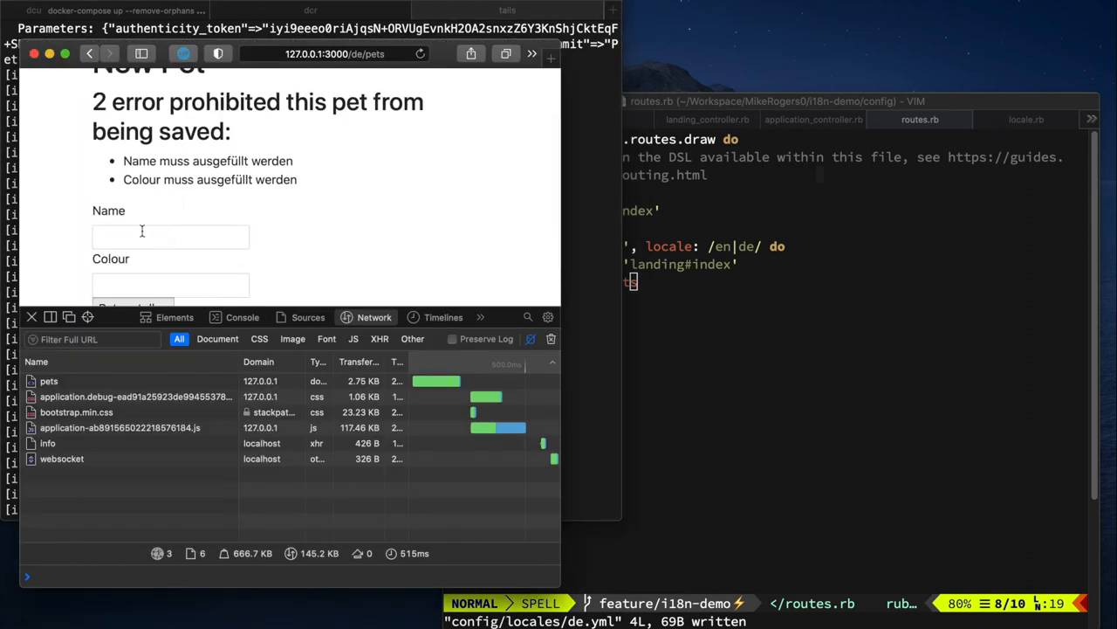
pyautogui.click(507, 10)
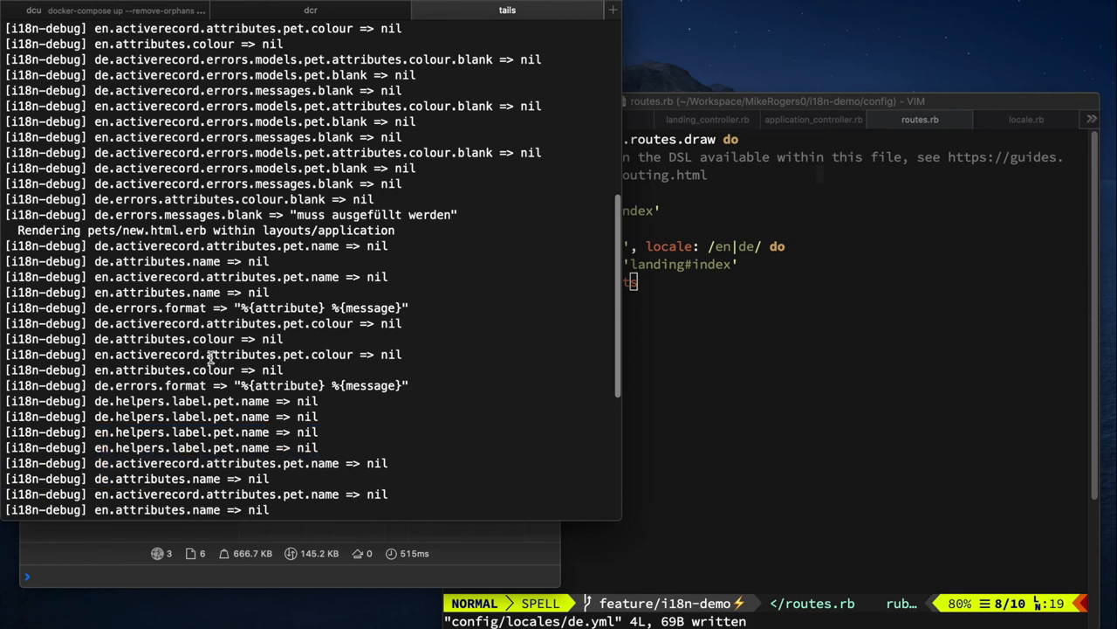
pyautogui.scroll(-3)
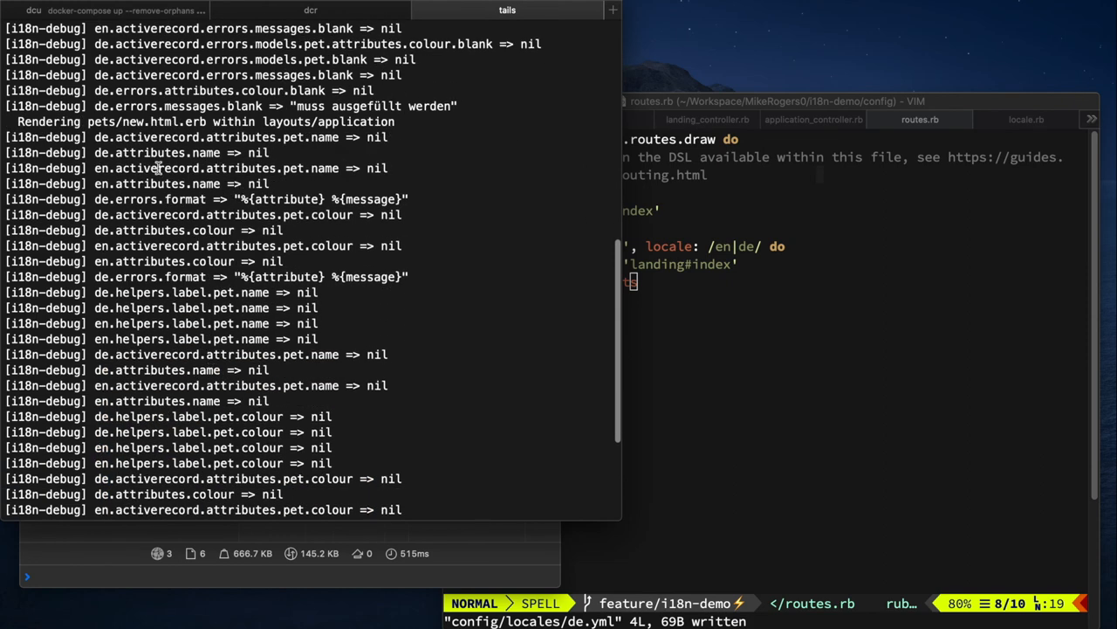
pyautogui.doubleClick(219, 167)
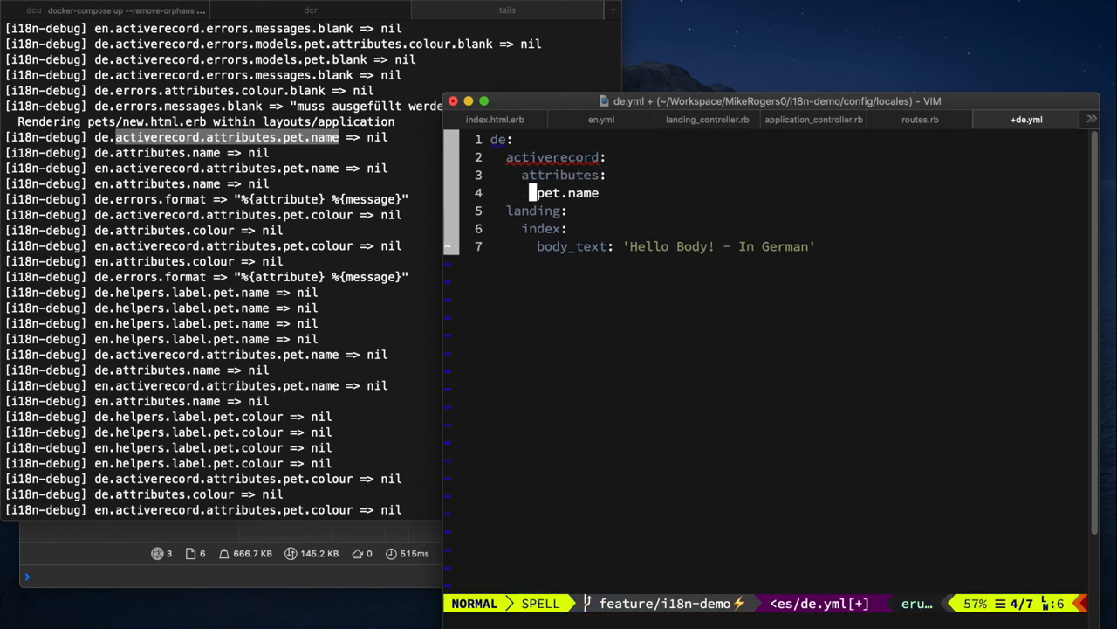
# - Add activerecord attributes pet name: 'GERMAN NAME' to de.yml and save
pyautogui.write(": 'GERMAN NAME'")
pyautogui.press('Return')
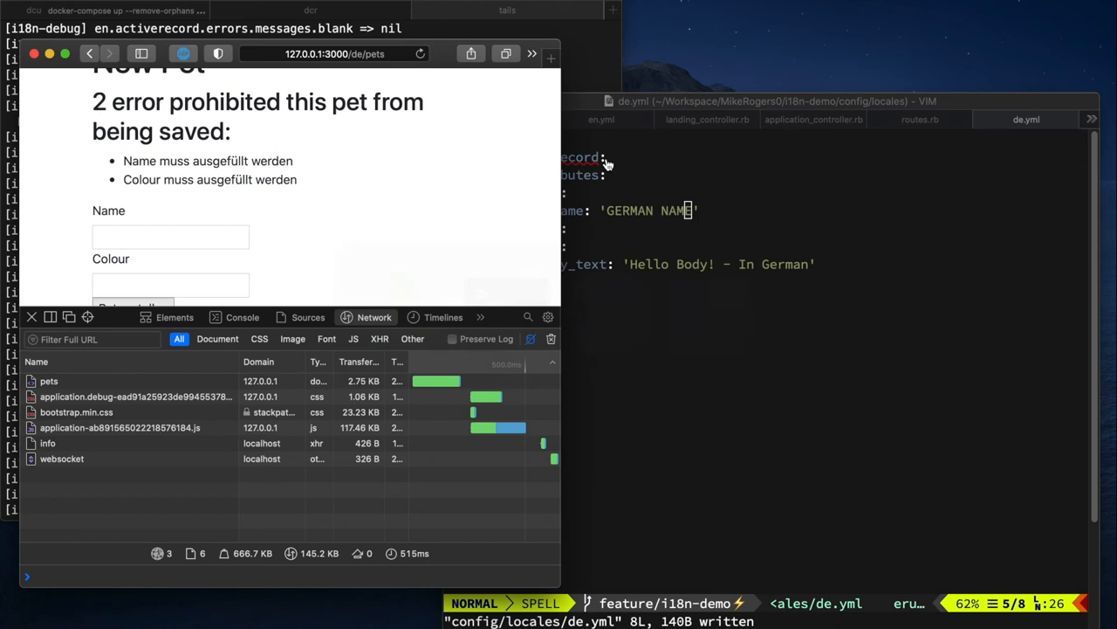
# - Reload the pets form to show the 'GERMAN NAME' label, then close the Web Inspector
pyautogui.click(420, 54)
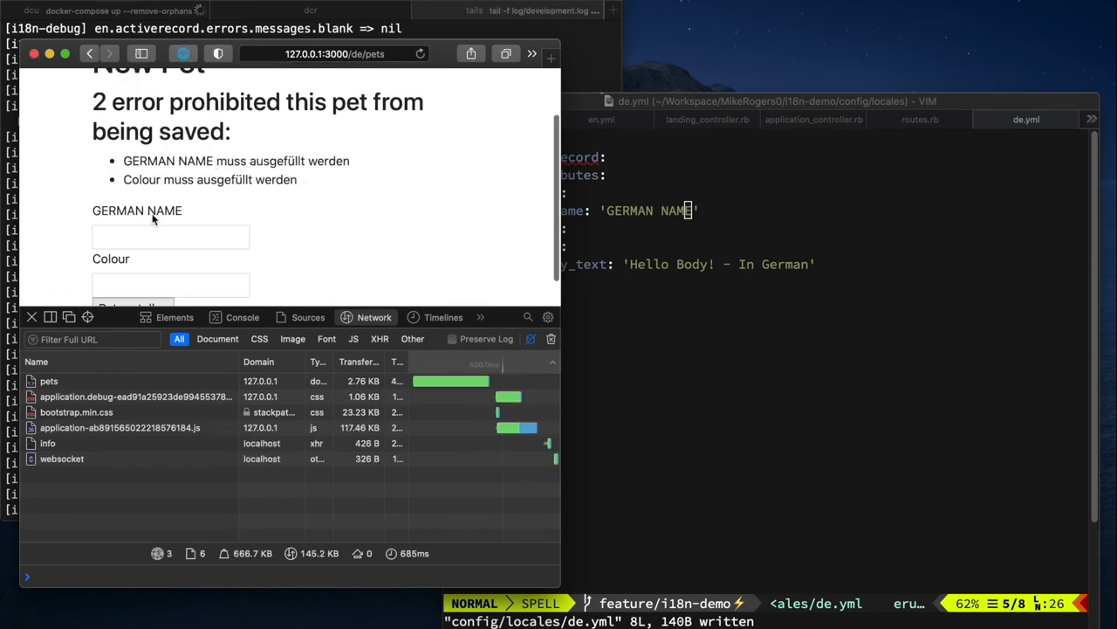
pyautogui.click(31, 317)
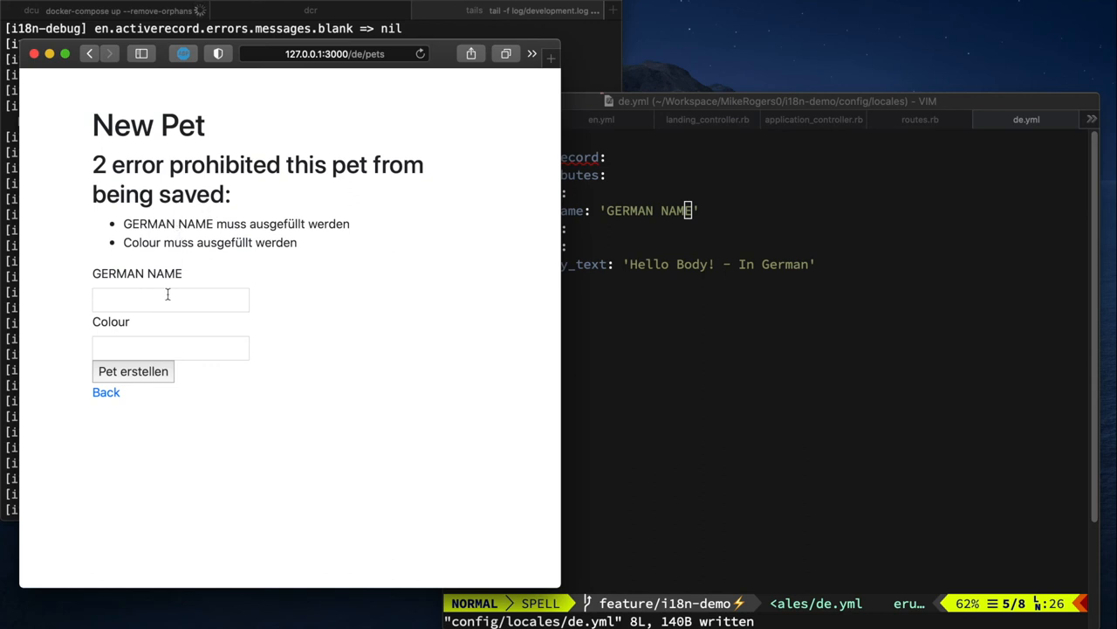
pyautogui.moveTo(172, 278)
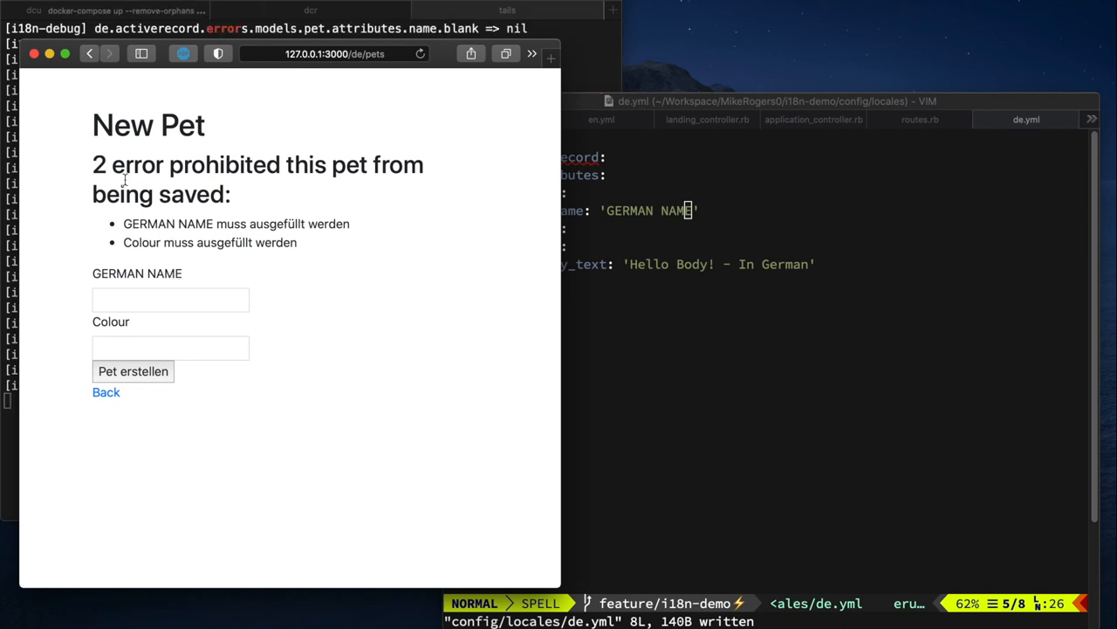
pyautogui.moveTo(703, 253)
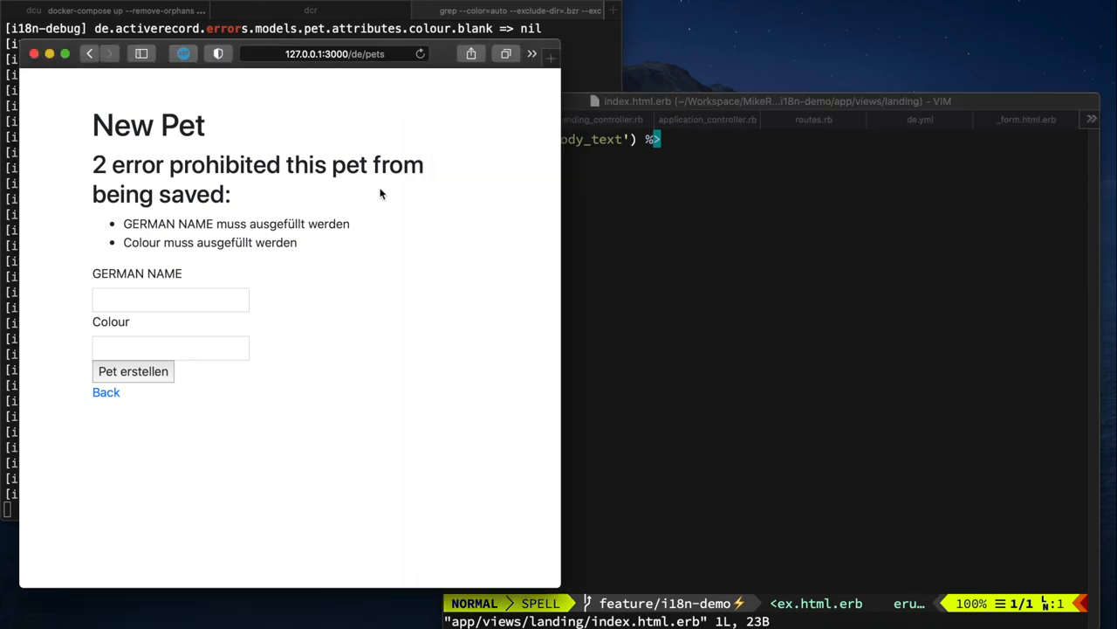
# - Add <br /> lines and <%= l Time.zone.now %> to index.html.erb and save
pyautogui.click(334, 53)
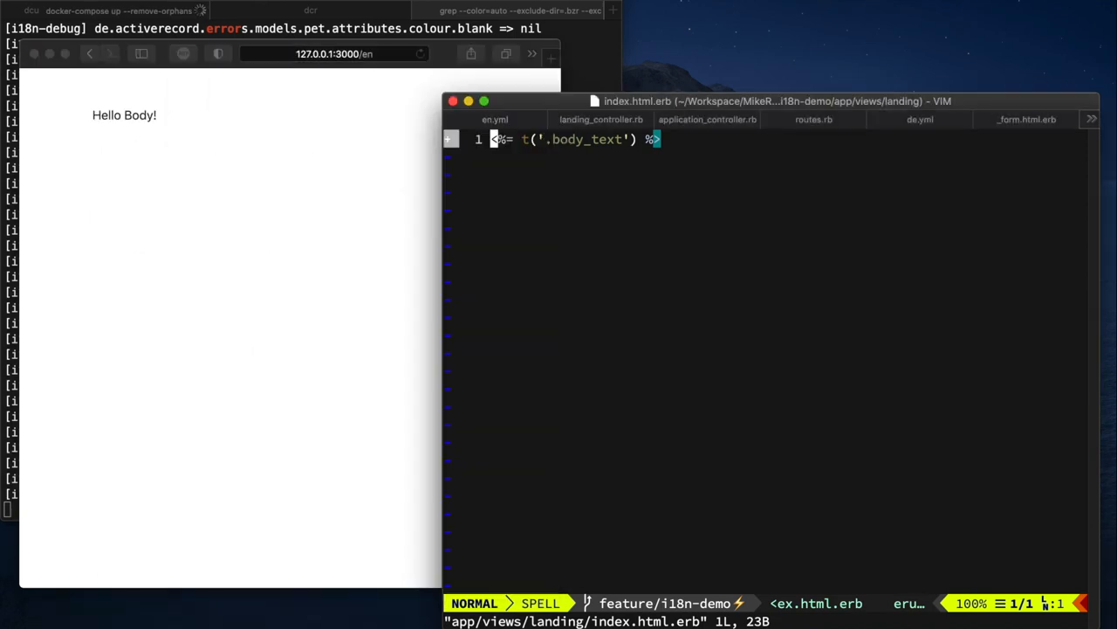
pyautogui.write('<br />')
pyautogui.write('<%= Tim')
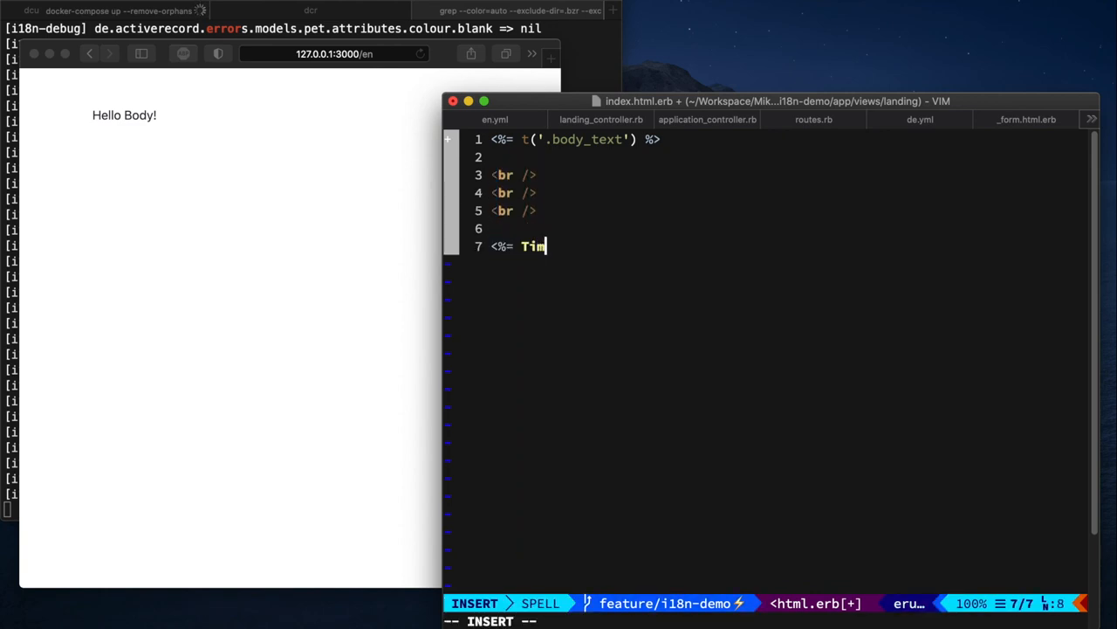
pyautogui.write('e.zone.now %>')
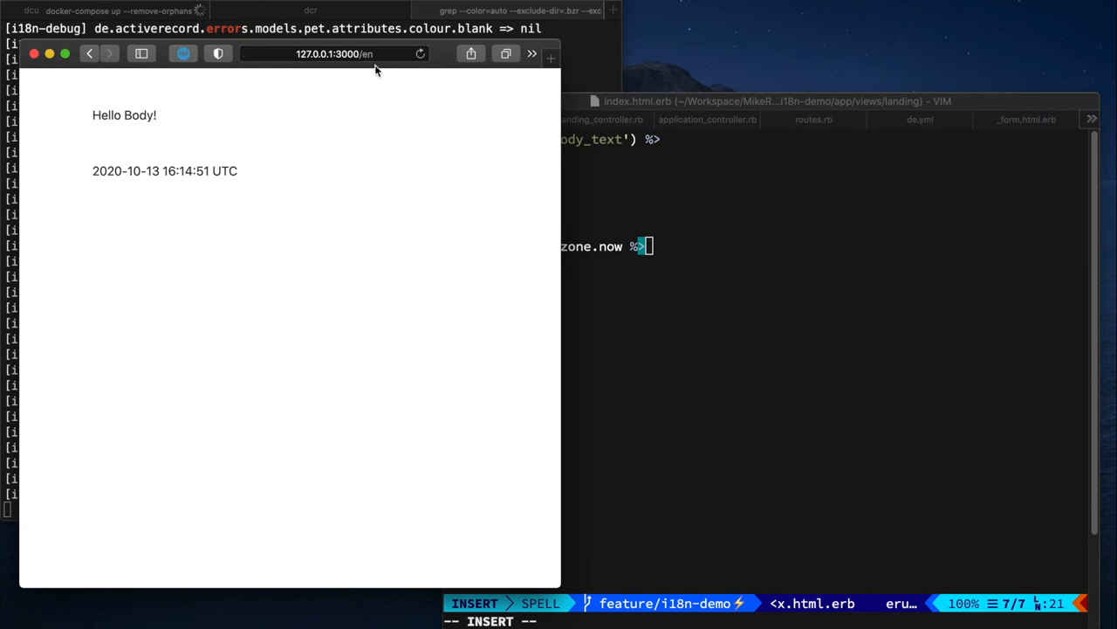
pyautogui.click(768, 101)
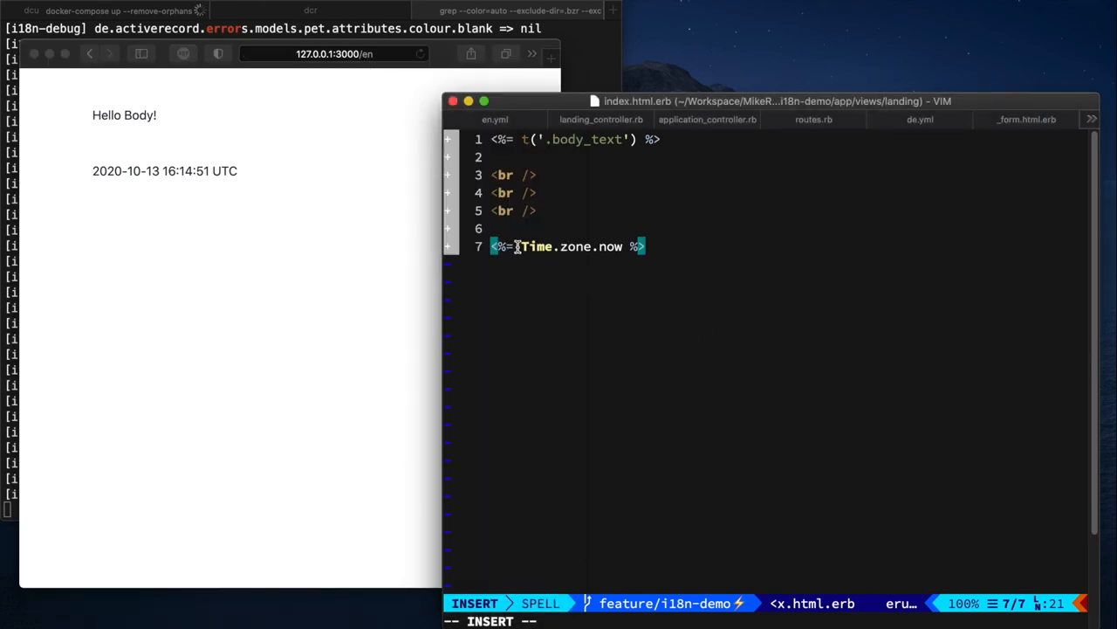
pyautogui.press('Escape')
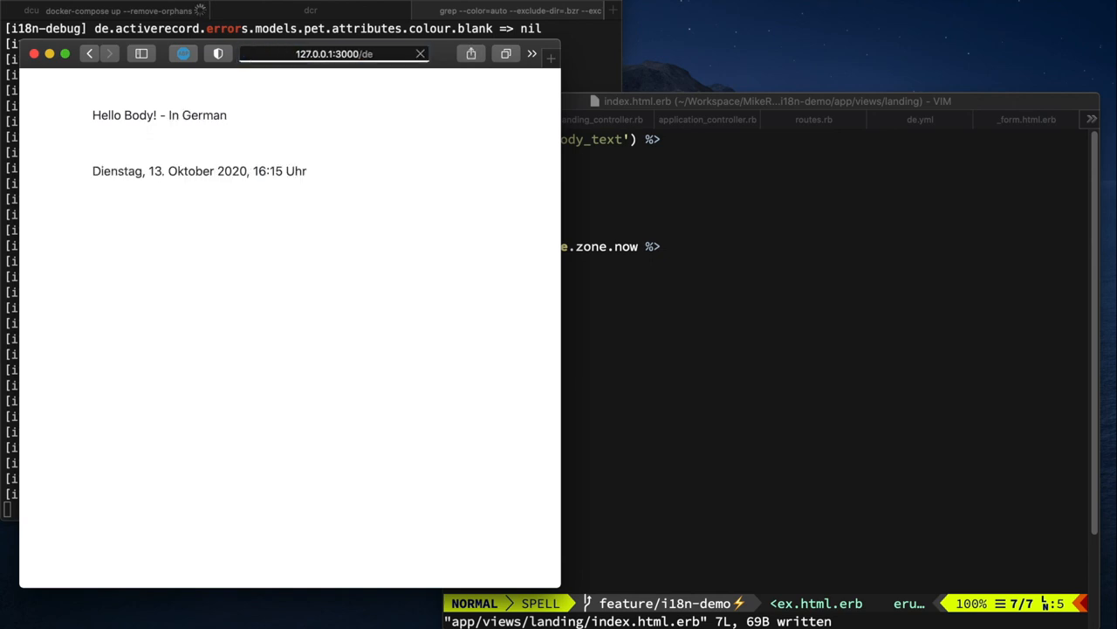
# - Give the landing date a format option, check the German long date, then switch to :short
pyautogui.click(420, 53)
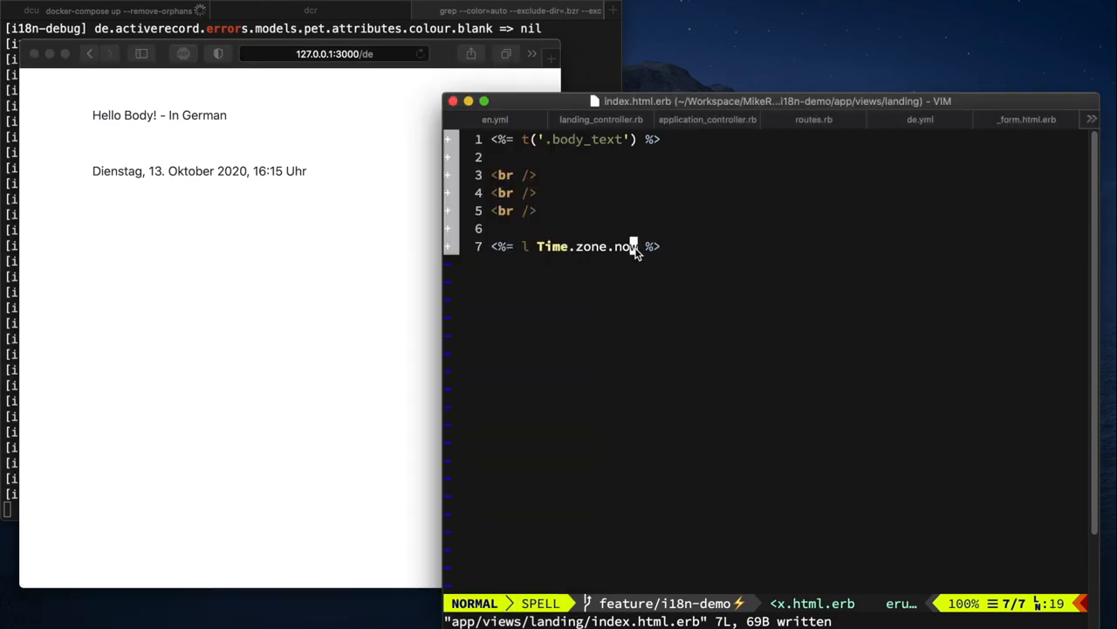
pyautogui.write(', format: :long')
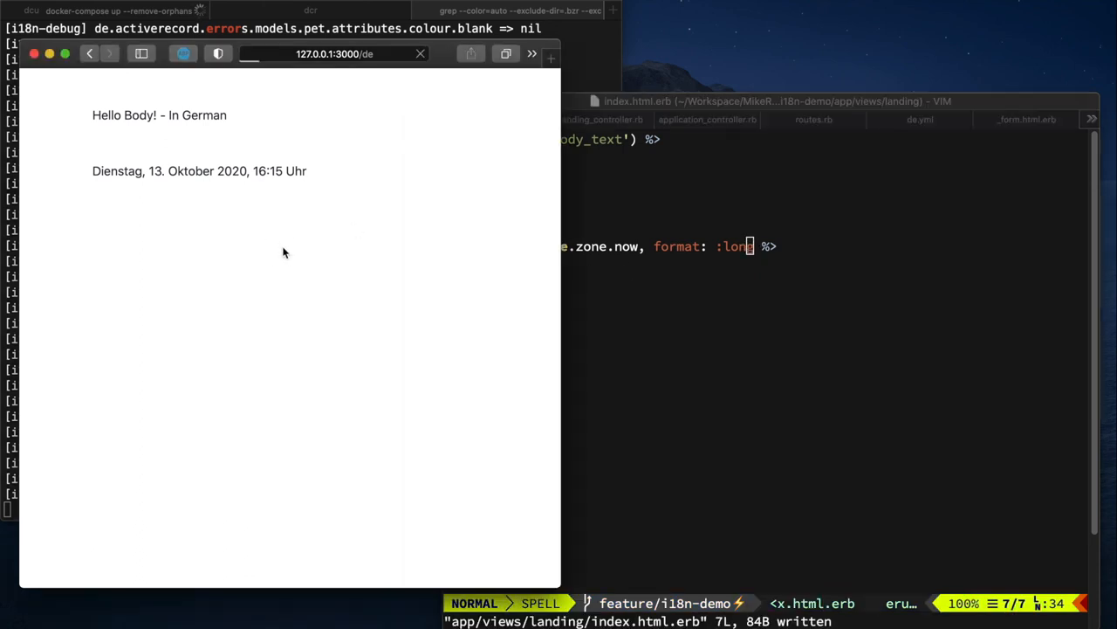
pyautogui.click(332, 53)
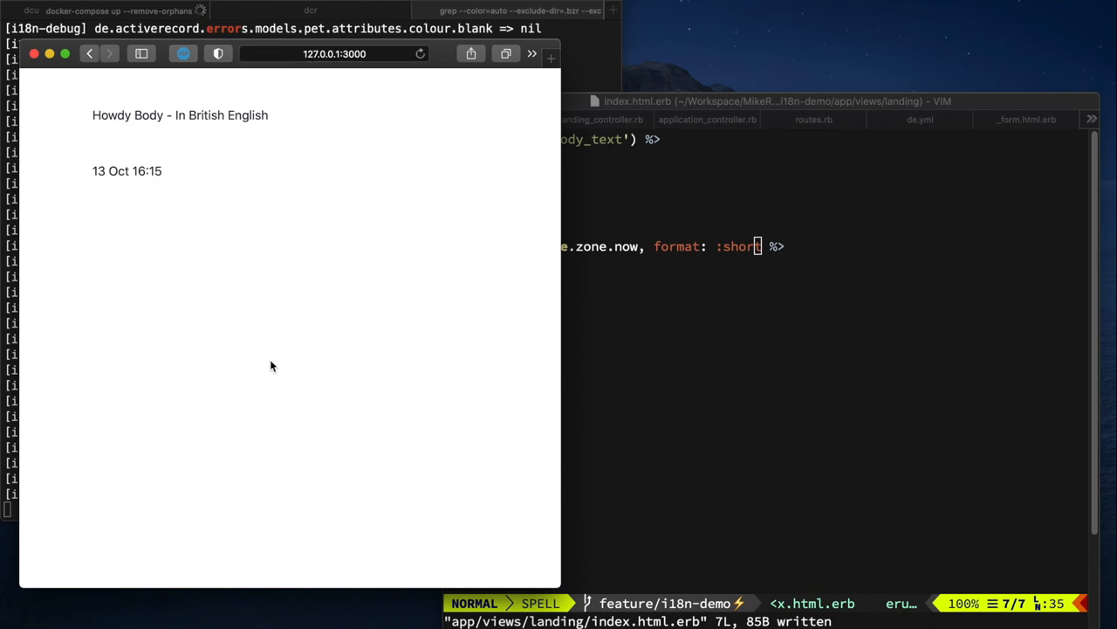
pyautogui.click(334, 53)
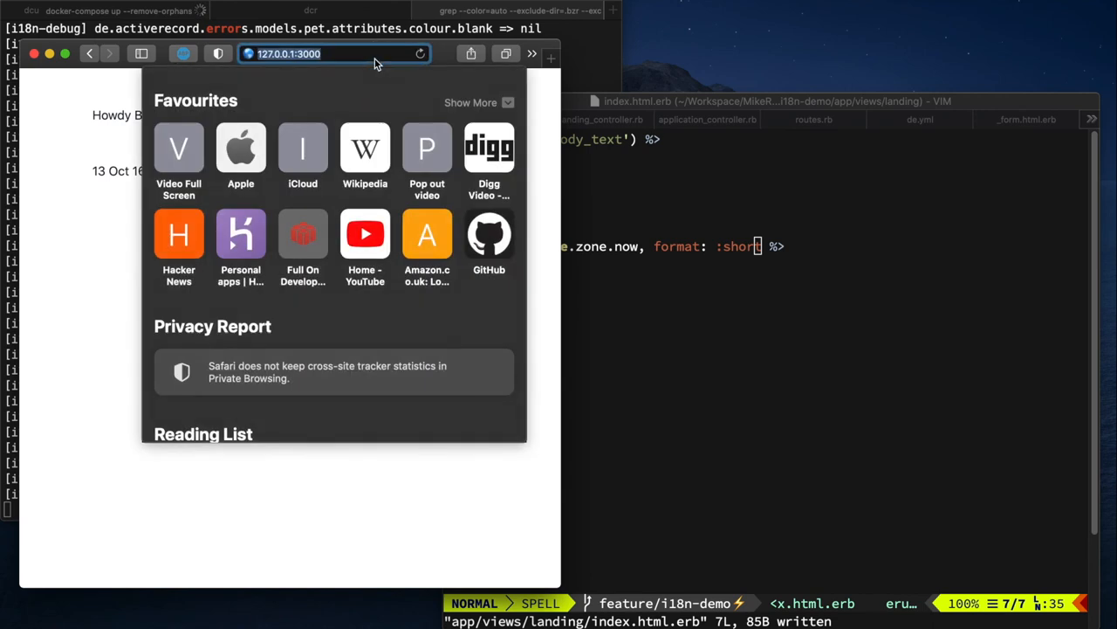